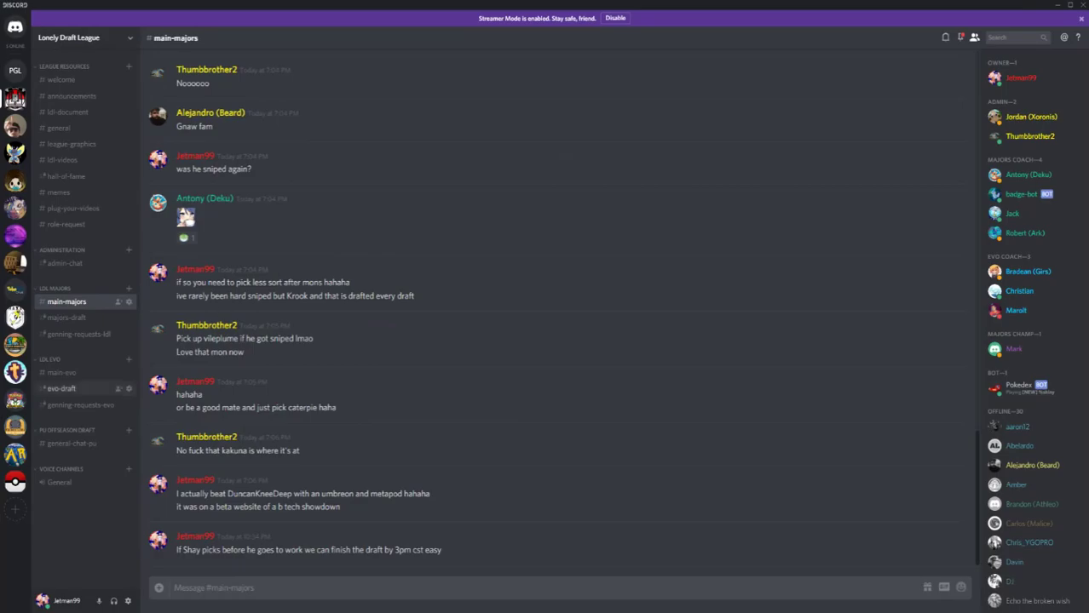
In #genning-requests-ldl, draft an @-tagged help request, clear it, and type a note about the video.
click(78, 333)
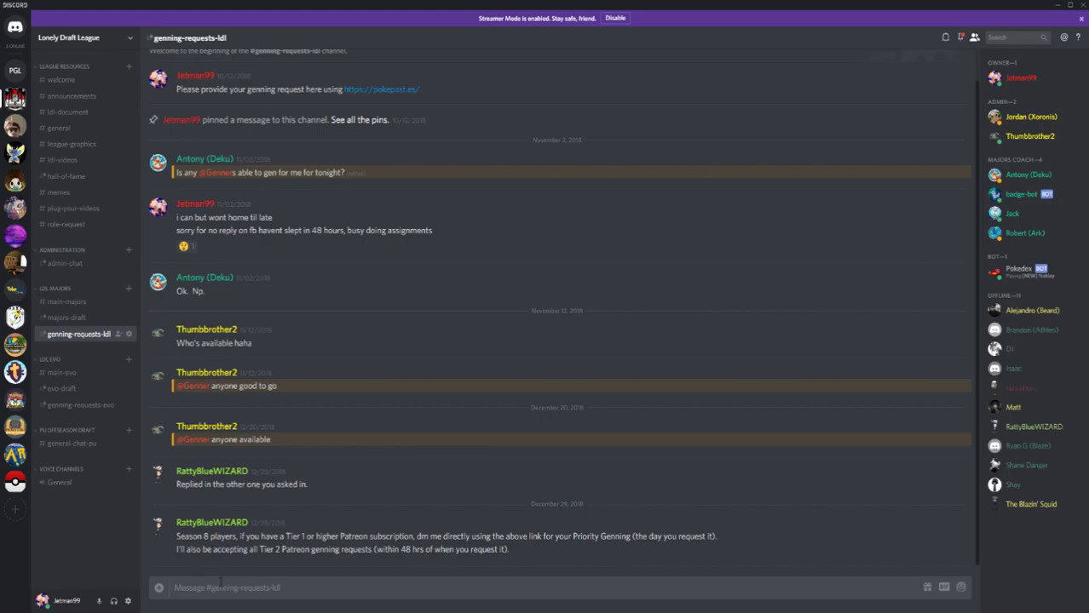
text(@Genner)
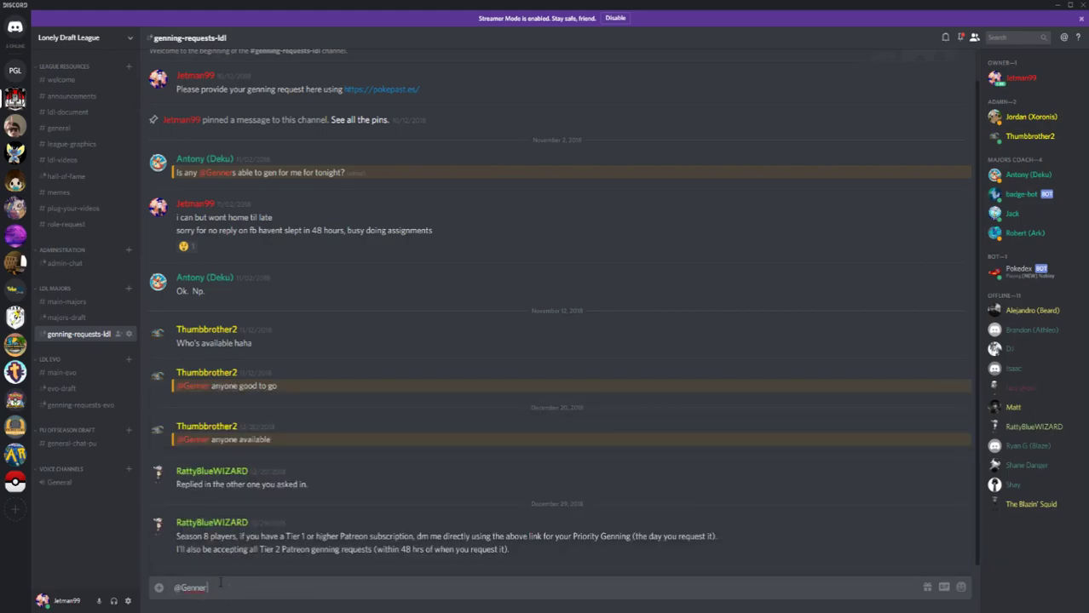
text(is anyone)
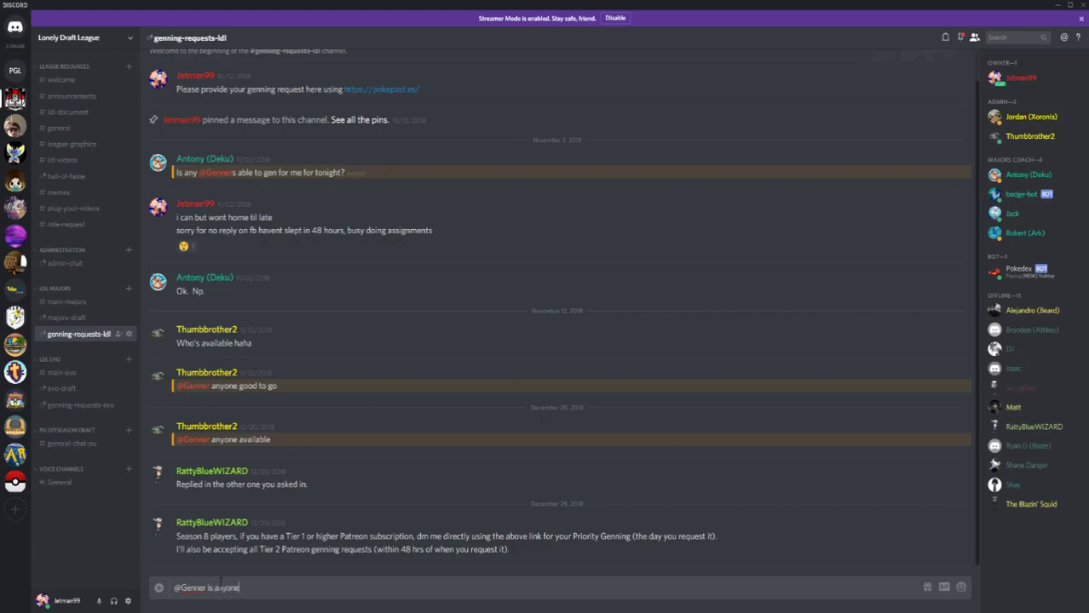
text(available)
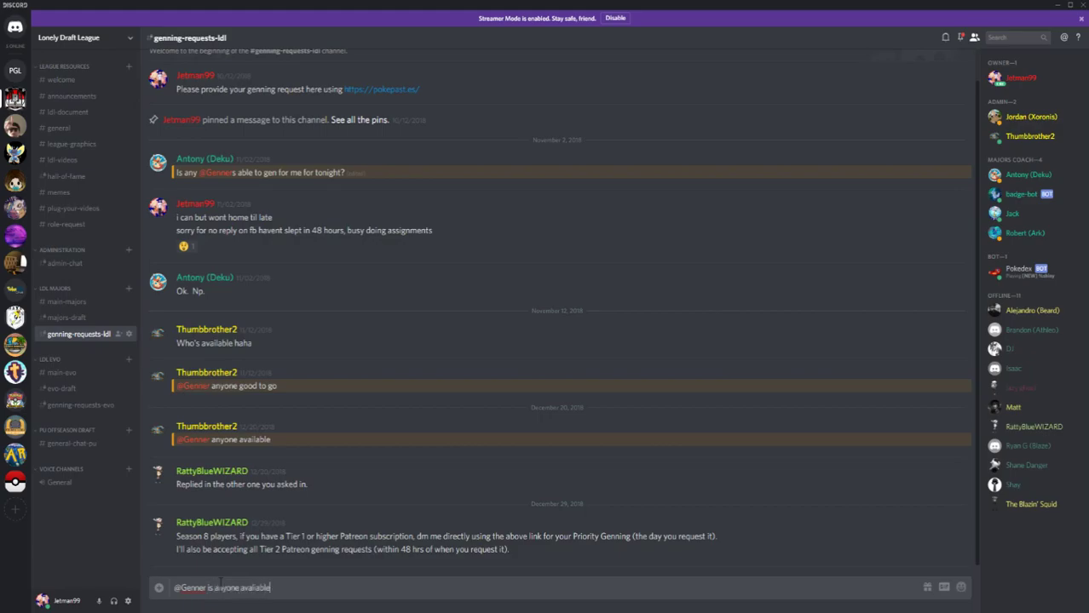
text(to help me)
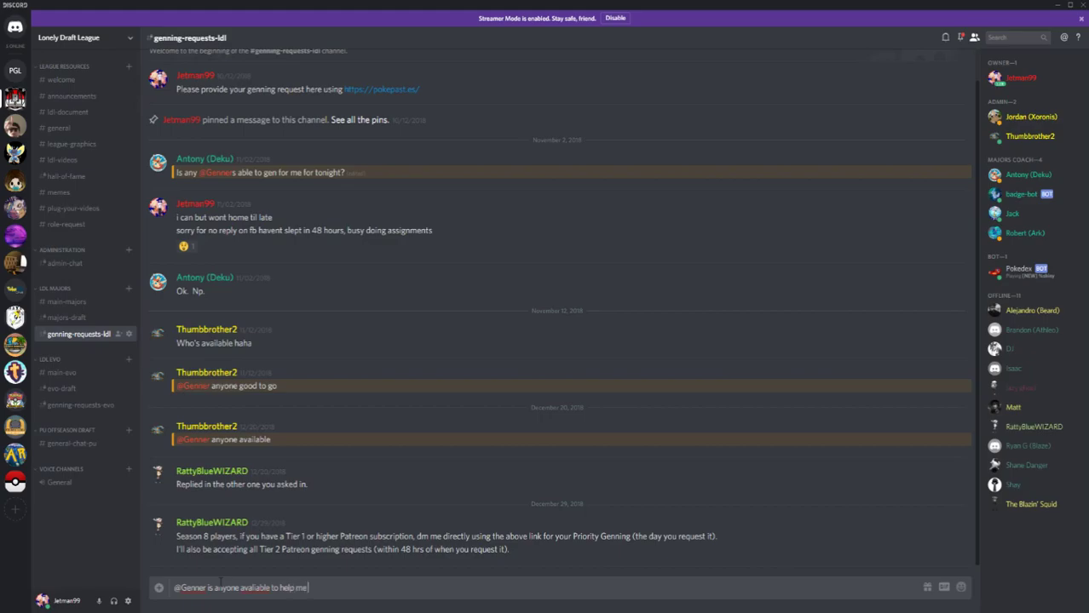
key(enter)
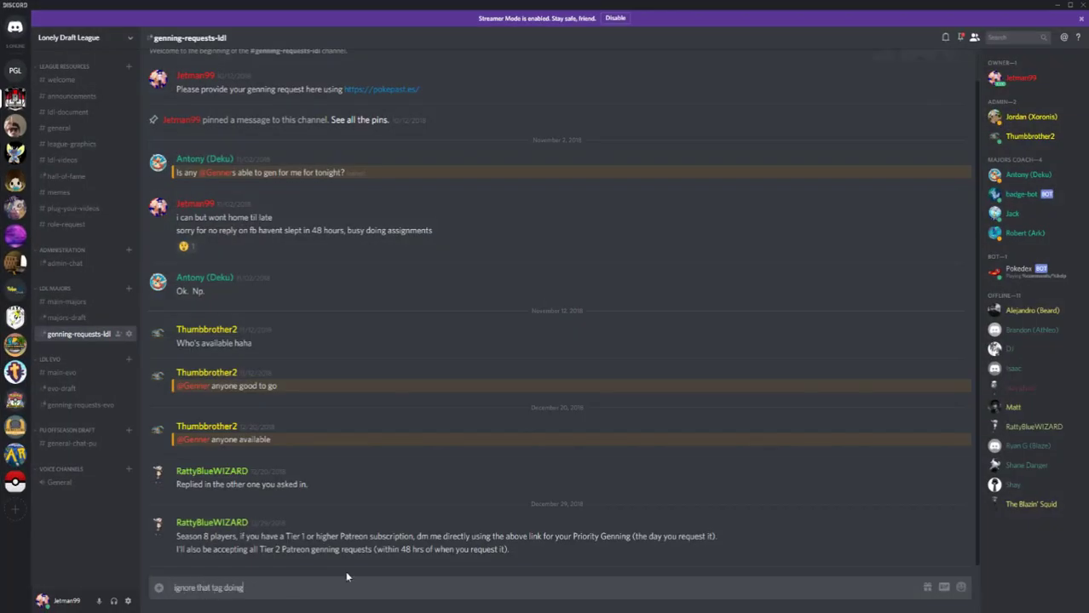
text(the video)
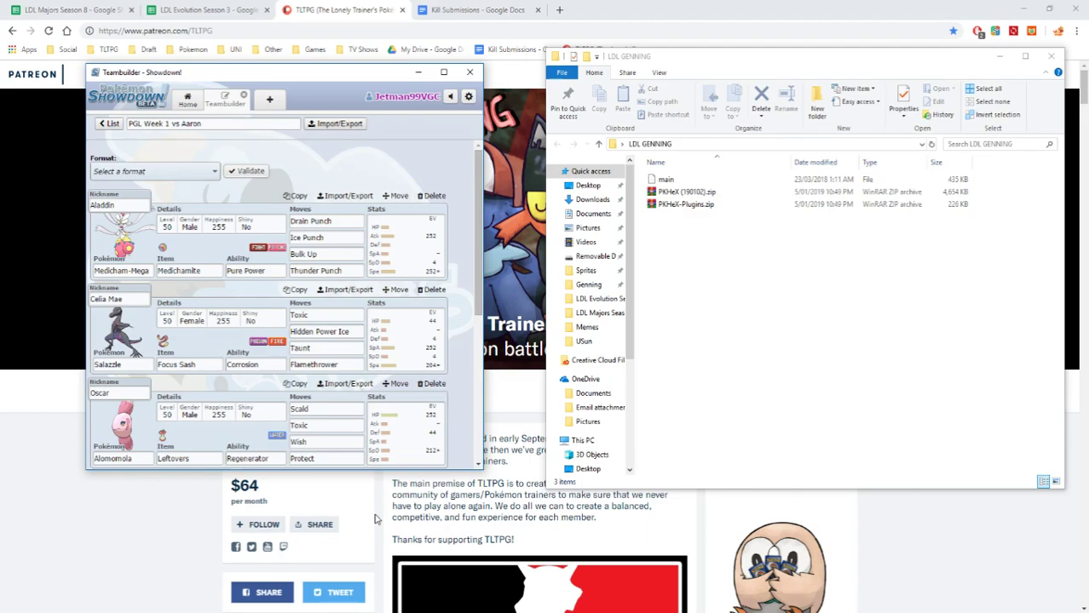
mouse_move(460, 383)
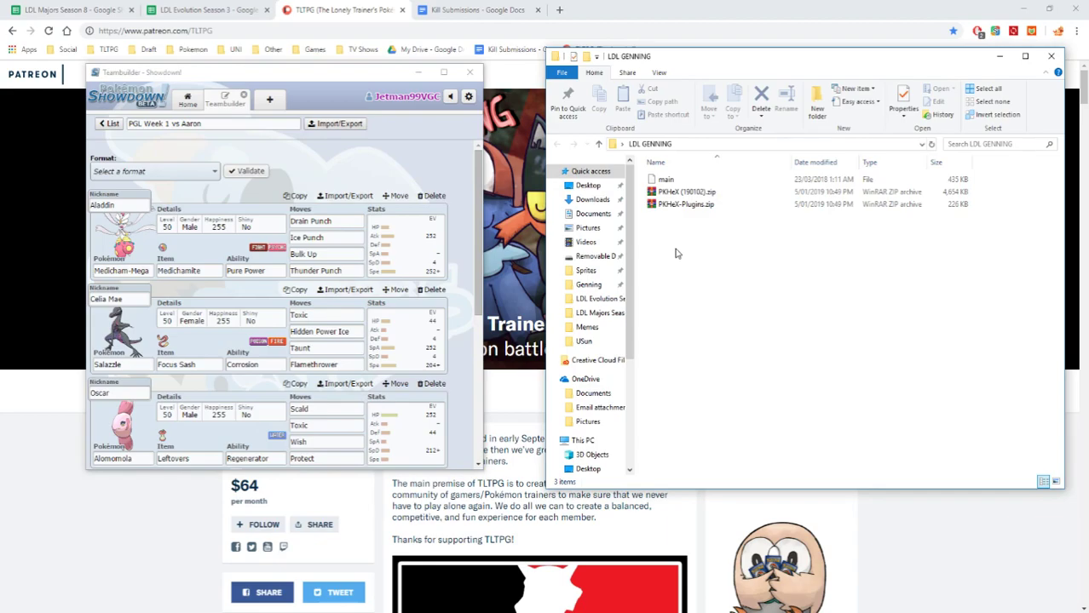
mouse_move(681, 254)
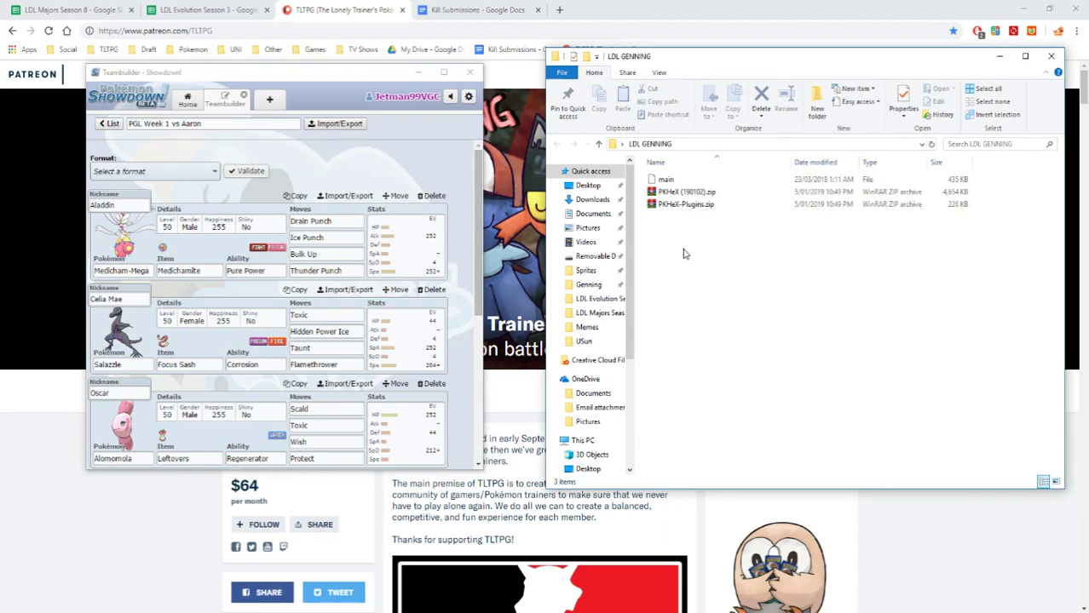
mouse_move(686, 256)
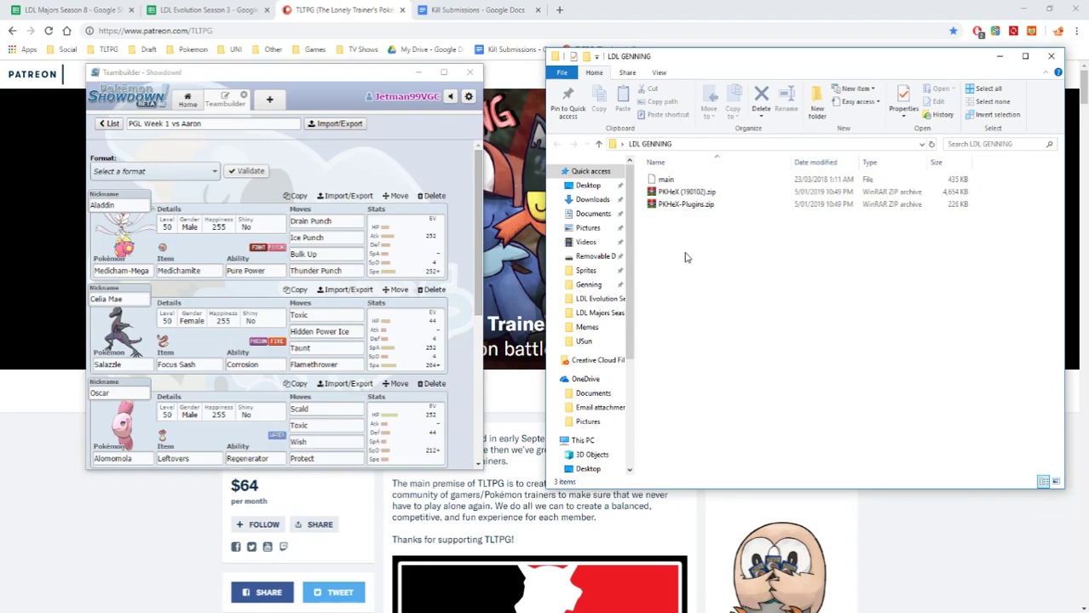
mouse_move(690, 254)
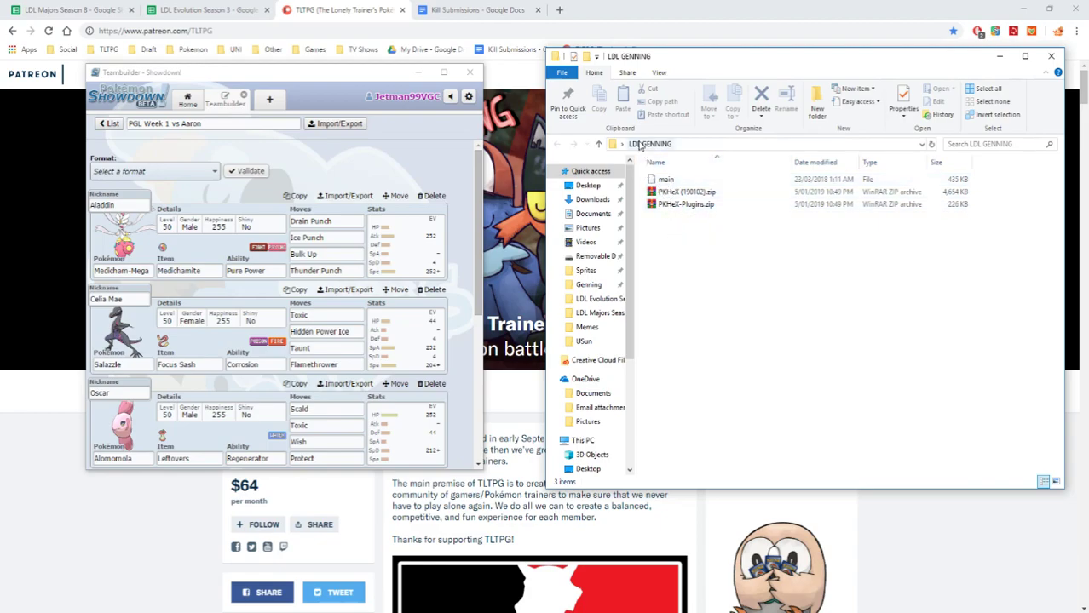
click(687, 204)
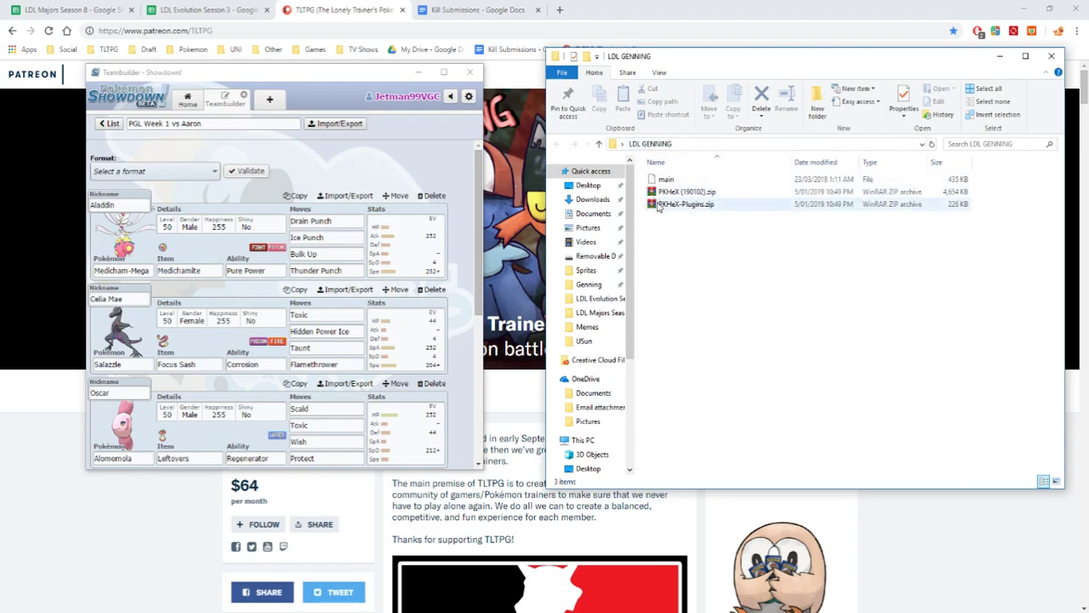
click(671, 232)
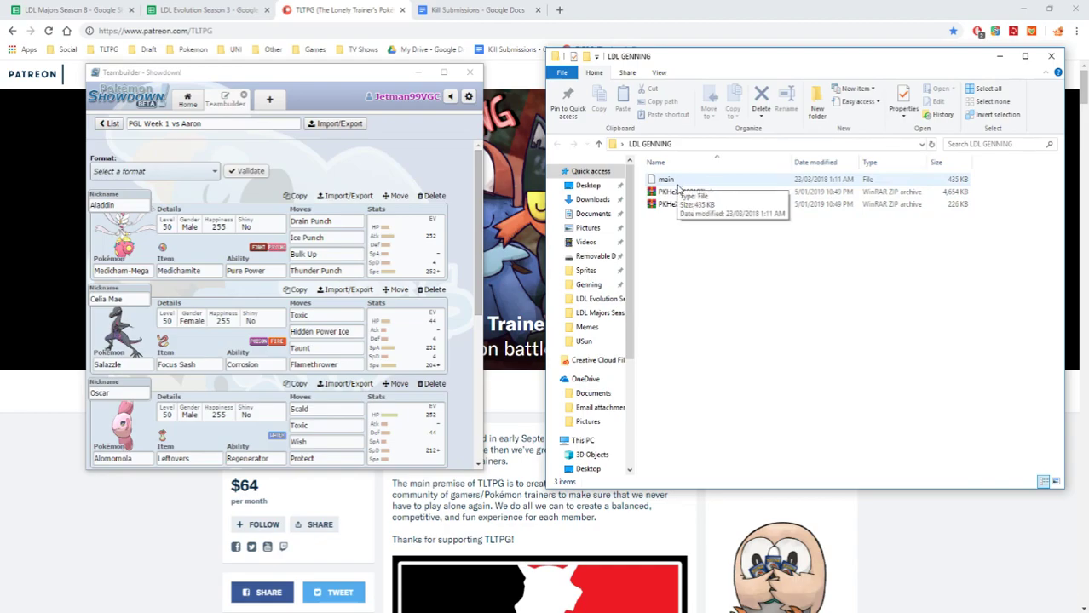
mouse_move(677, 204)
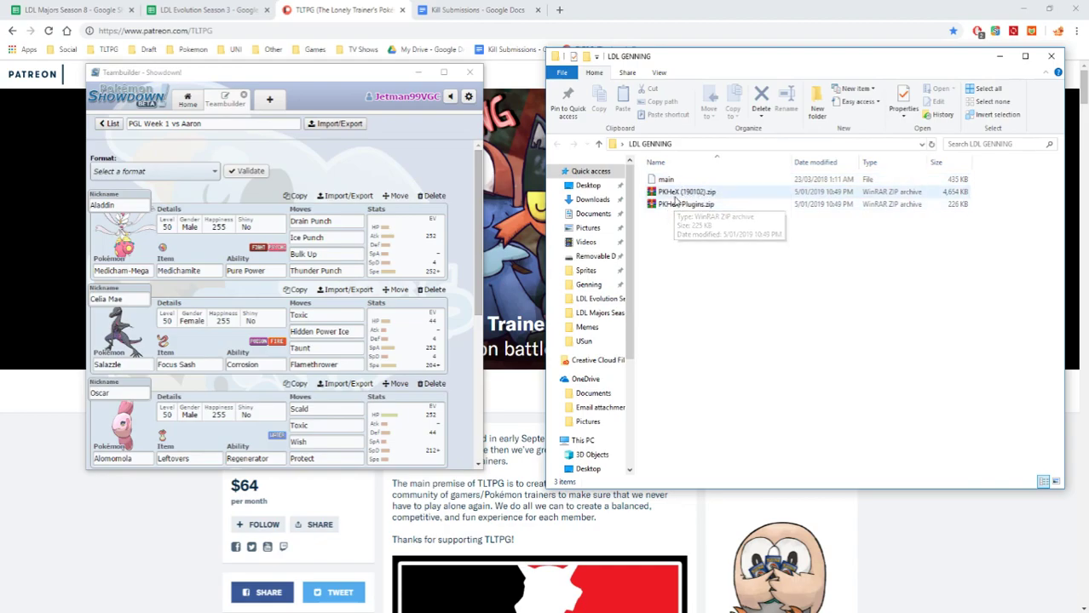
Extract PKHeX (190102).zip and PKHeX-Plugins.zip into this folder, then select PKHeX.exe.
right_click(687, 191)
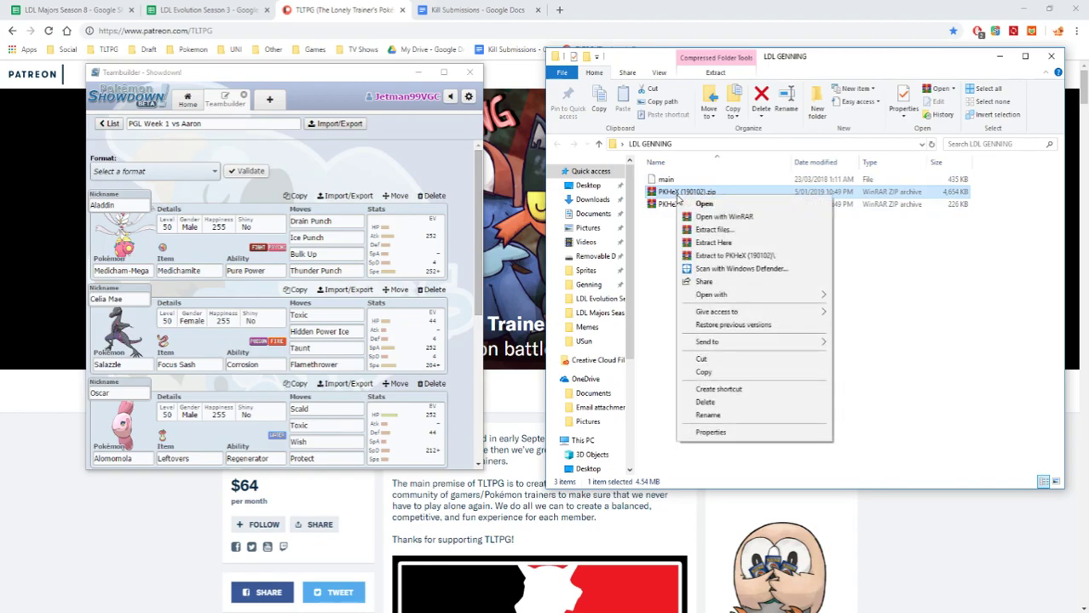
mouse_move(713, 242)
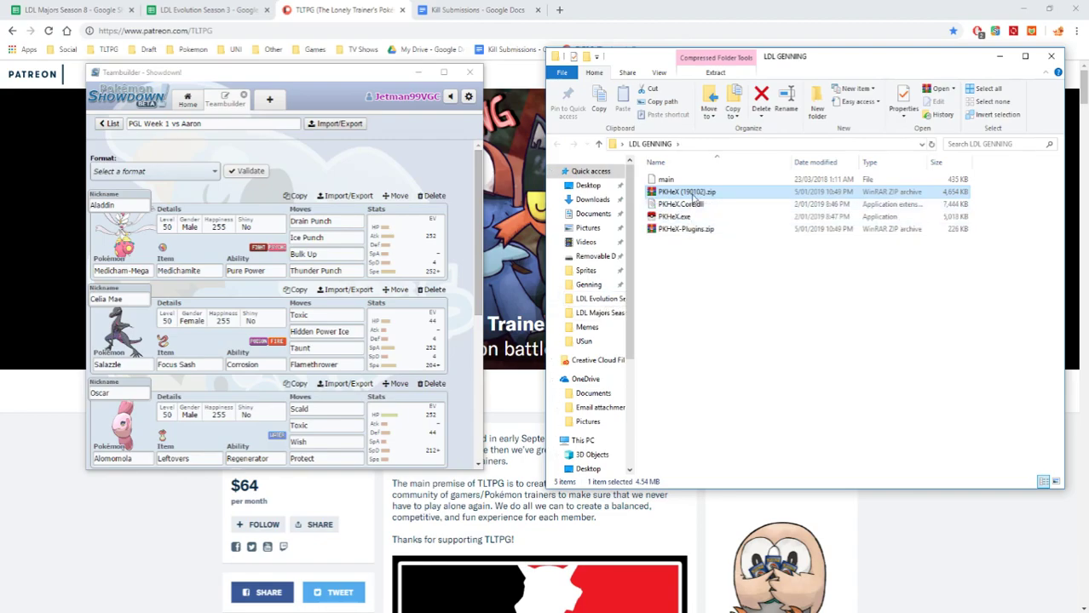
click(694, 244)
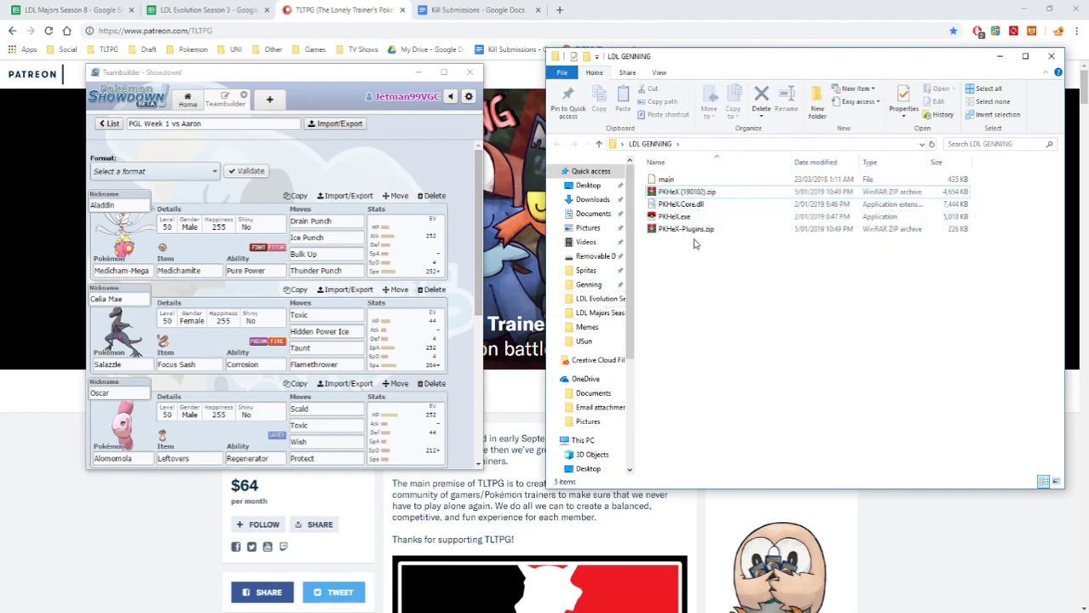
click(686, 229)
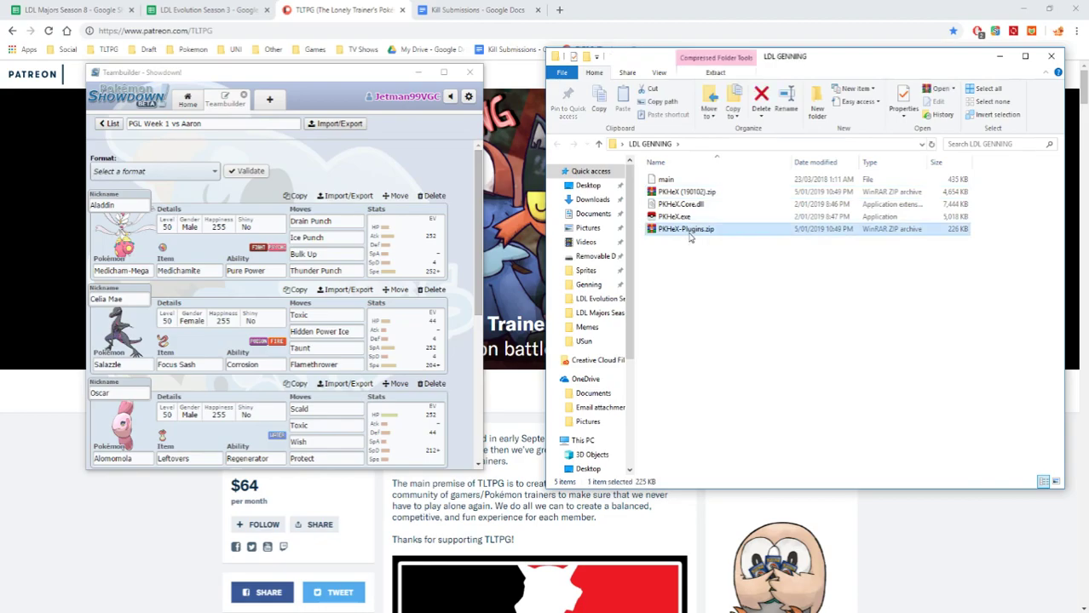
click(720, 287)
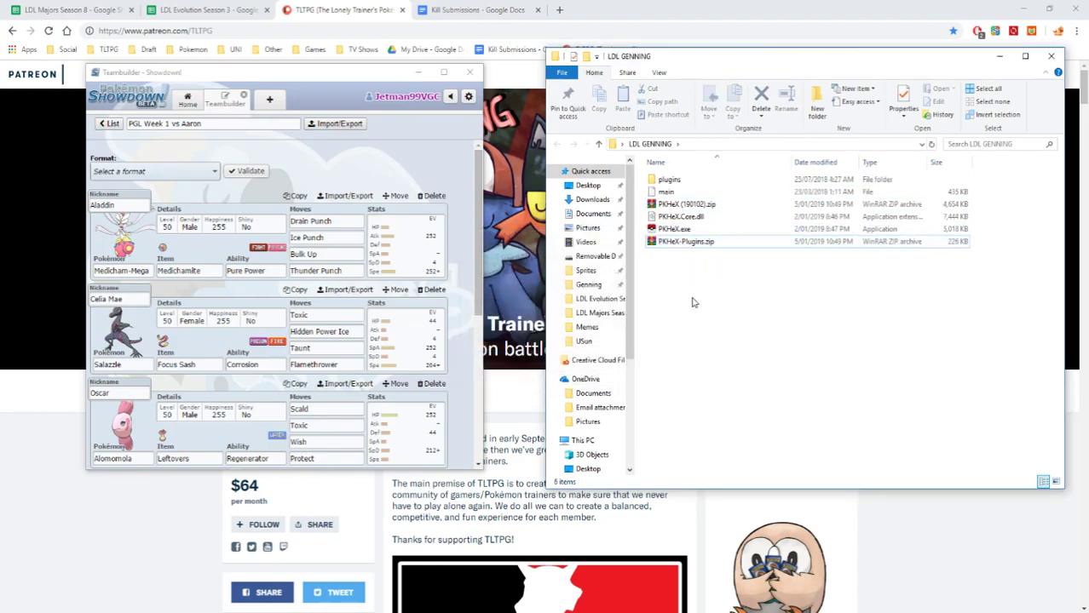
click(674, 229)
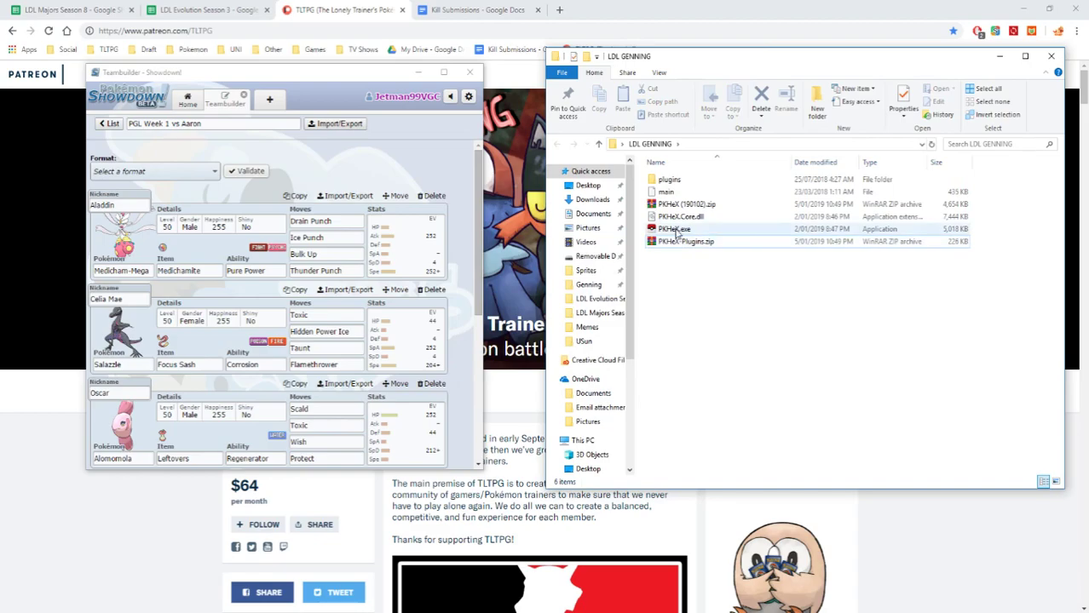
click(674, 228)
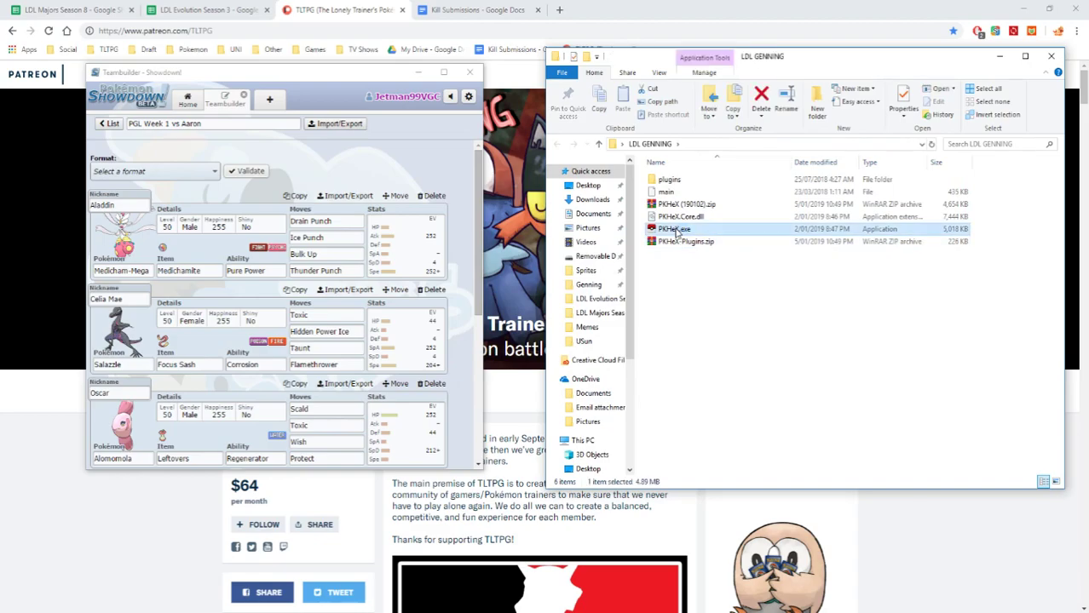
Launch PKHeX.exe from the LDL GENNING folder.
double_click(673, 229)
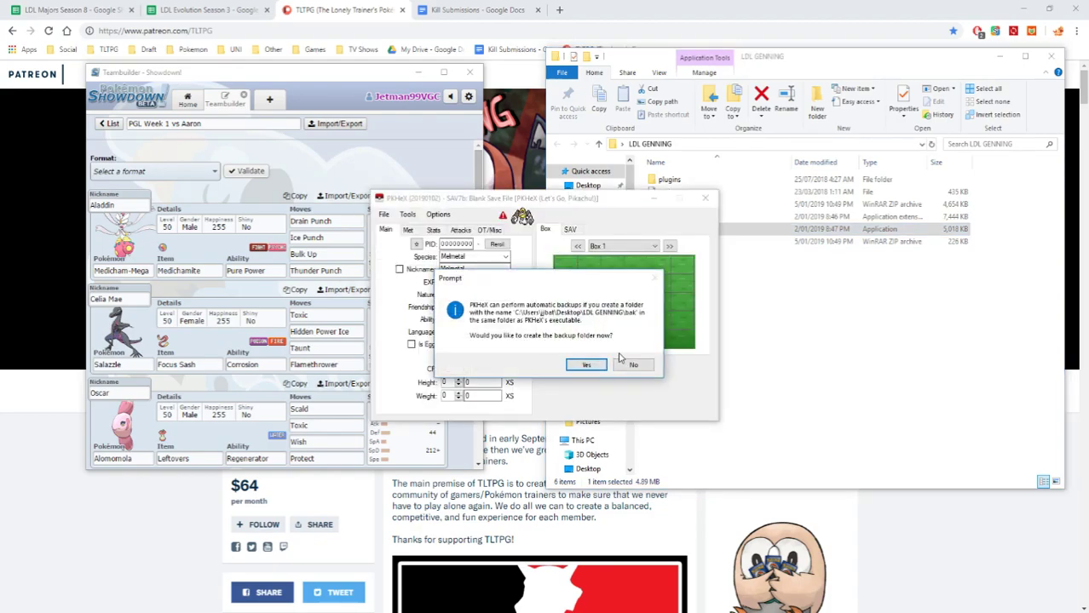
mouse_move(627, 361)
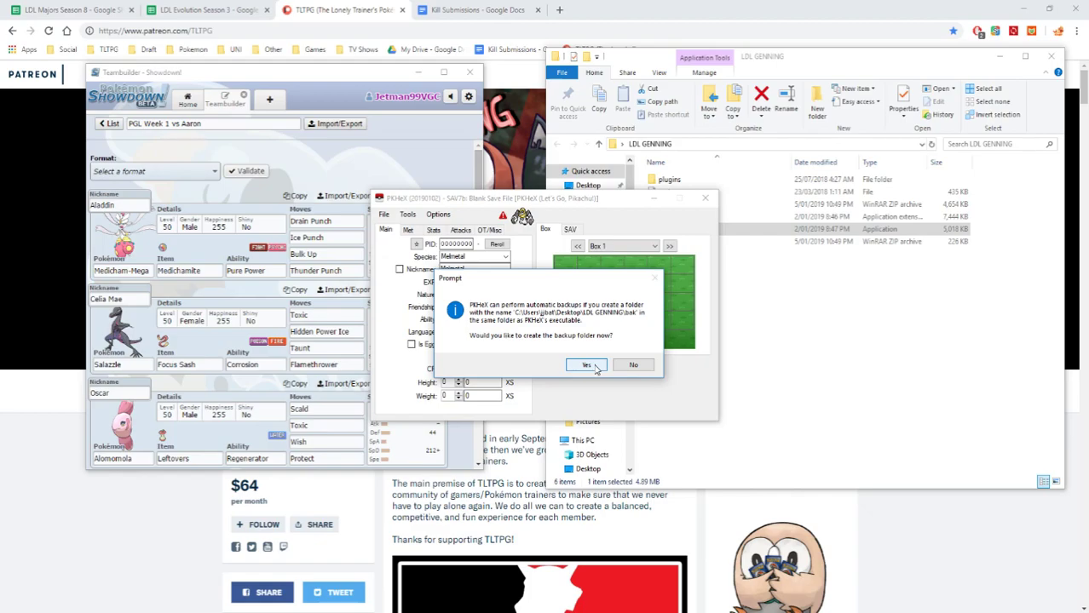
mouse_move(633, 365)
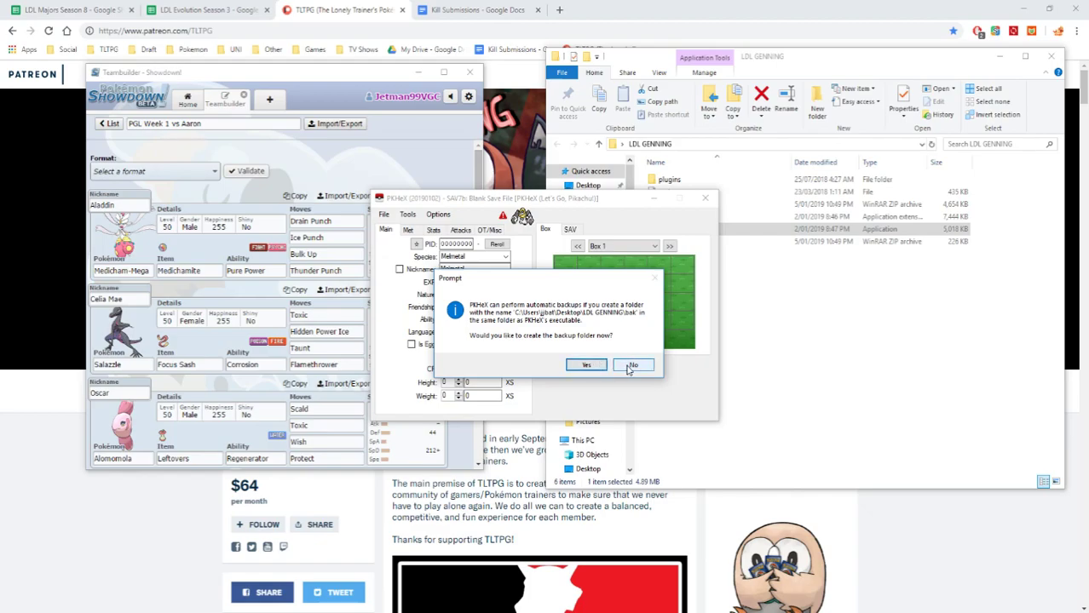
Decline the backup folder and download the public-release mystery gift database through Auto Legality Mod.
click(633, 365)
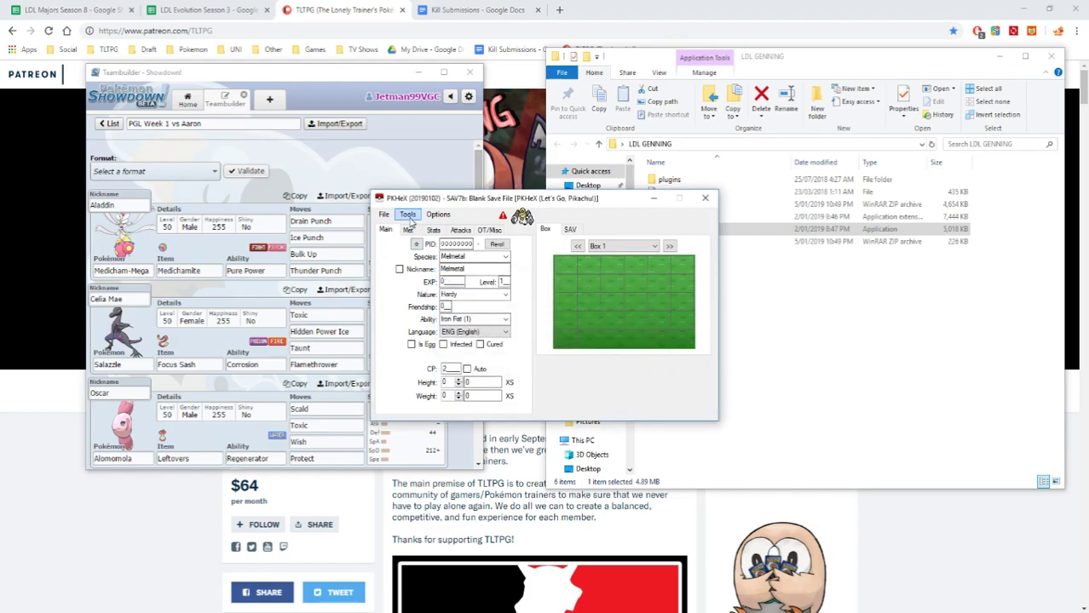
click(408, 214)
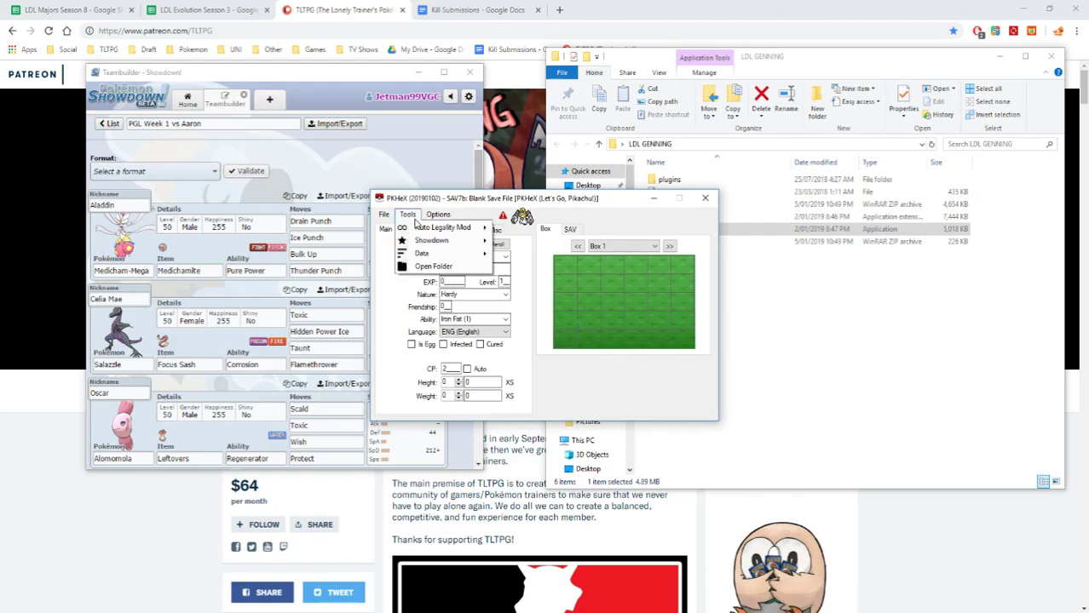
click(442, 227)
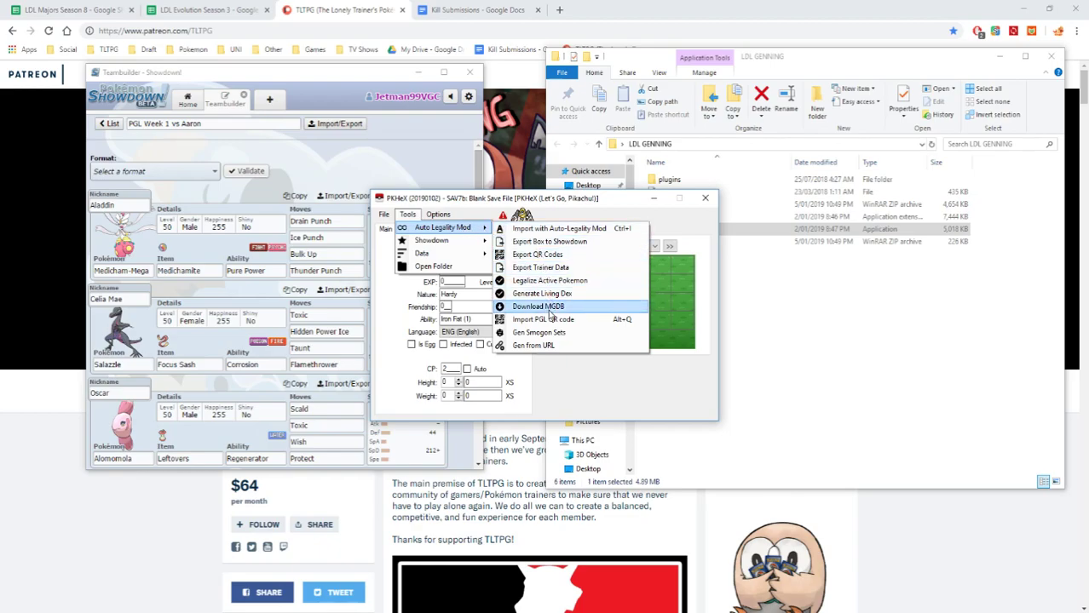
click(538, 306)
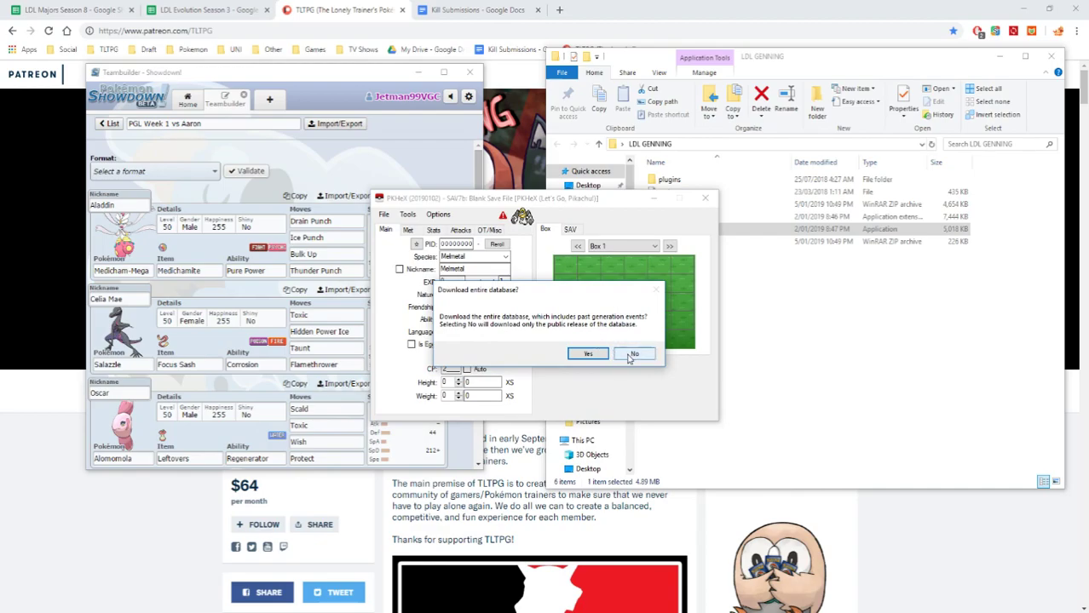
click(634, 353)
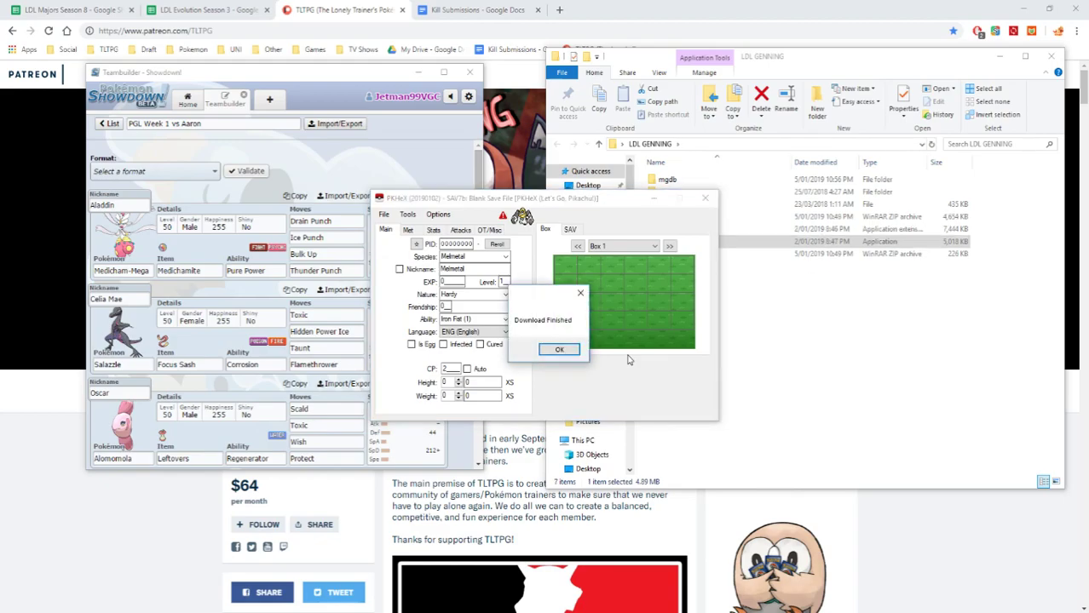
click(559, 349)
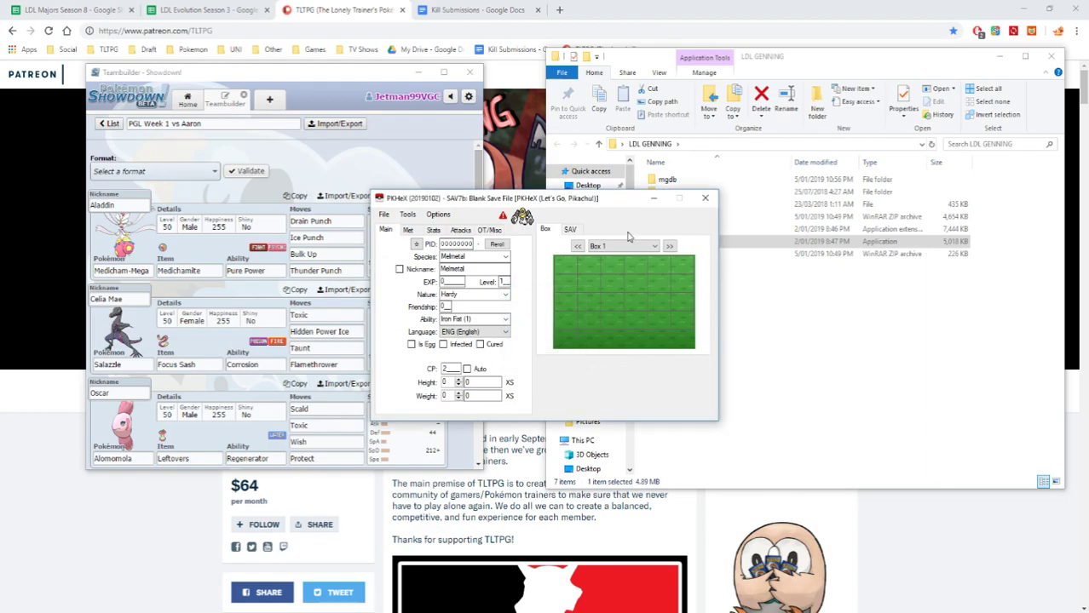
Load the main save, view Moltres from the box, and start Import with Auto-Legality Mod.
click(497, 245)
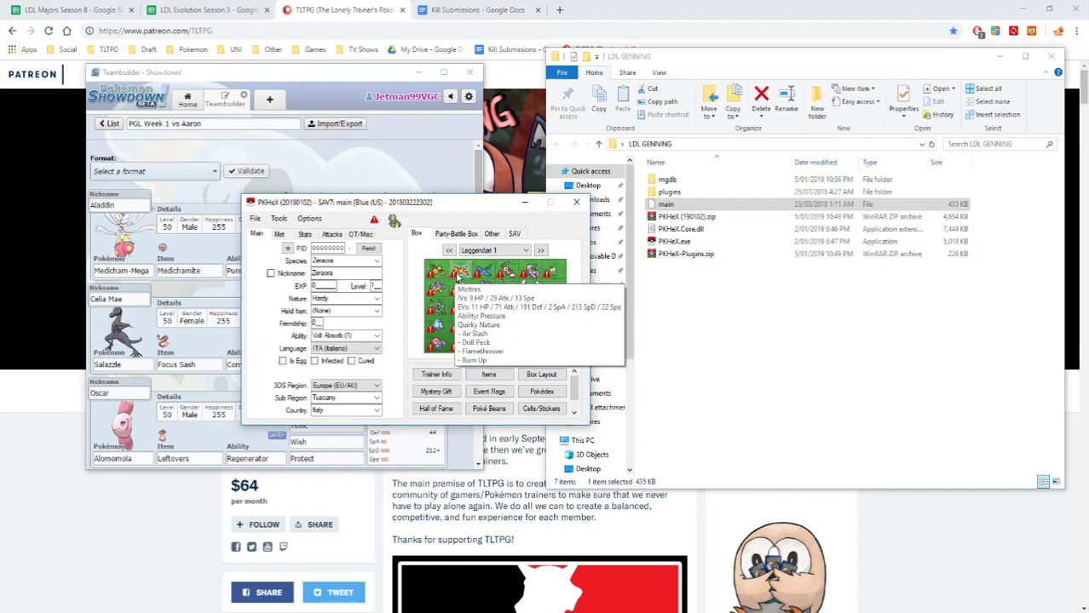
right_click(464, 277)
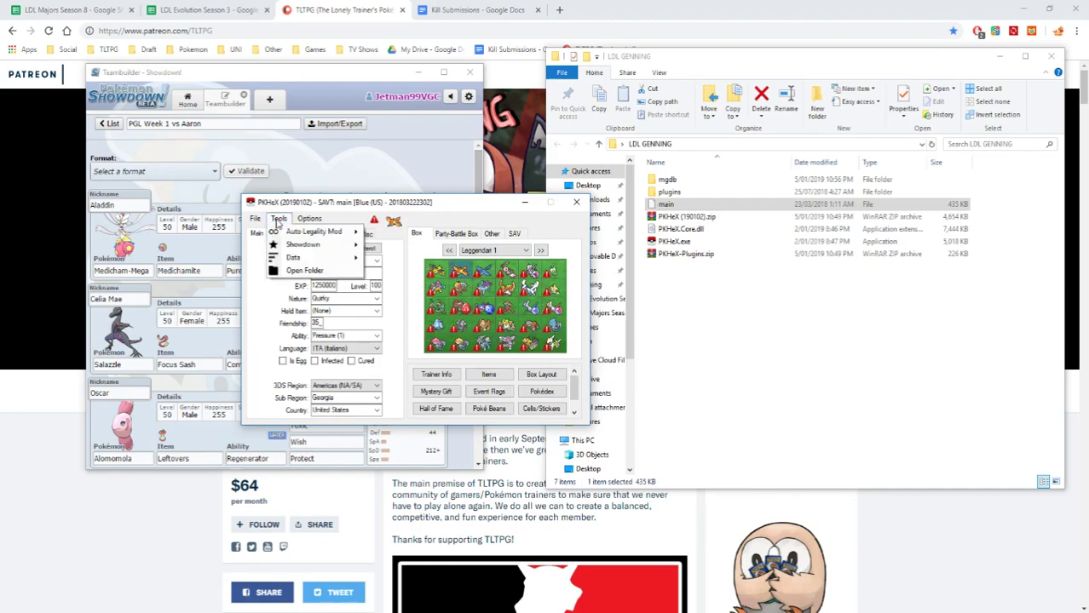
click(319, 232)
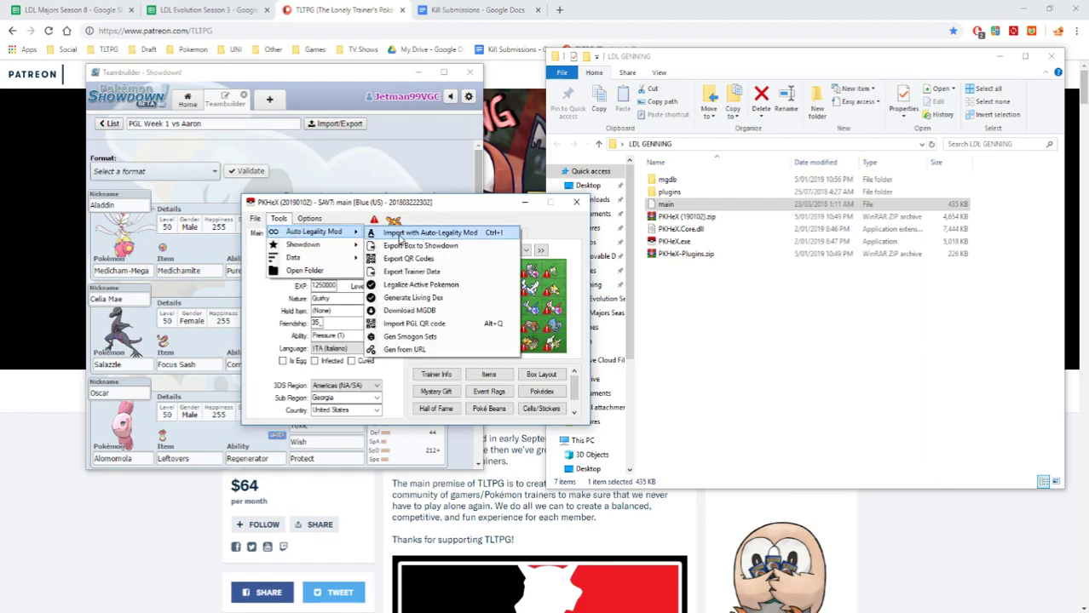
click(429, 232)
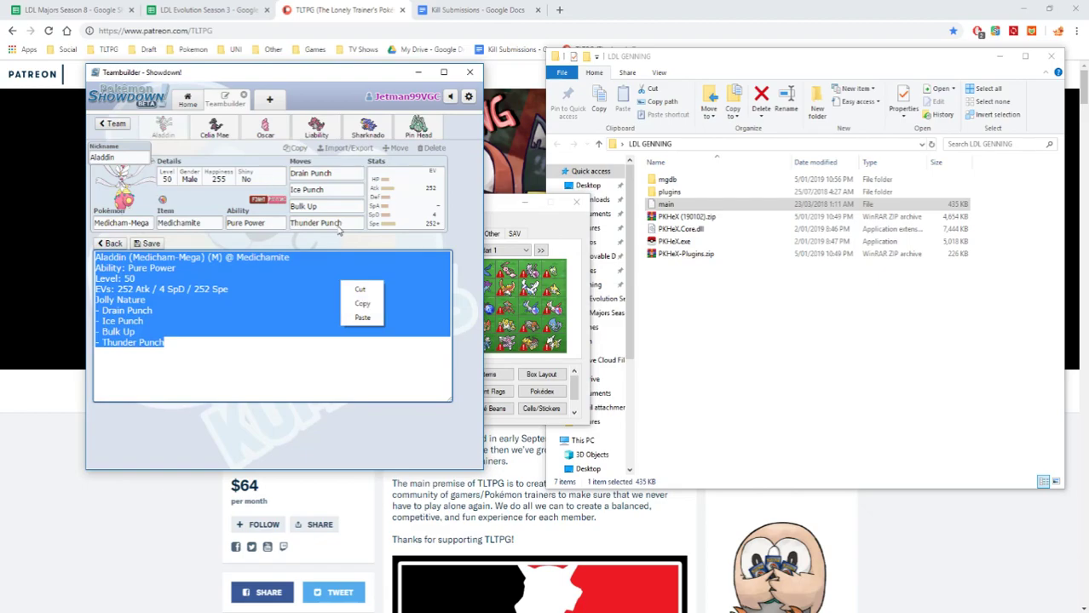
Select Celia Mae in the Teambuilder and export her Salazzle set as text.
click(214, 127)
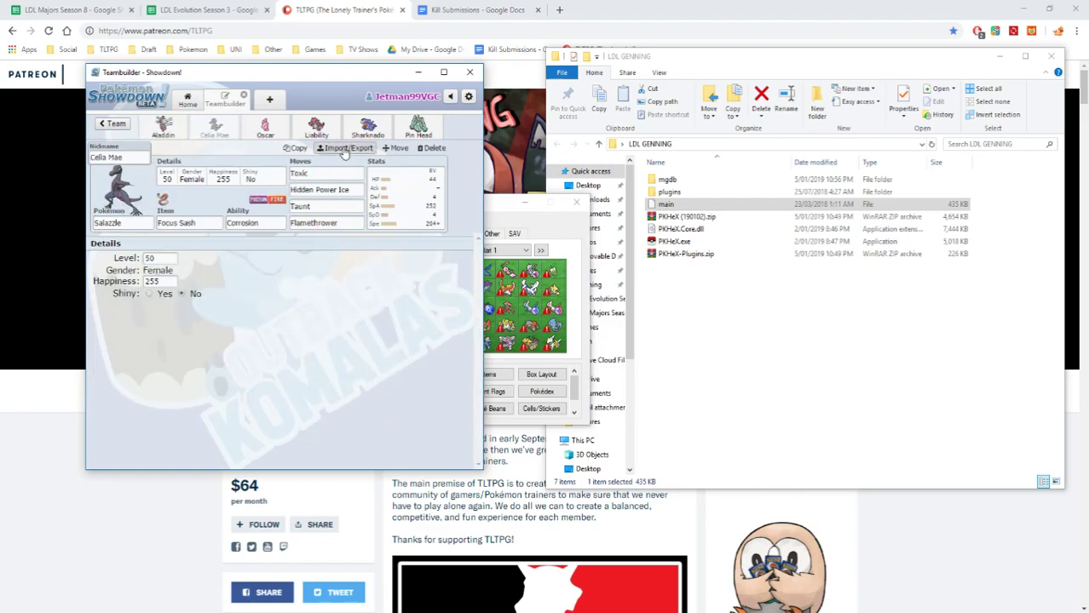
click(345, 148)
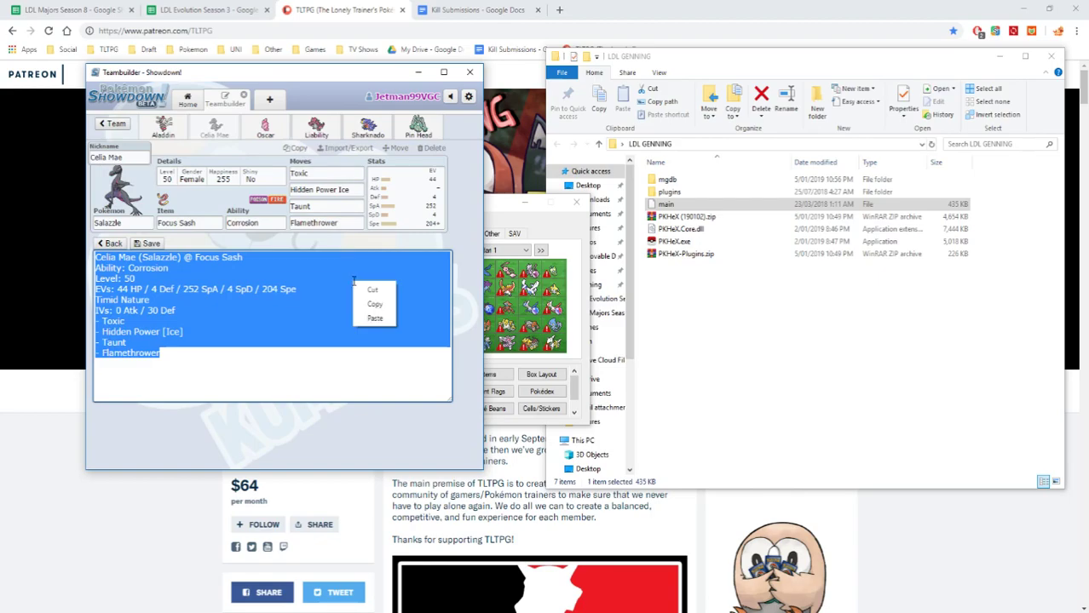
mouse_move(375, 304)
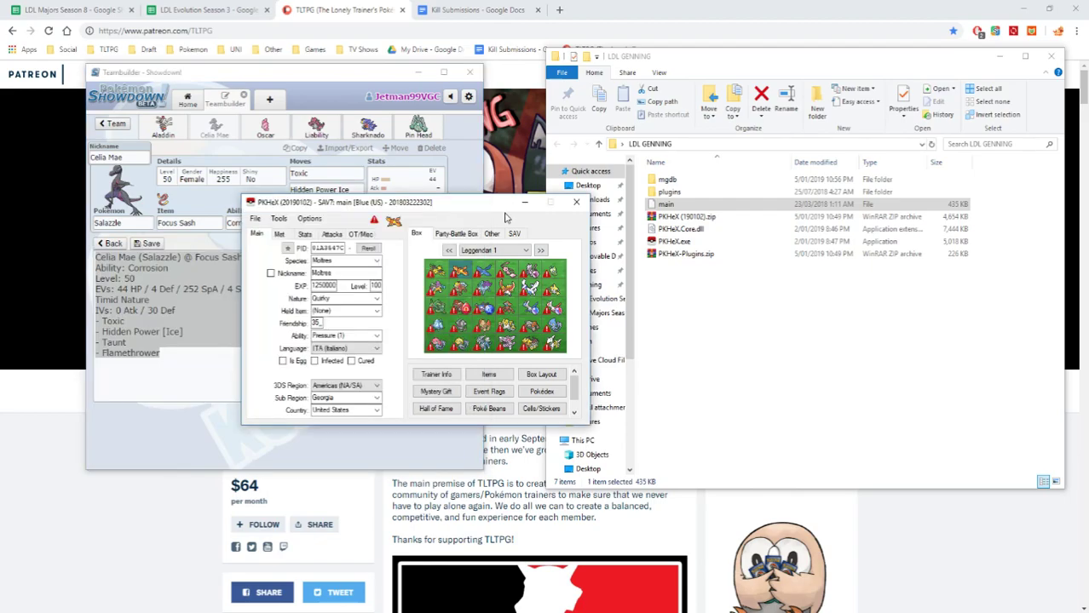
Import the copied Celia Mae Salazzle set with Auto-Legality Mod and confirm.
click(279, 218)
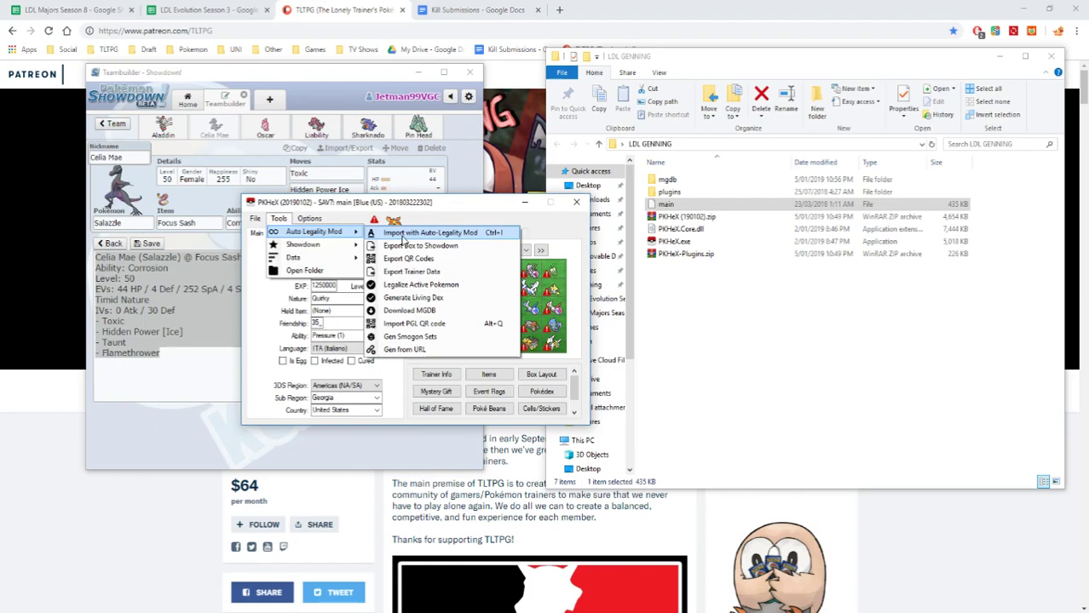
click(429, 232)
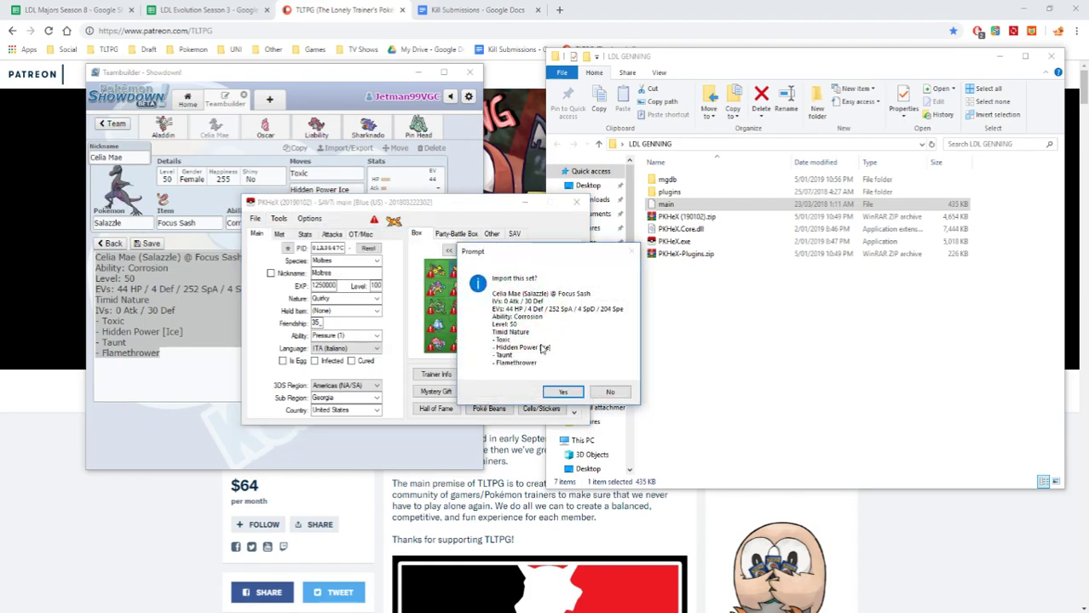
click(562, 392)
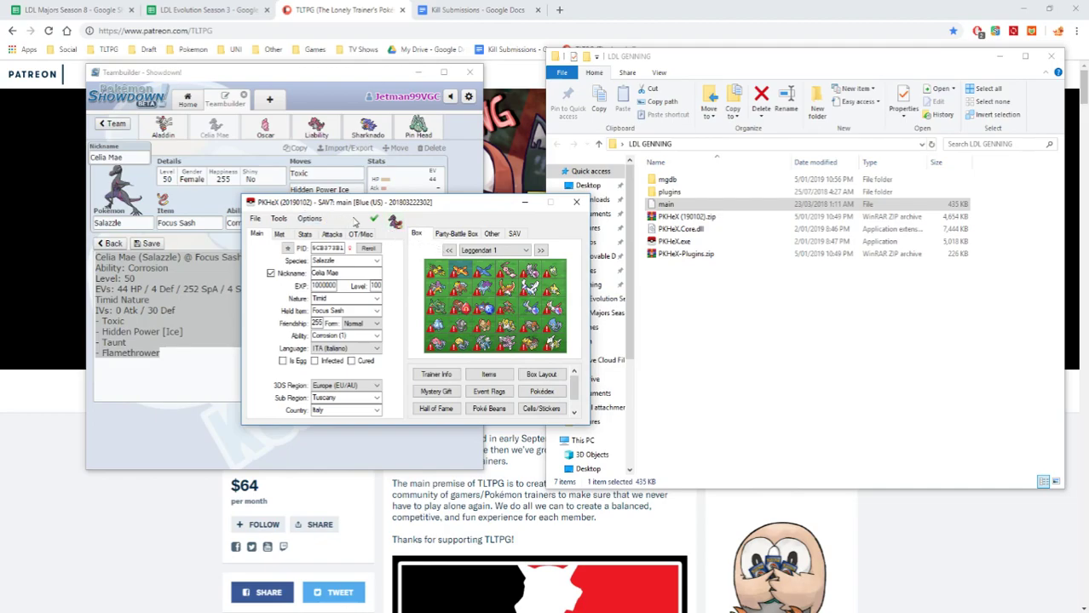
Save the imported Salazzle as the file PKMN 1 Stephen.pk7.
click(256, 219)
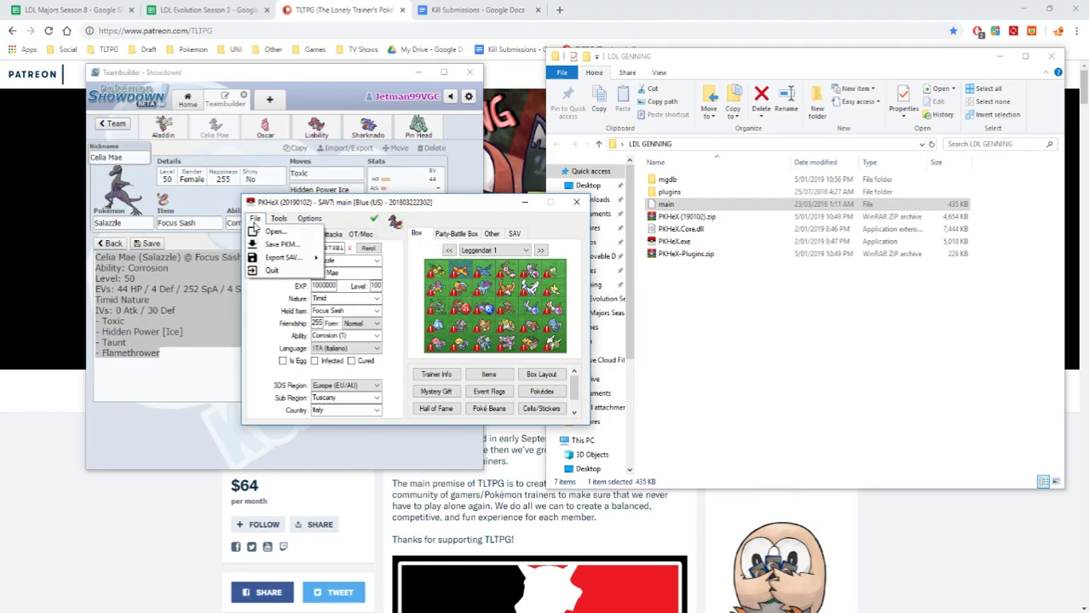
click(255, 218)
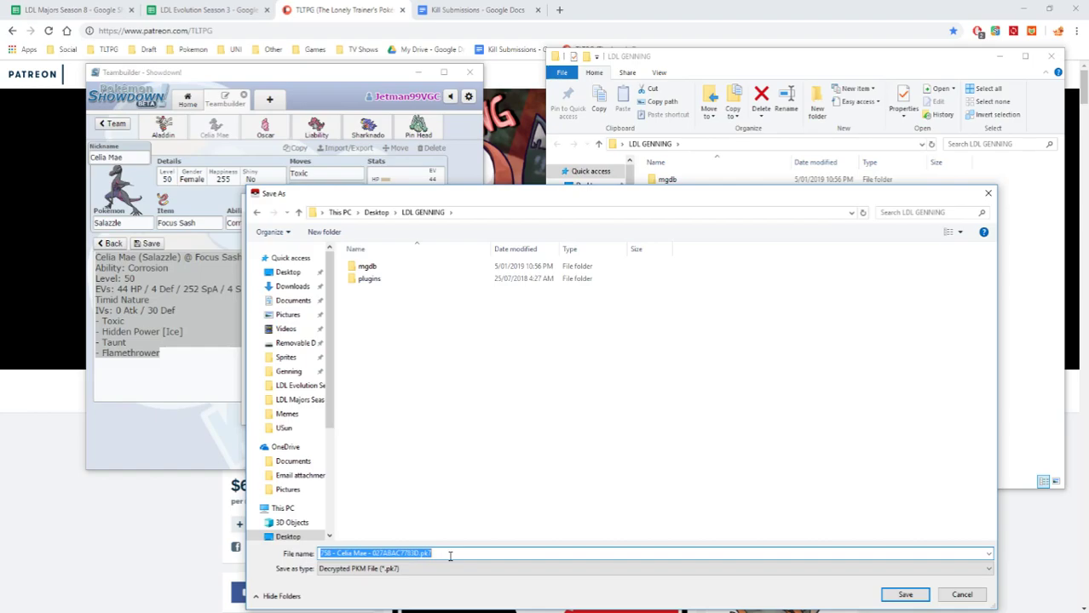
text(PKMN)
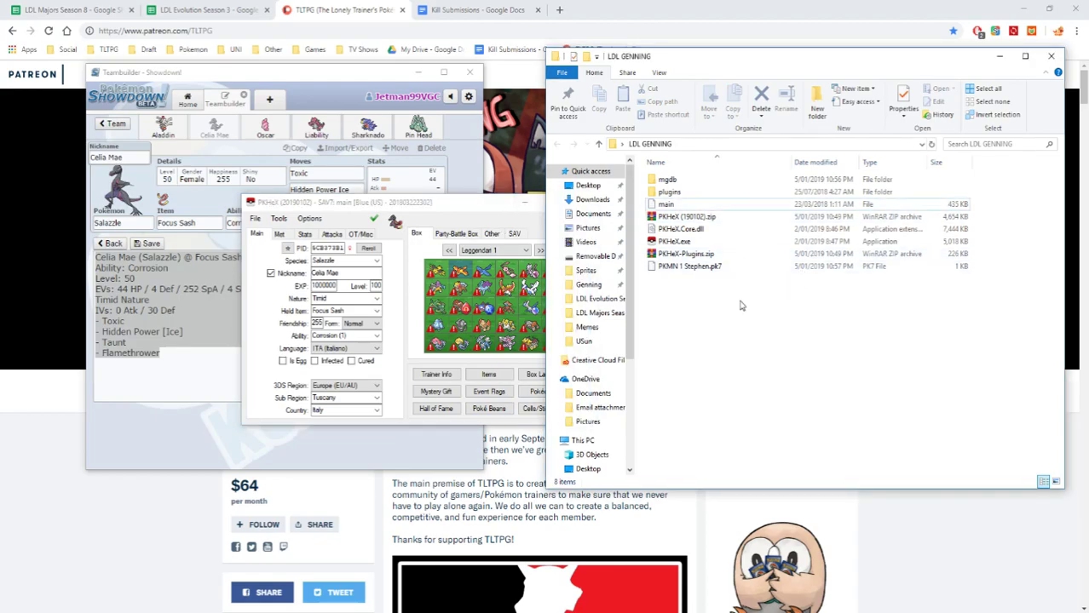
mouse_move(713, 288)
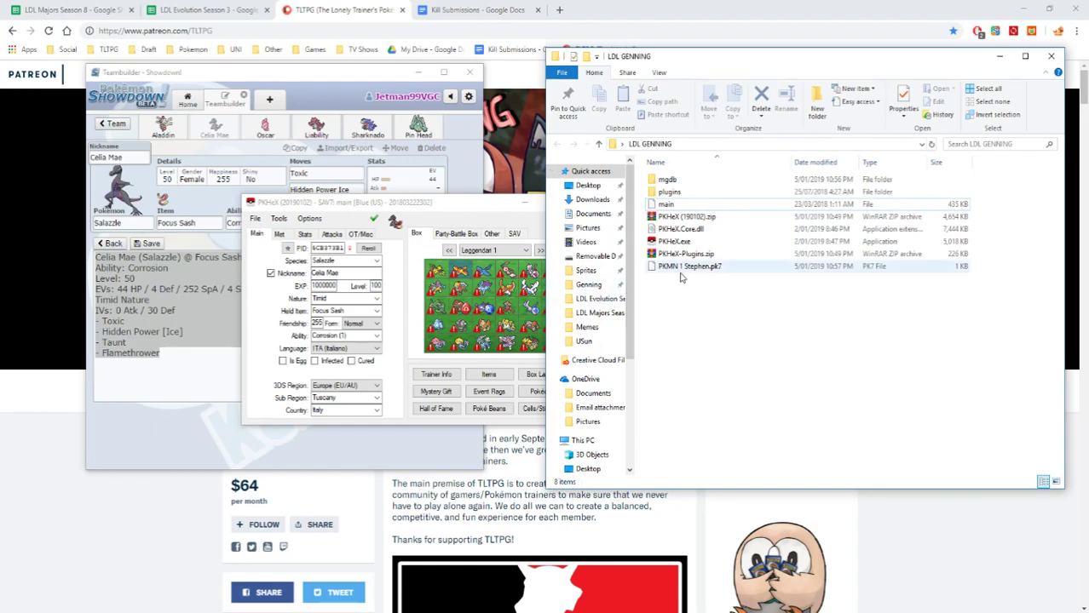
Save the Salazzle again as PKMN 2 Stephen.pk7 in the LDL GENNING folder.
click(690, 266)
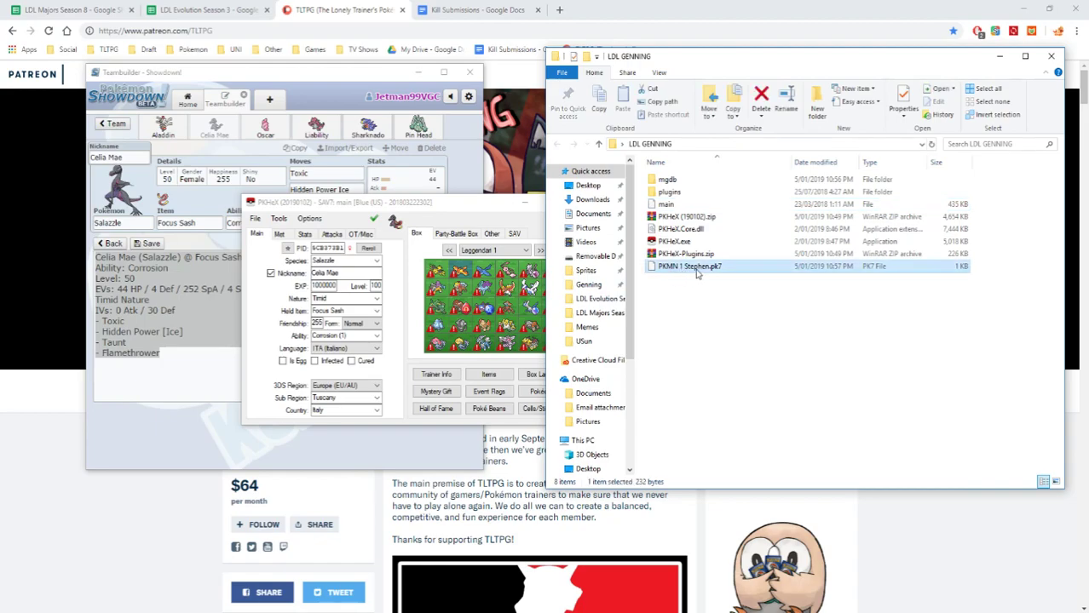
mouse_move(675, 287)
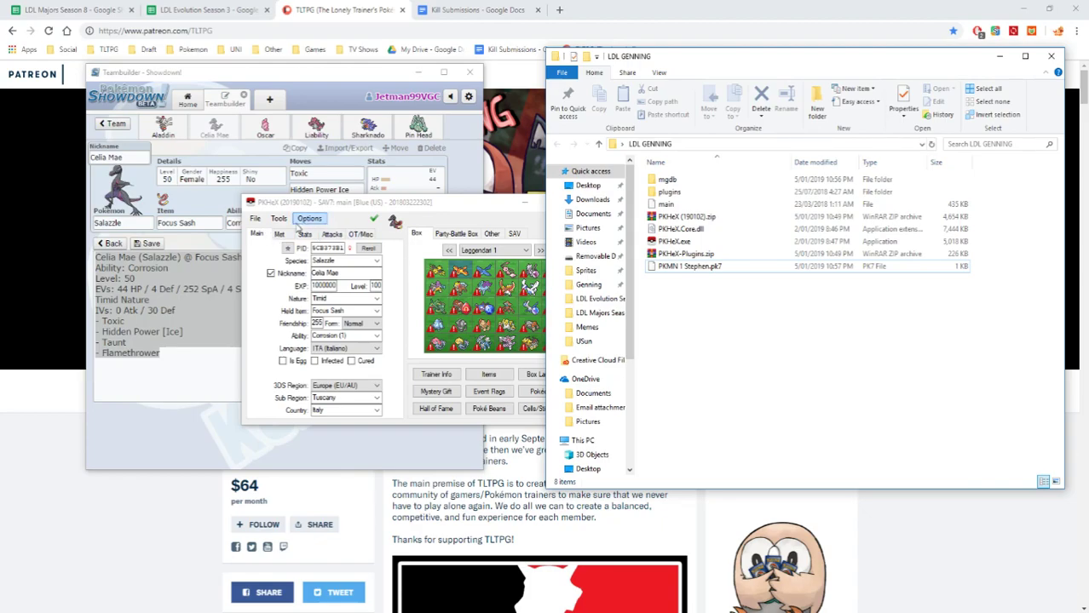
click(256, 218)
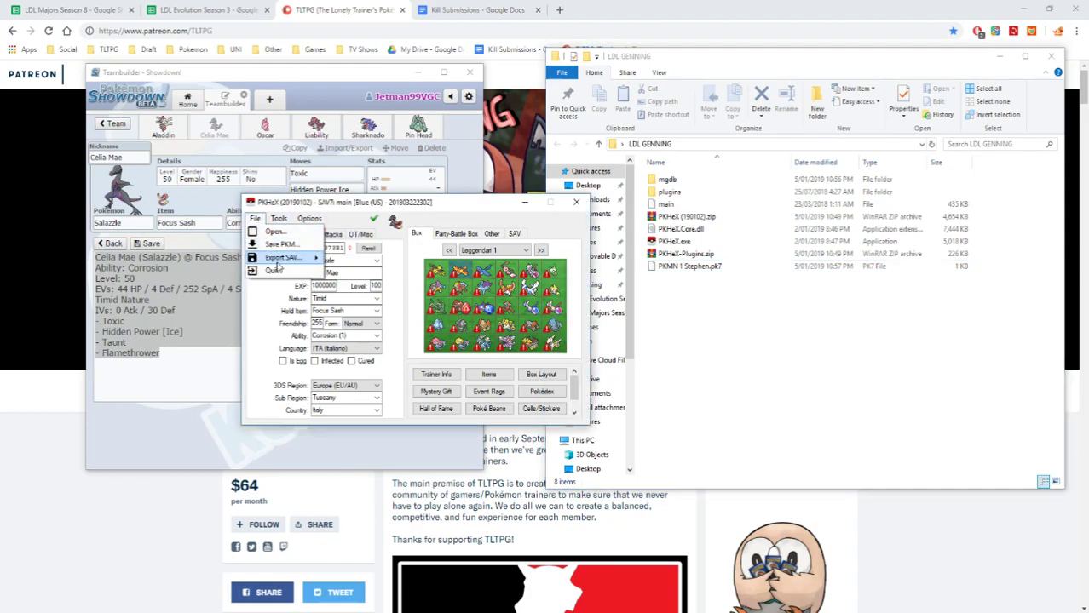
click(281, 257)
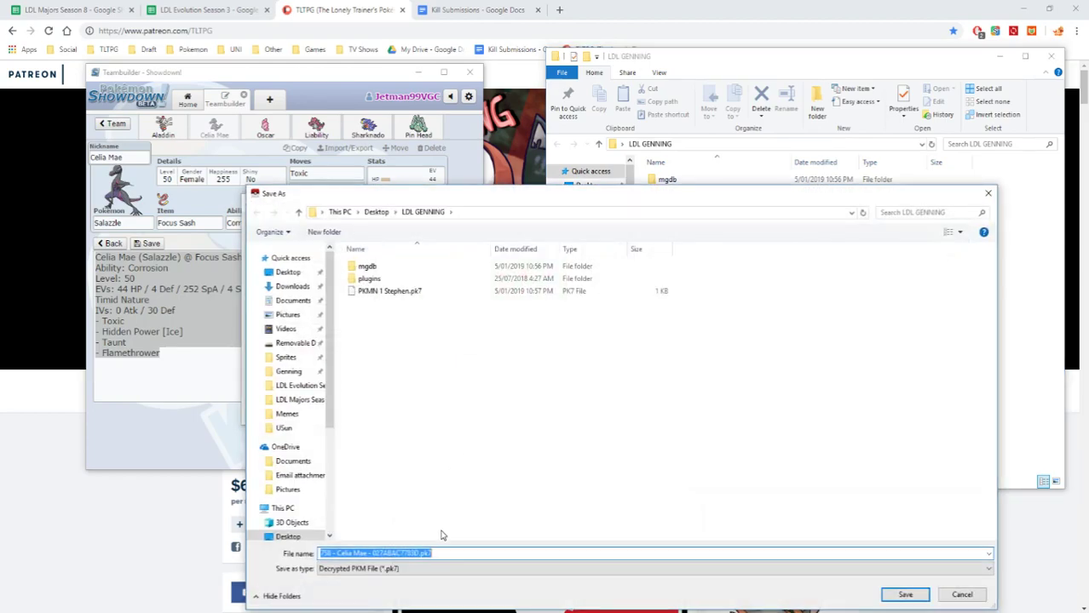
click(389, 291)
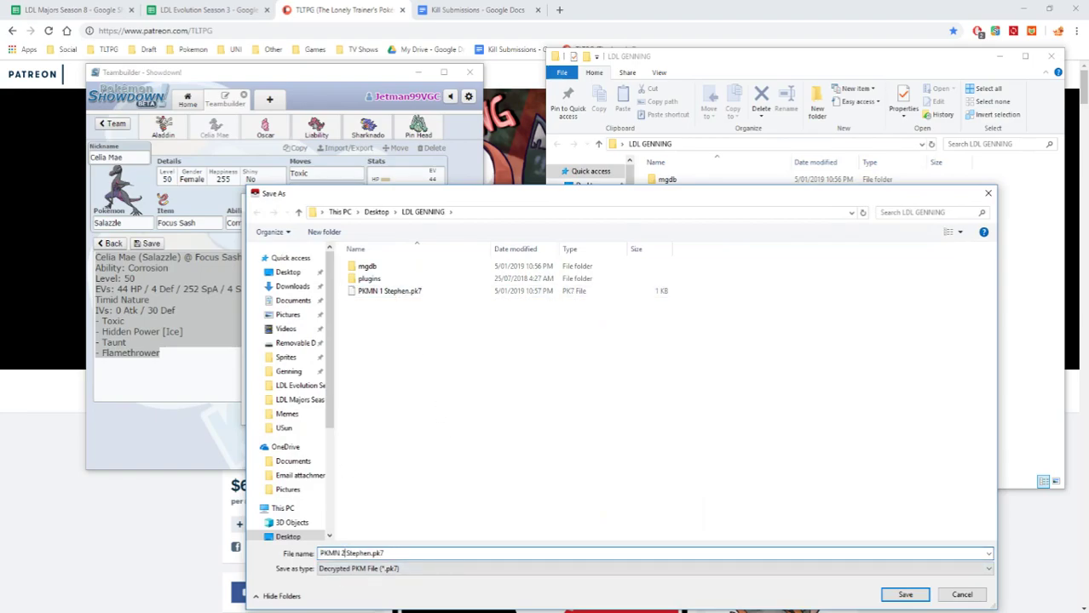
click(904, 595)
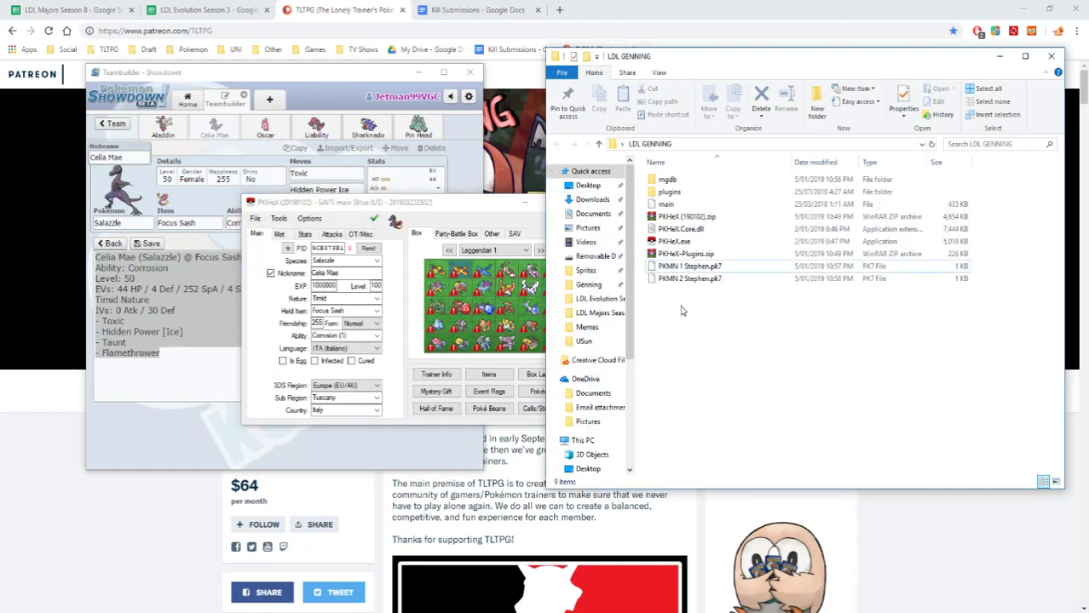
Add both PKMN Stephen pk7 files to a new LDL GENNING.rar archive.
click(690, 279)
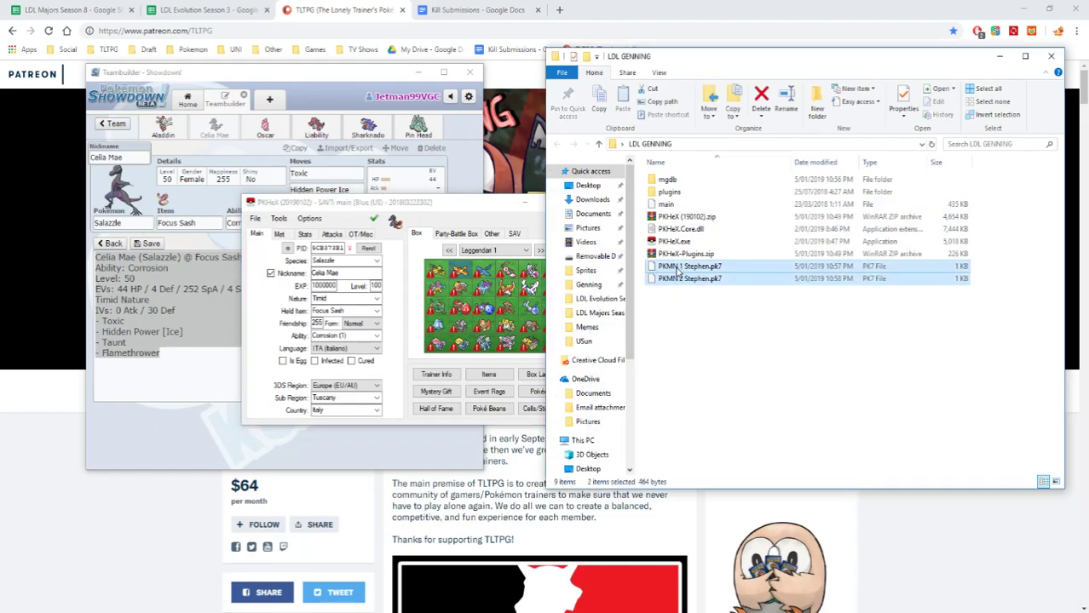
right_click(690, 278)
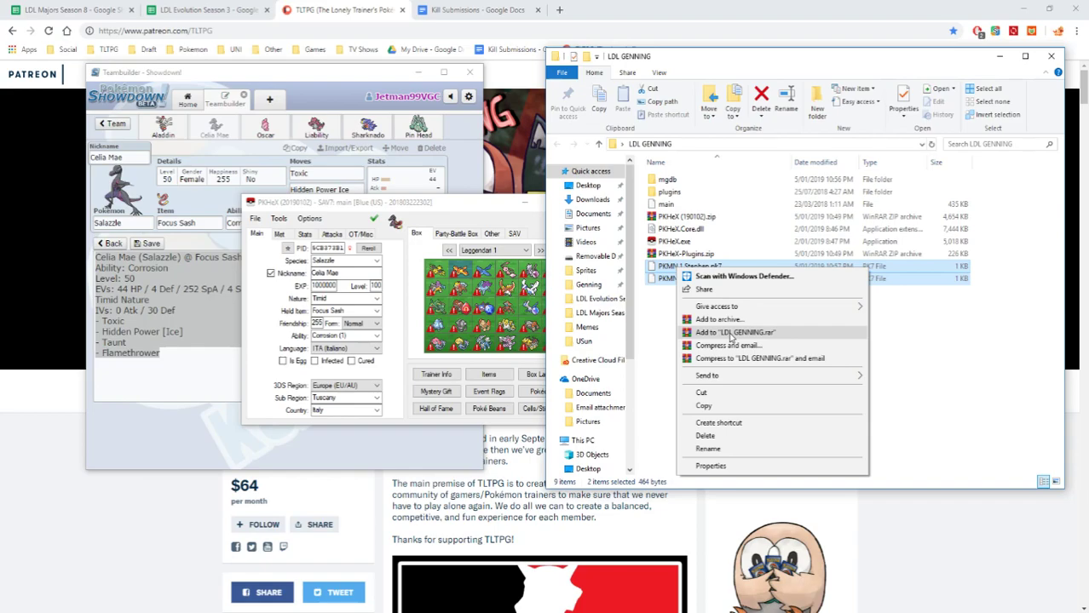
mouse_move(731, 335)
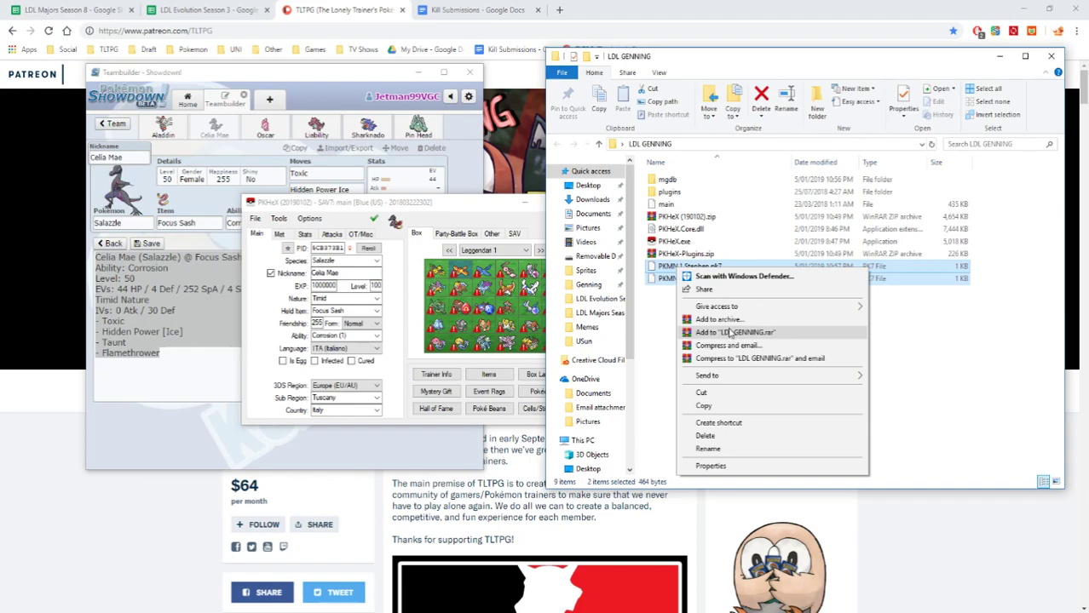
mouse_move(730, 334)
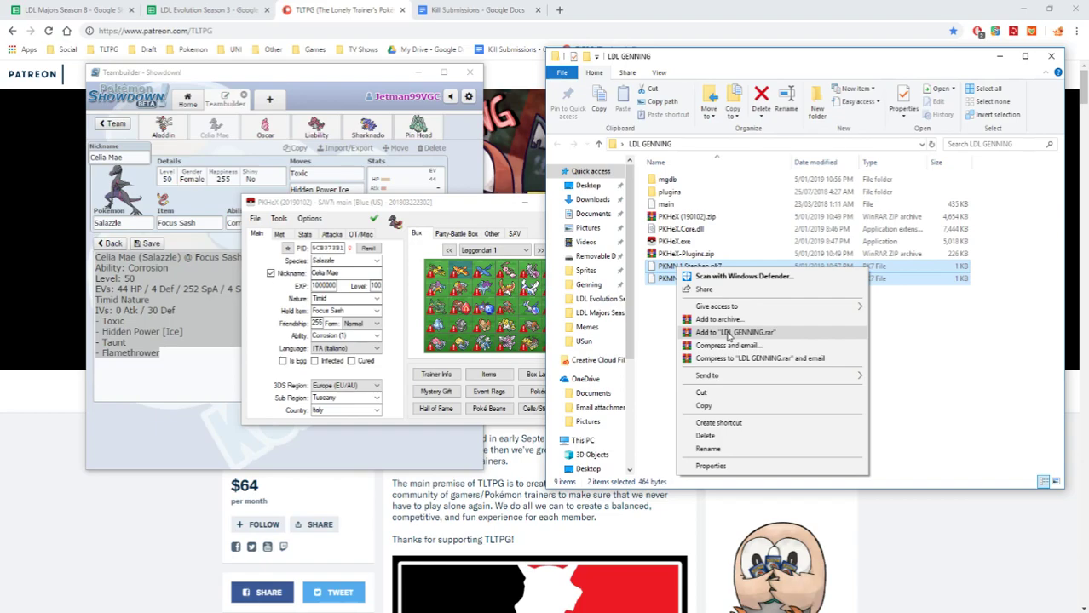
mouse_move(728, 345)
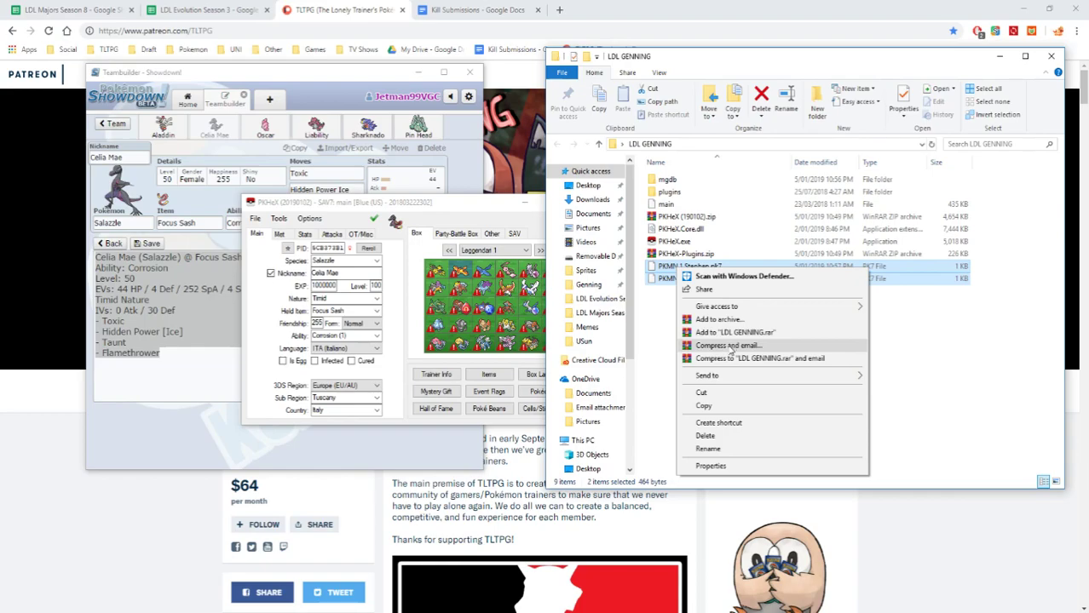
mouse_move(731, 332)
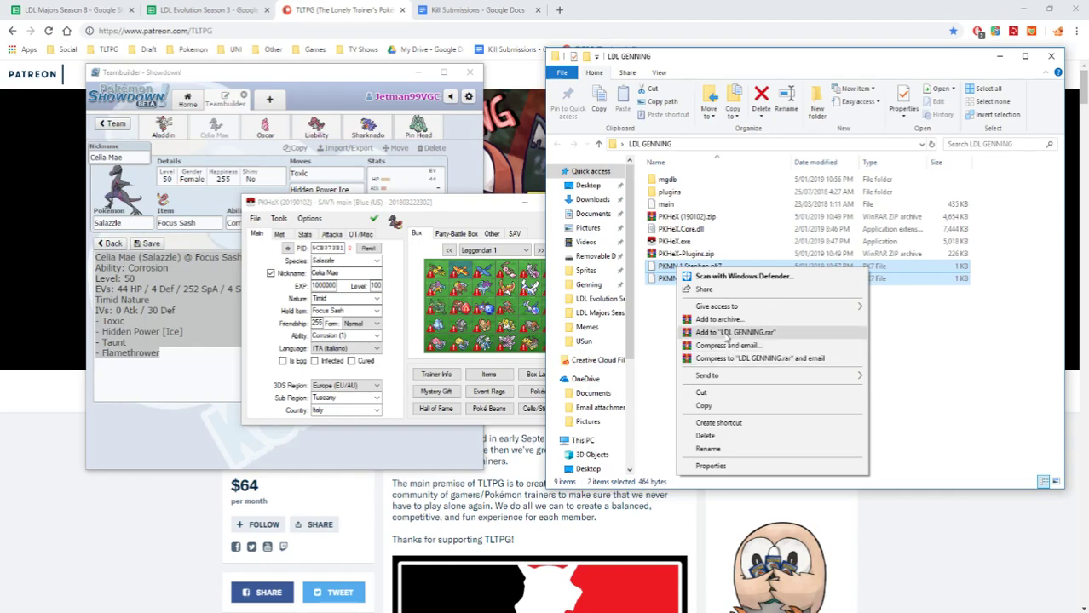
click(734, 332)
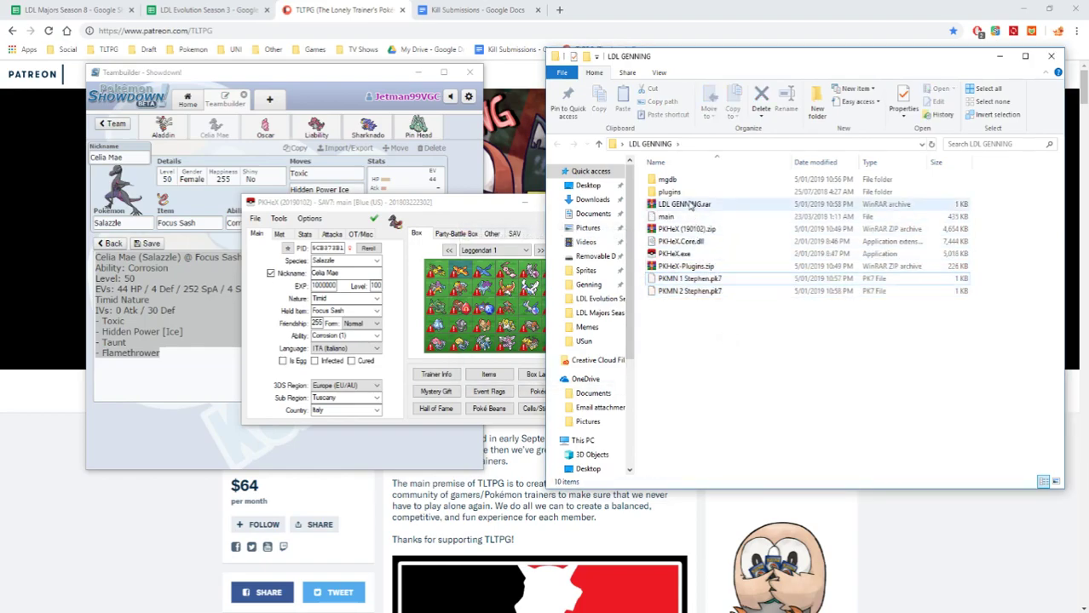
Open LDL GENNING.rar to confirm both Stephen files are inside, then close it.
double_click(684, 203)
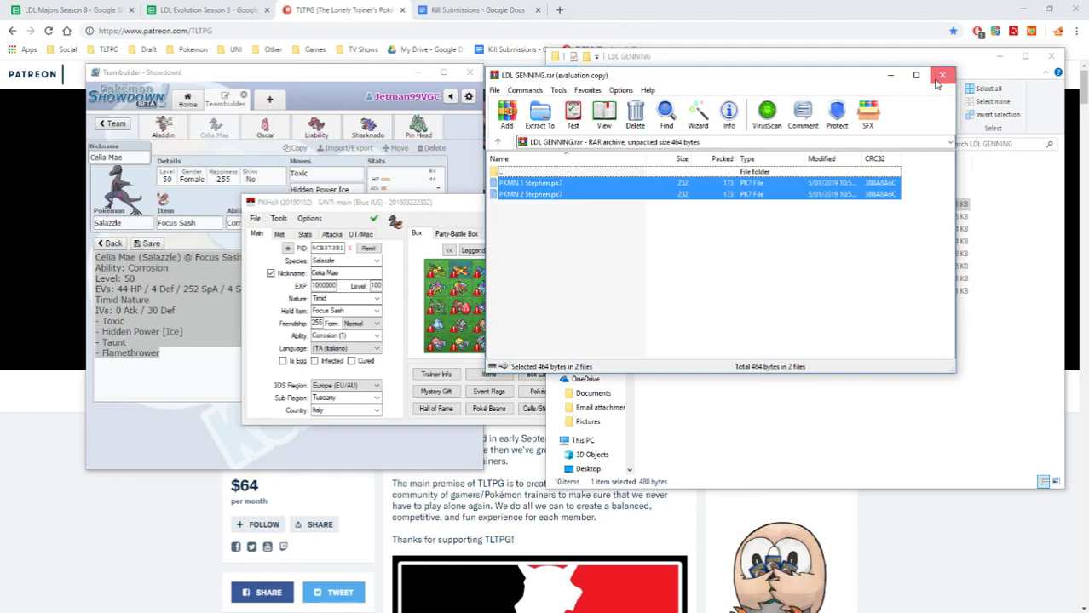
click(942, 75)
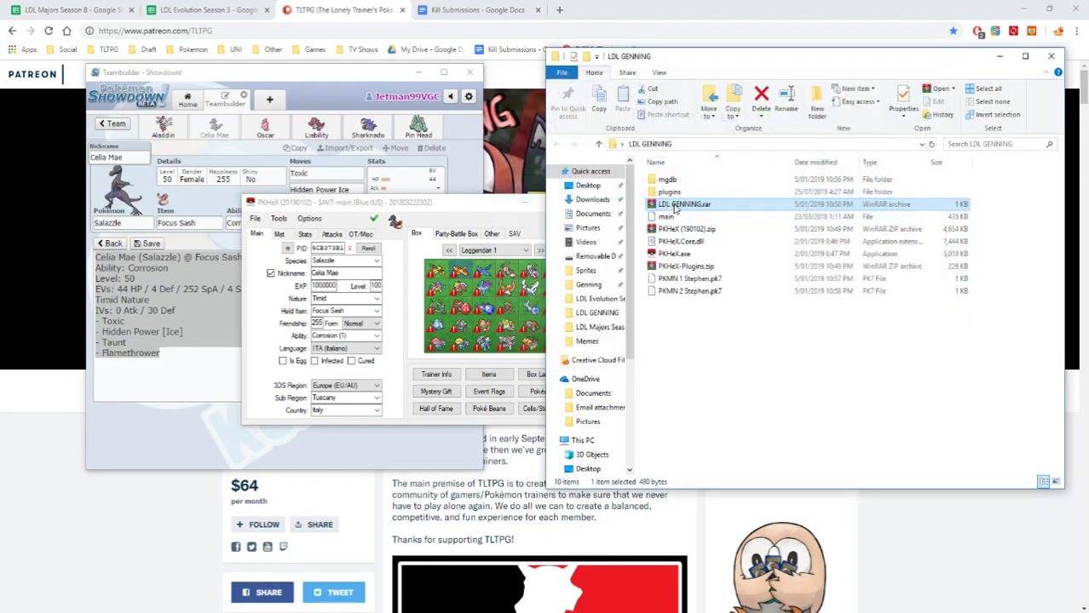
click(746, 333)
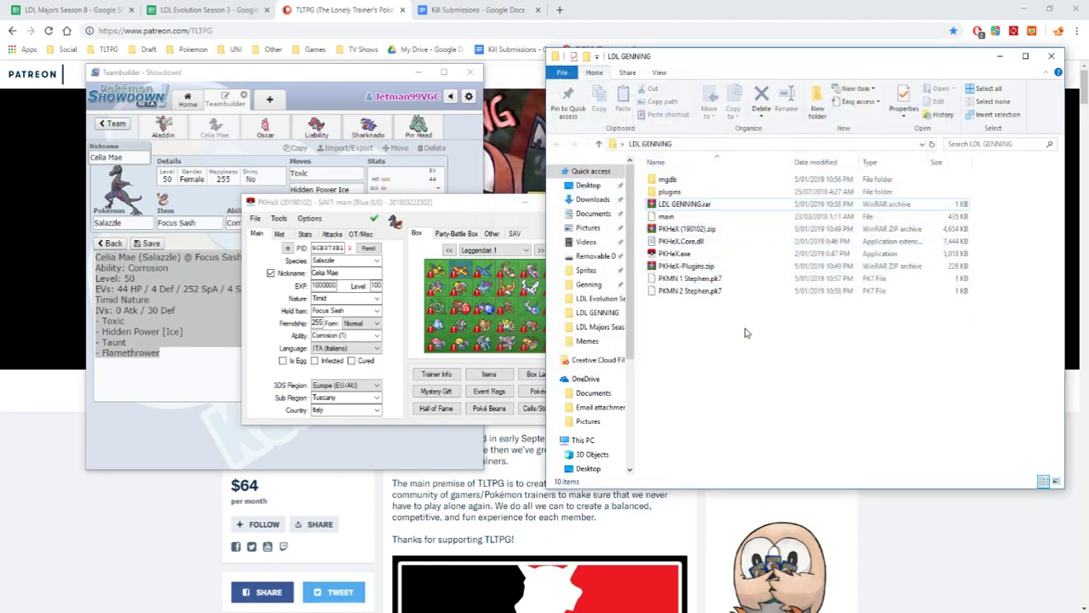
mouse_move(741, 338)
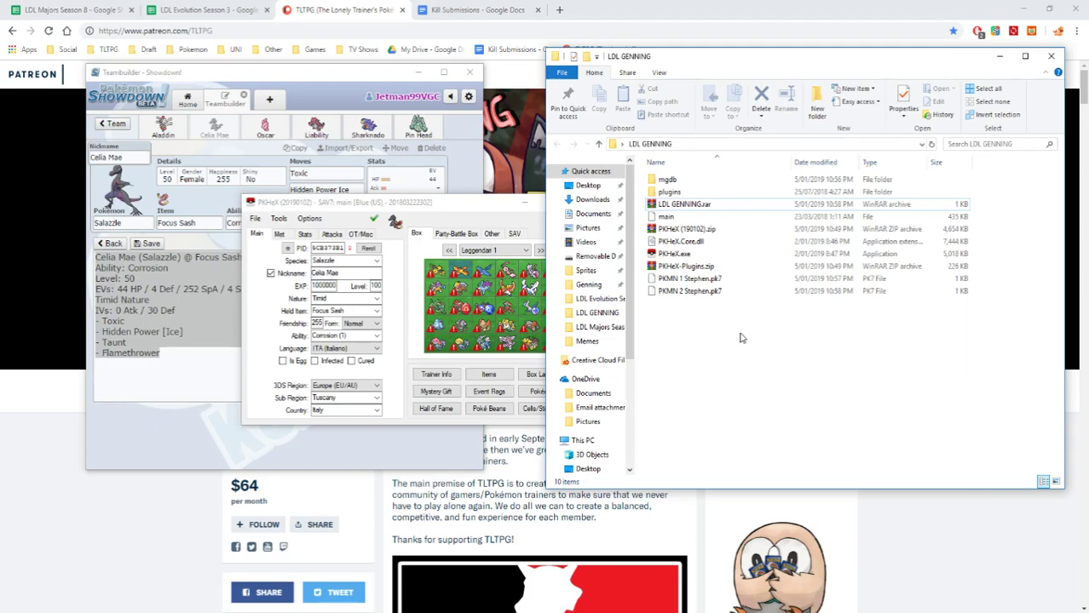
mouse_move(745, 336)
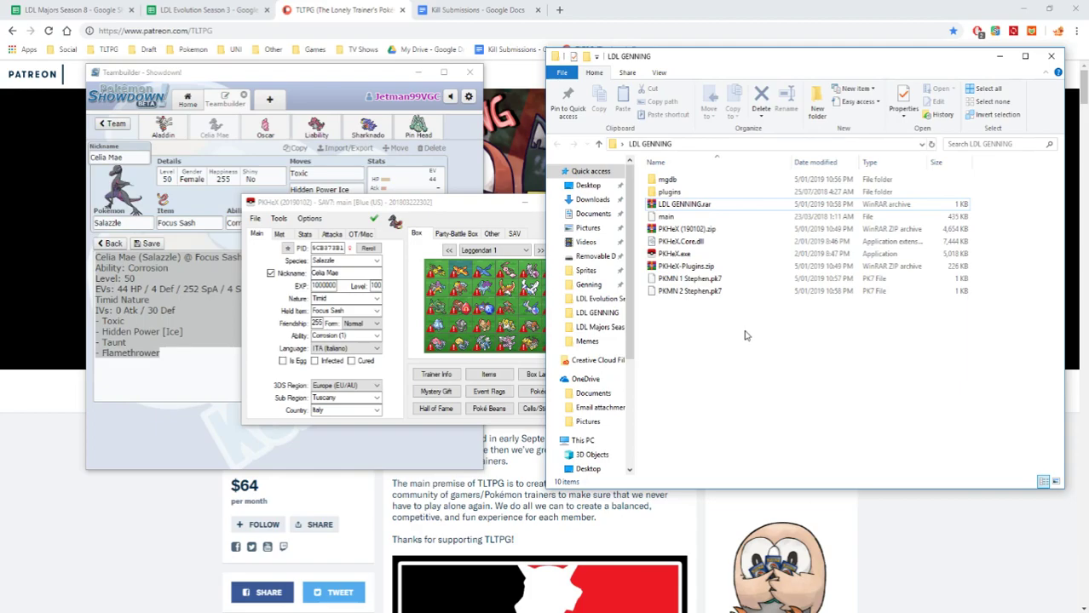
mouse_move(747, 324)
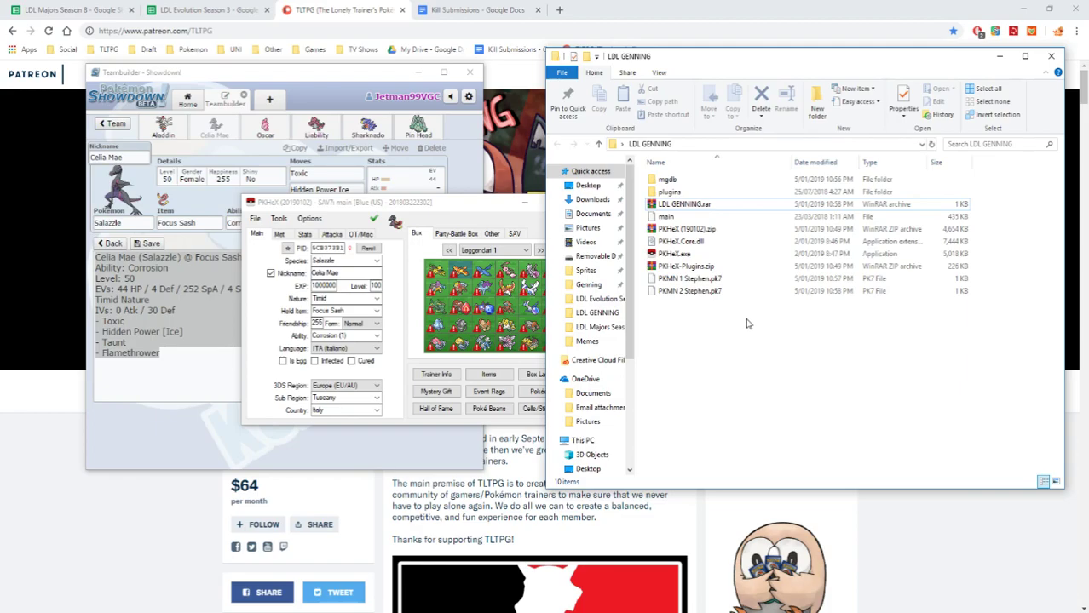
mouse_move(748, 322)
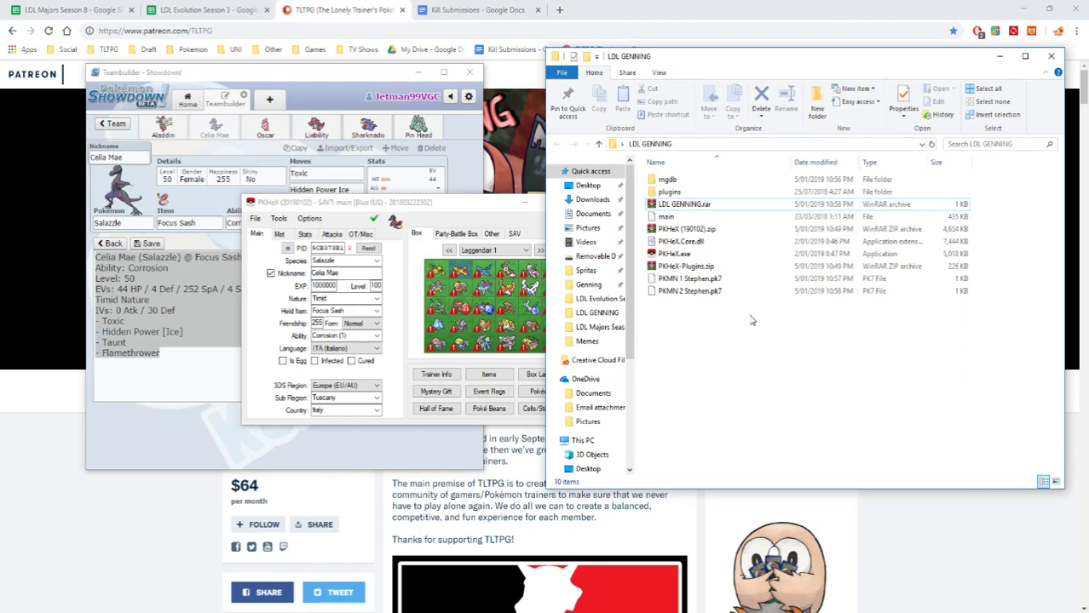
mouse_move(753, 321)
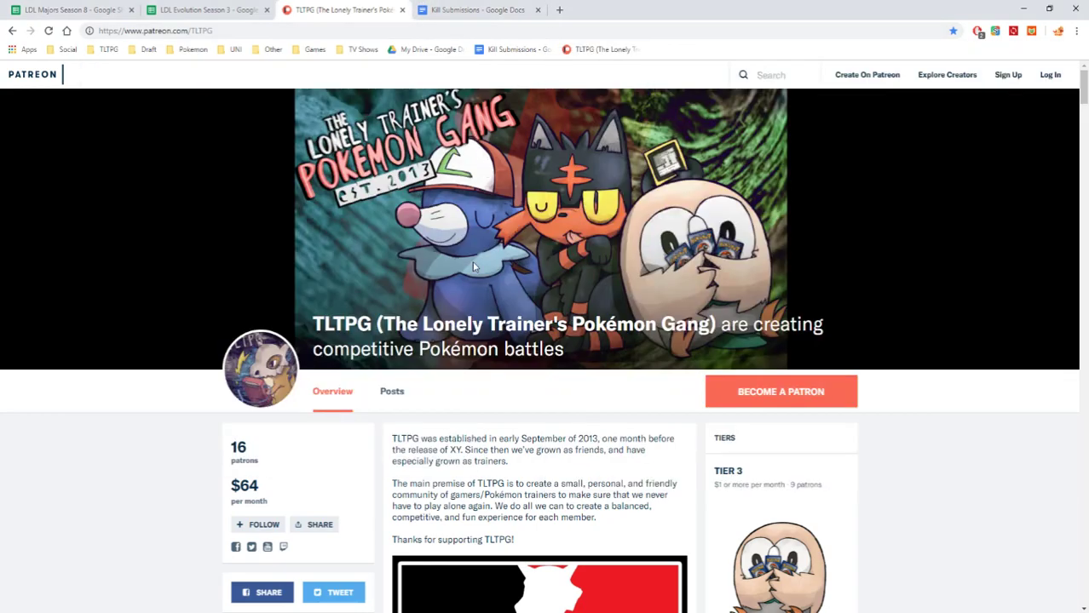
Scroll the TLTPG Patreon page through Tier 3 and Tier 2 down to Tier 1 and the LDL S5 post.
scroll(down, 3)
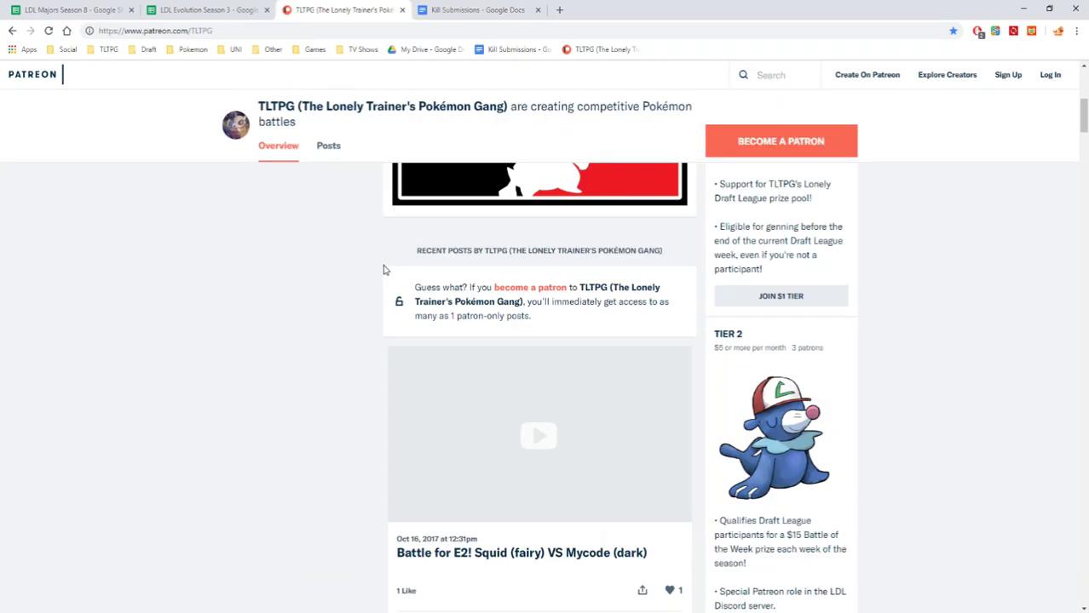
scroll(up, 3)
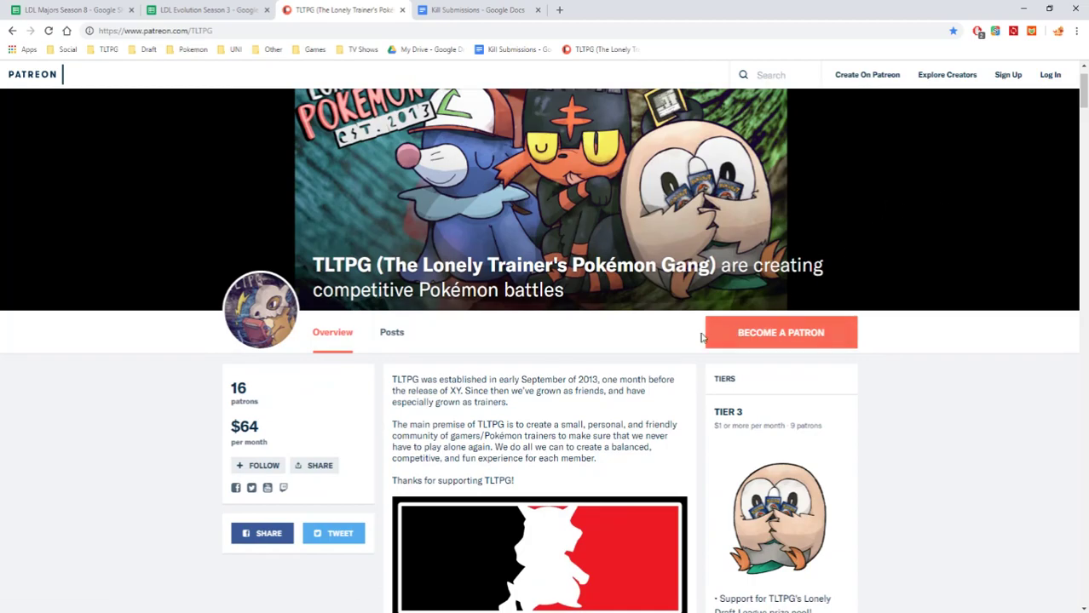
scroll(down, 3)
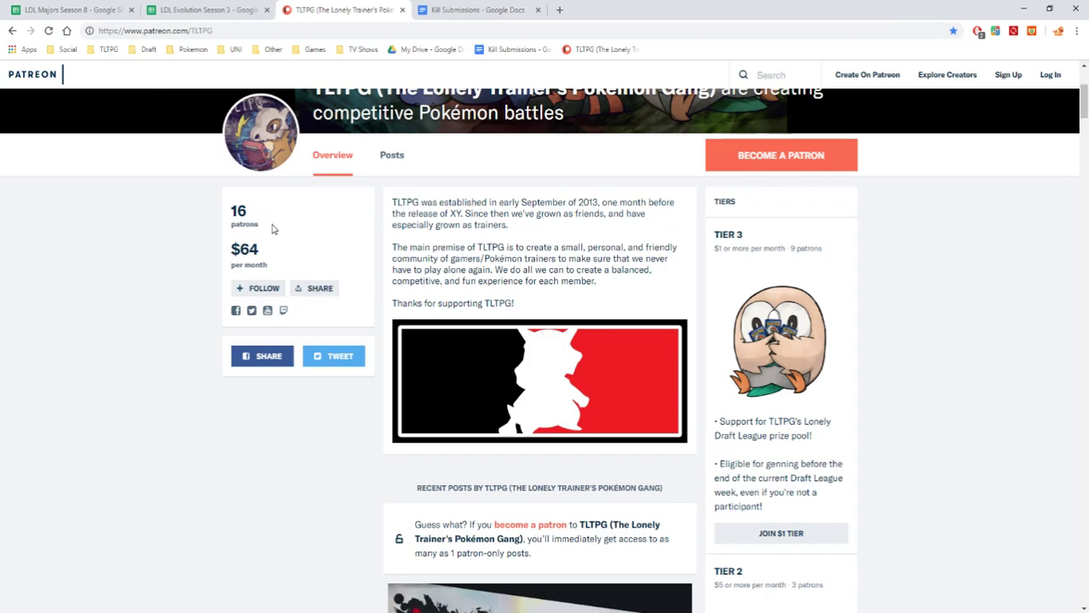
mouse_move(297, 265)
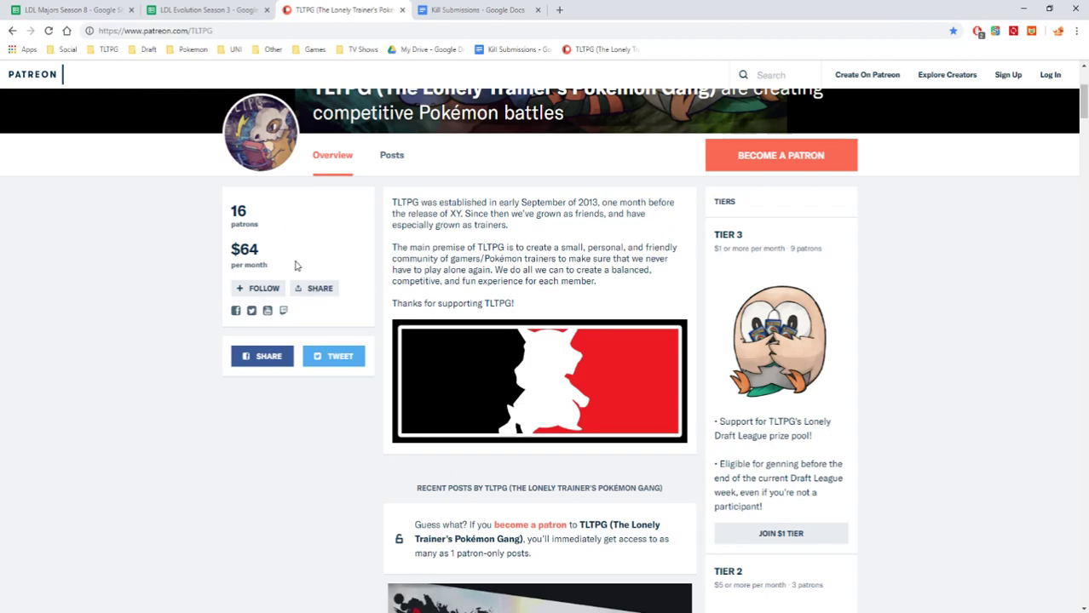
mouse_move(317, 251)
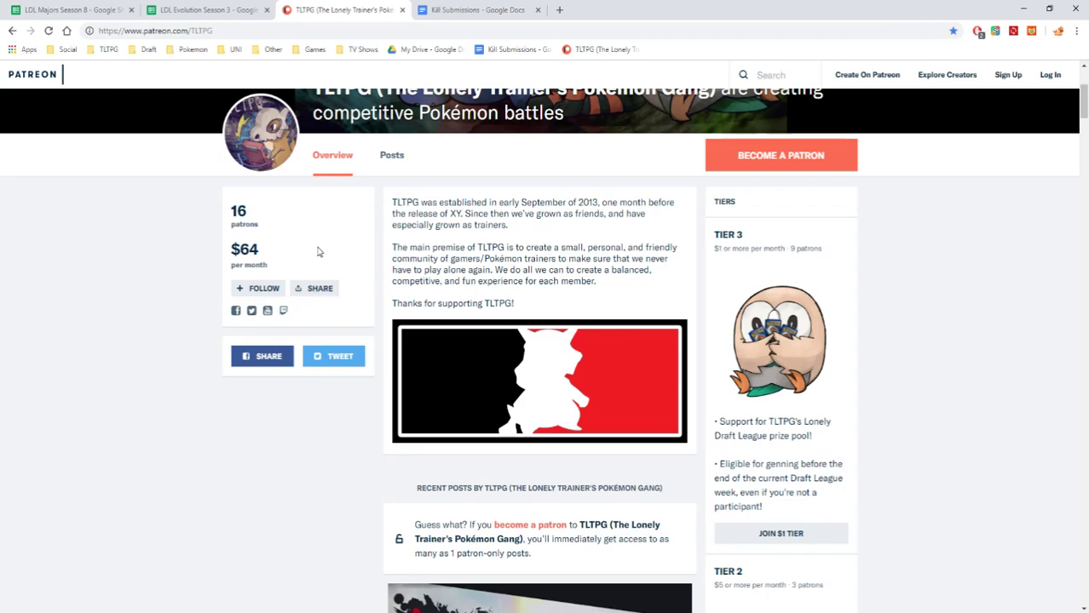
mouse_move(604, 124)
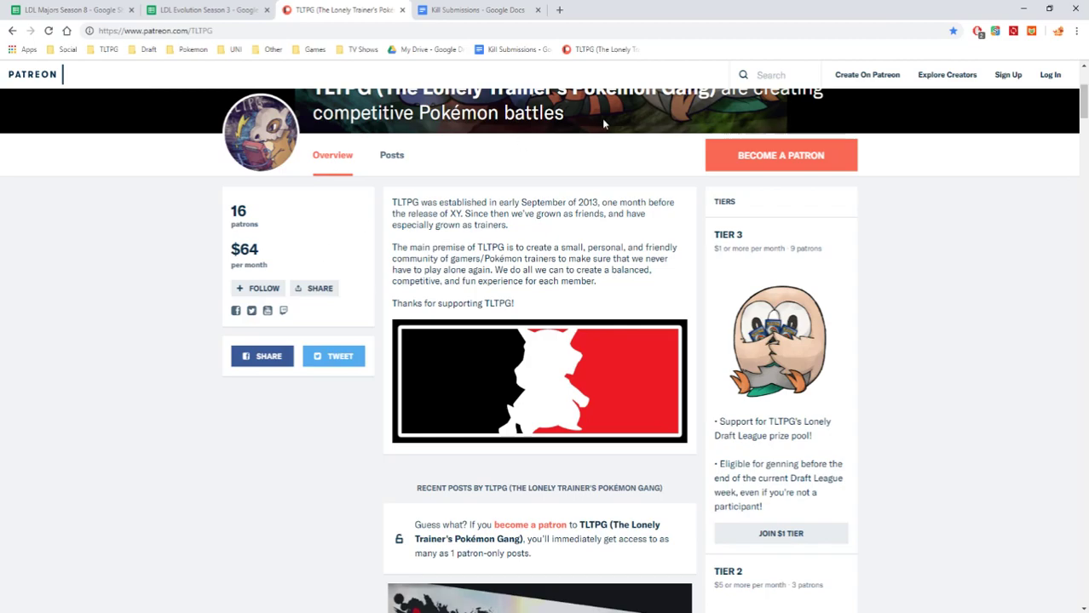
mouse_move(743, 247)
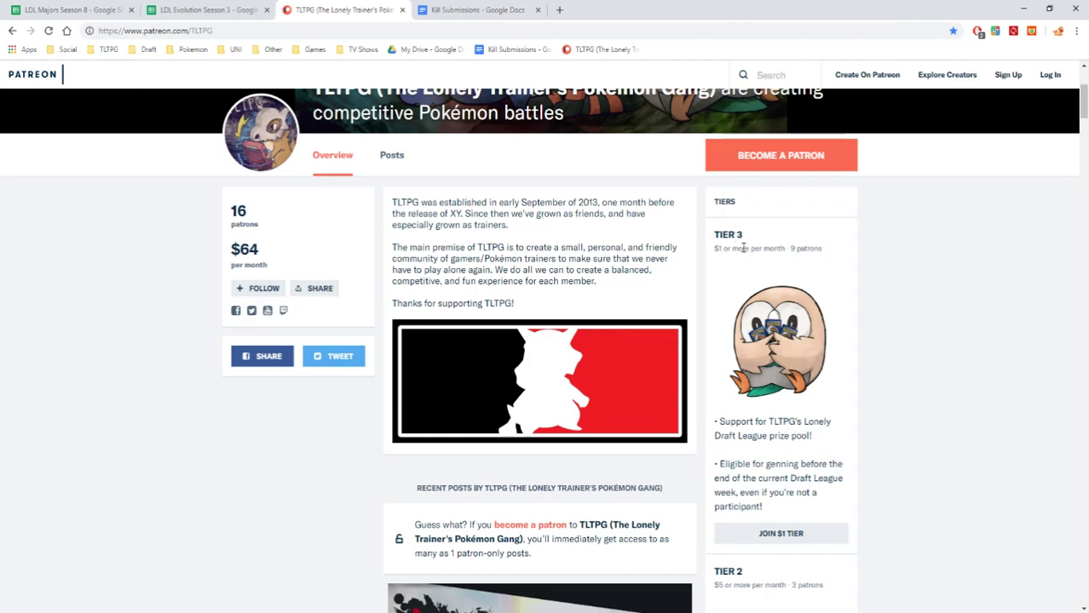
mouse_move(745, 275)
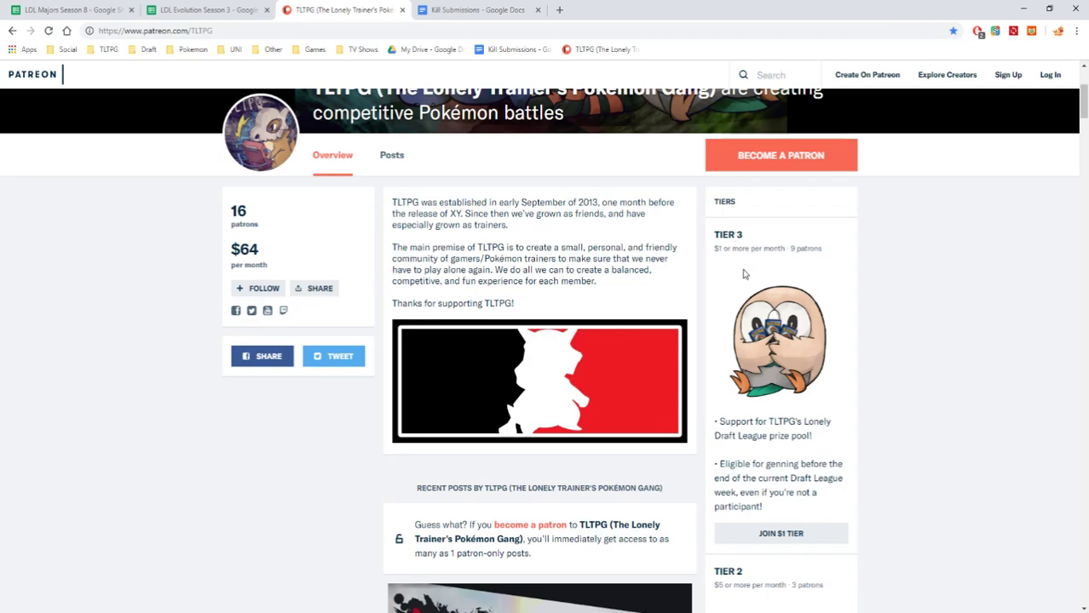
scroll(down, 3)
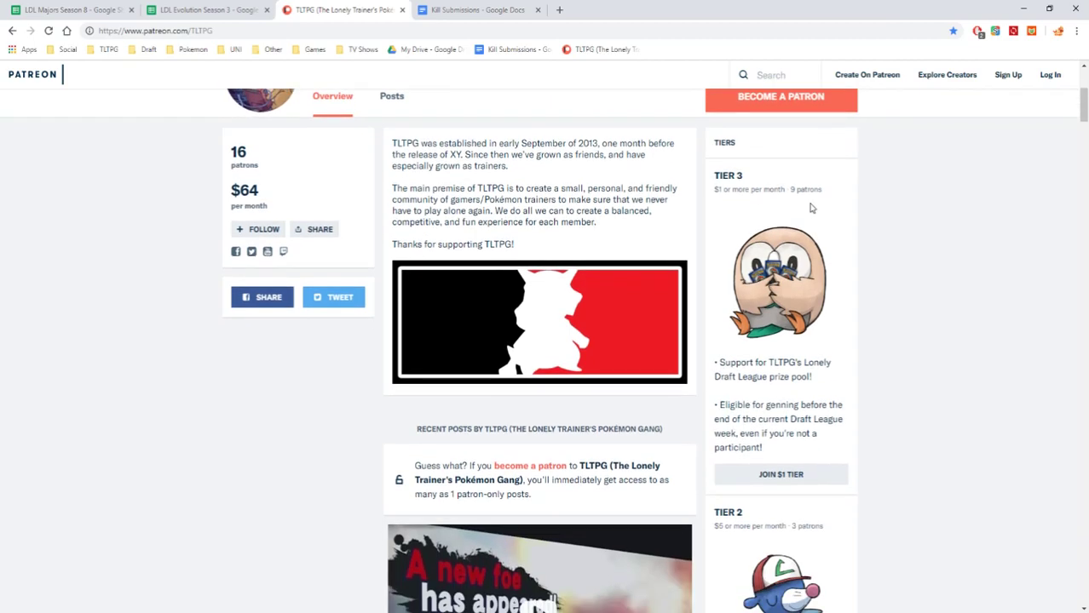
mouse_move(798, 206)
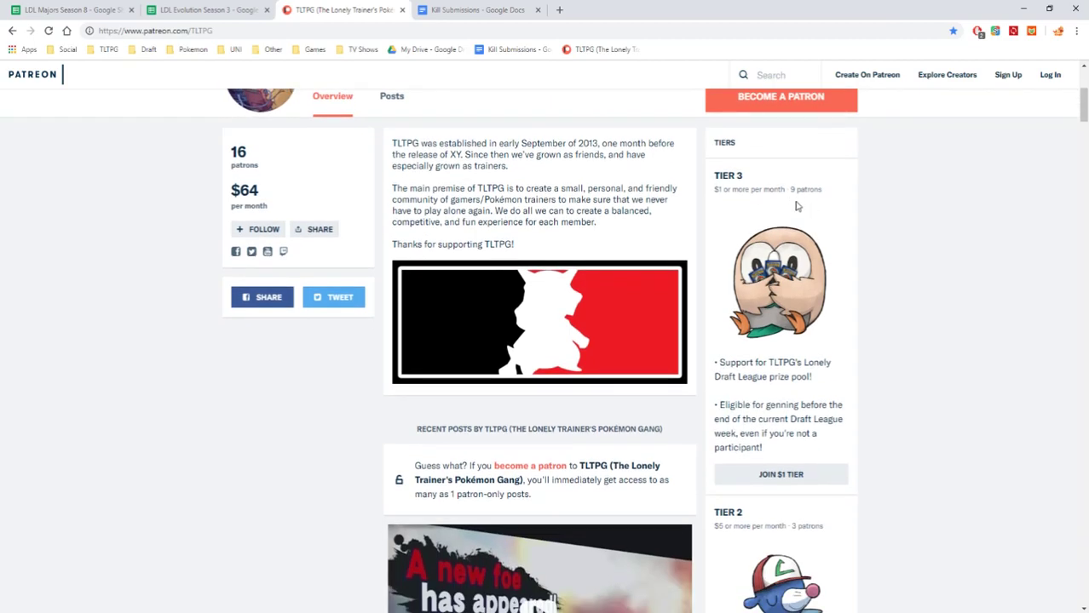
mouse_move(746, 363)
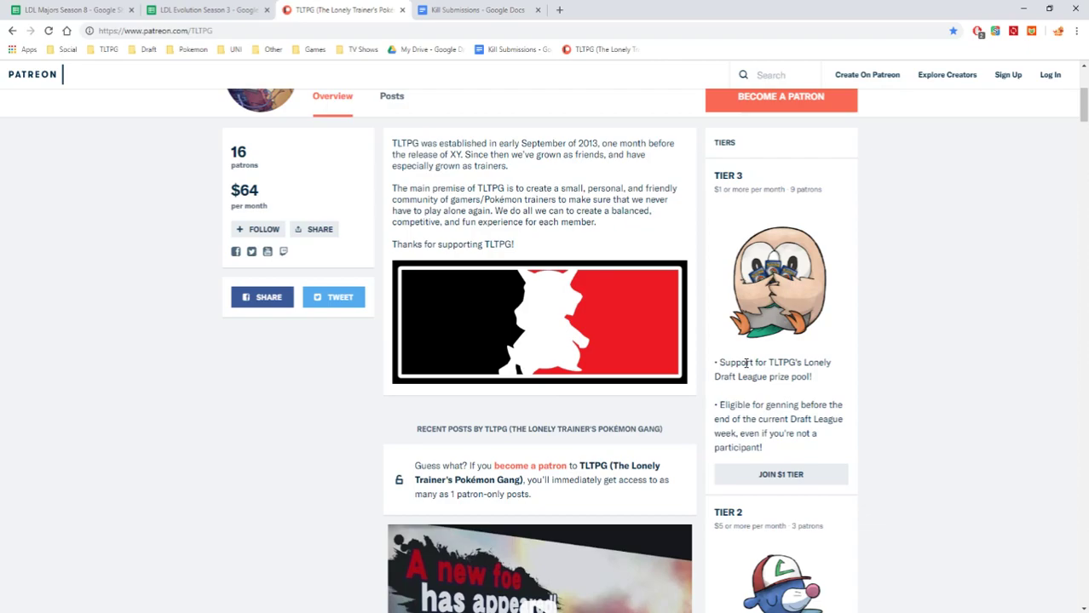
mouse_move(765, 373)
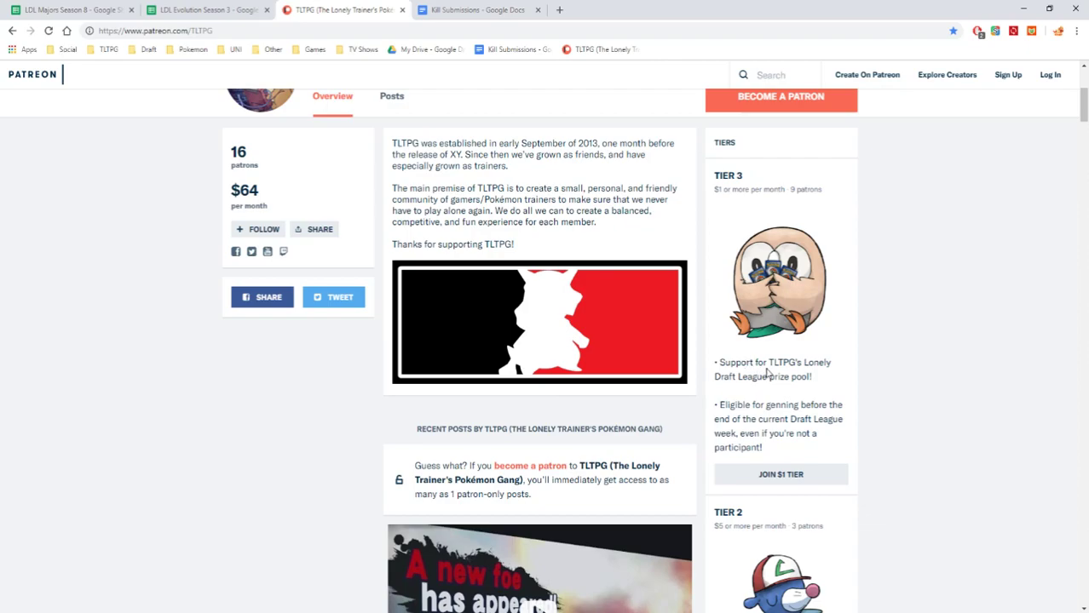
mouse_move(797, 365)
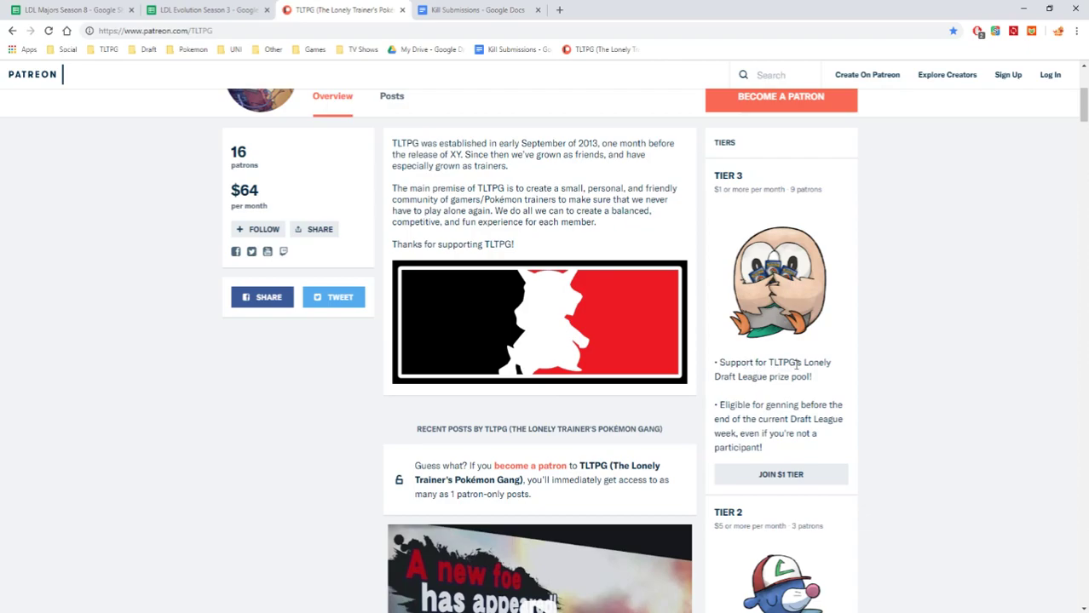
scroll(down, 3)
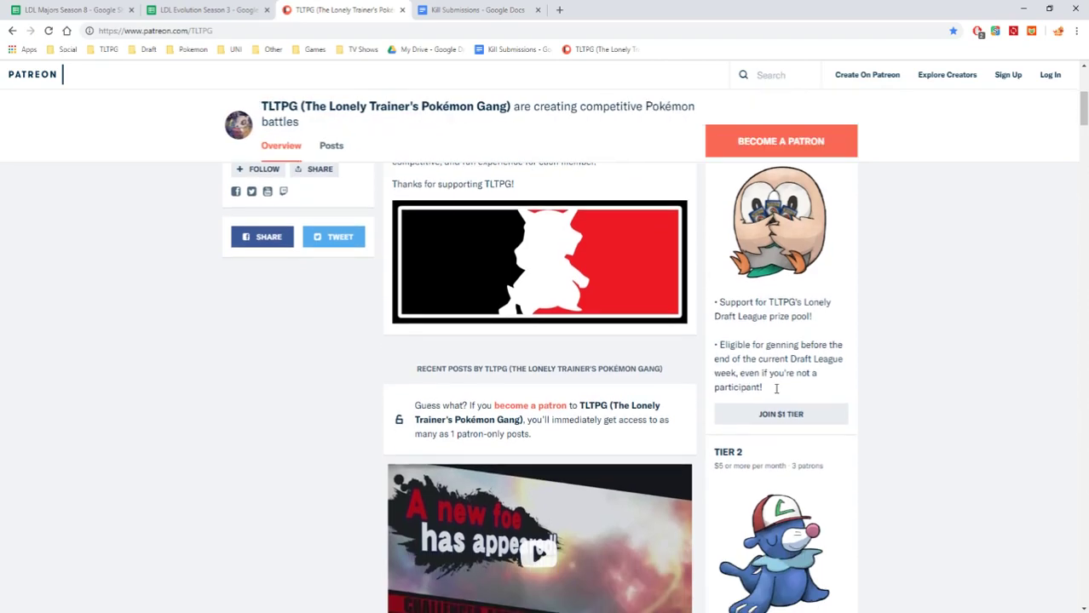
mouse_move(741, 337)
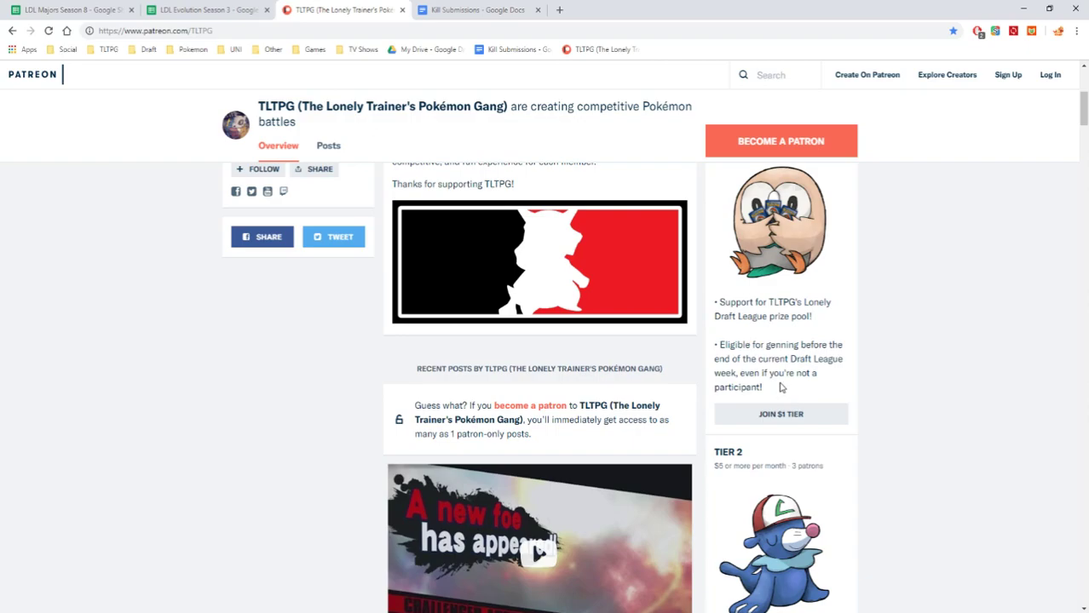
mouse_move(784, 381)
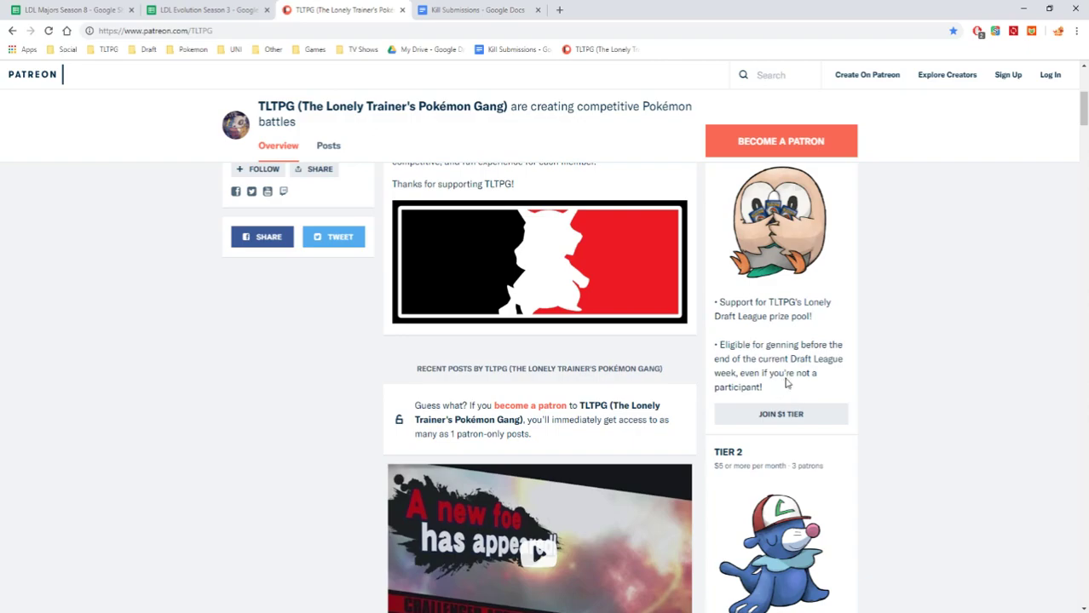
mouse_move(791, 385)
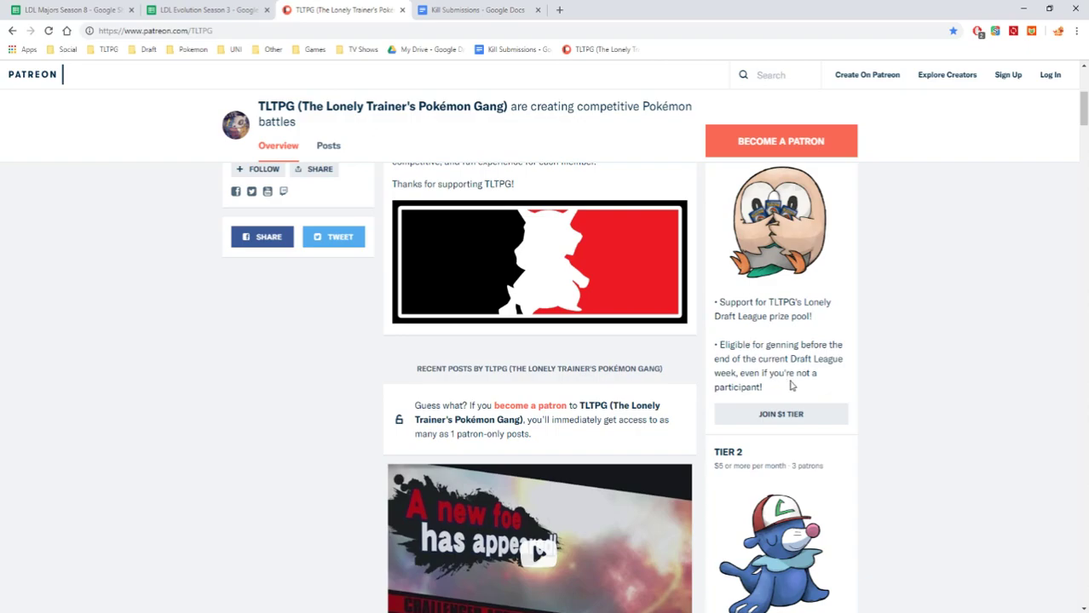
mouse_move(791, 385)
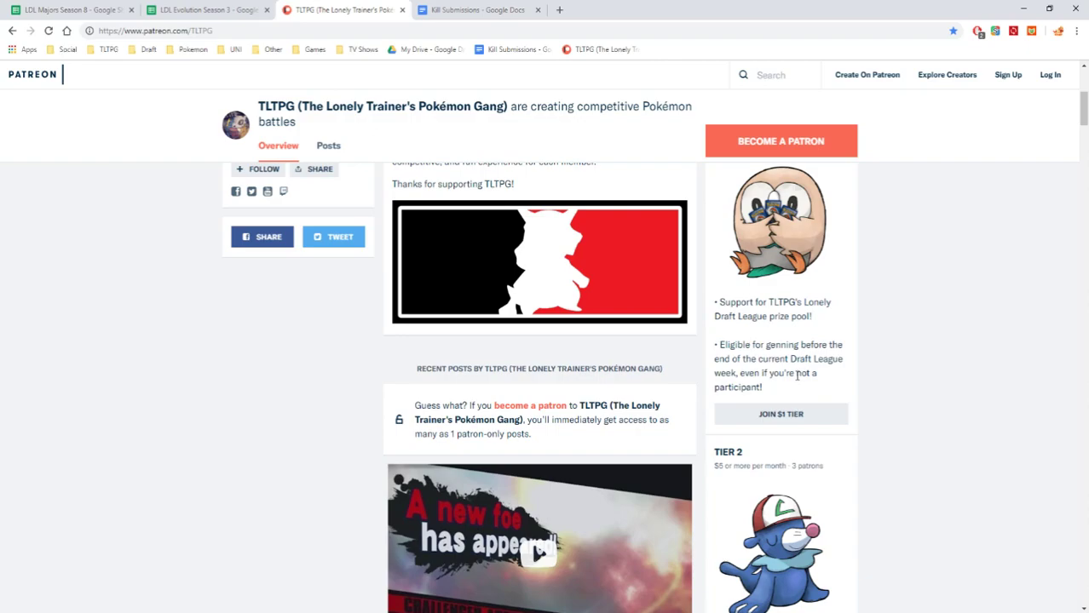
mouse_move(797, 375)
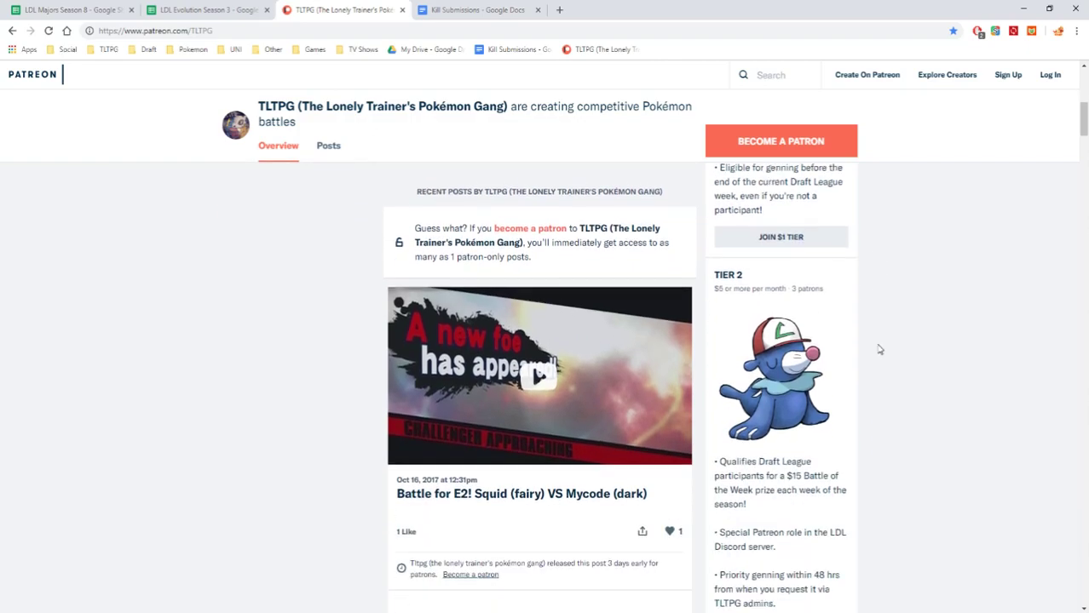
scroll(down, 3)
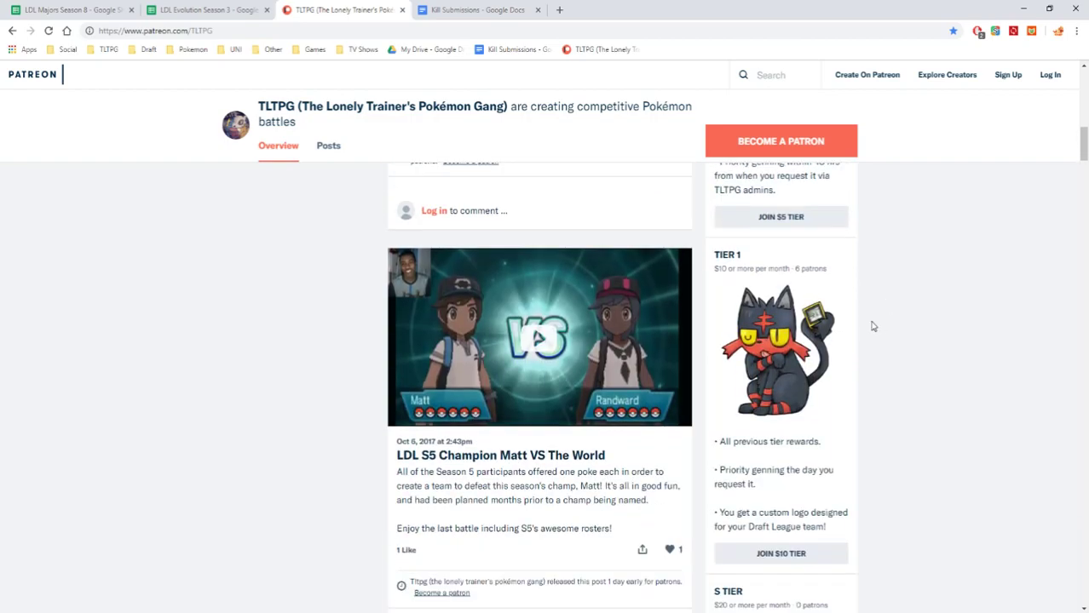
mouse_move(851, 322)
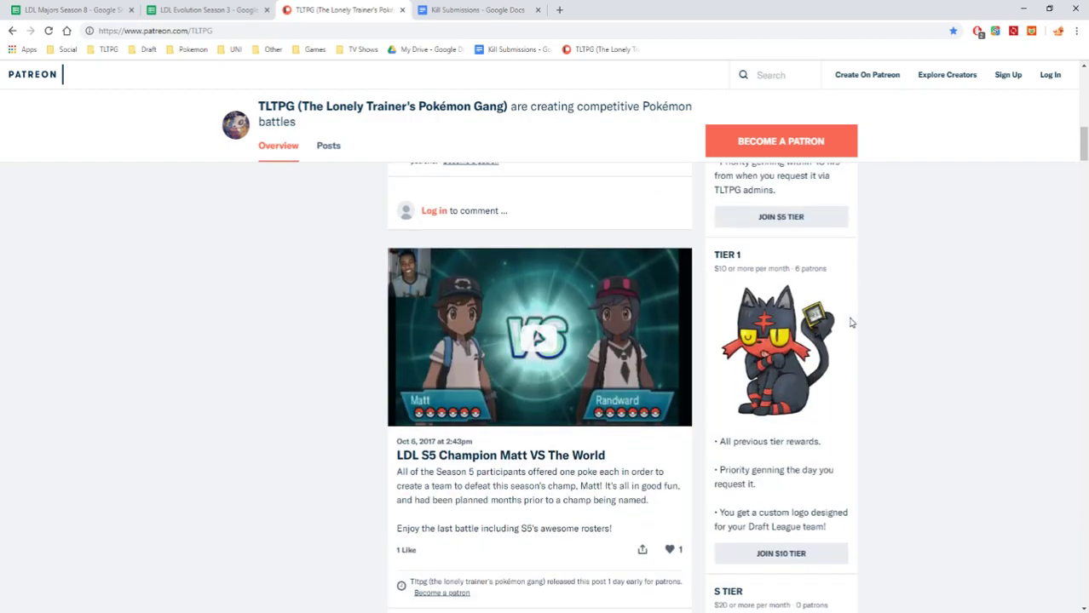
scroll(down, 3)
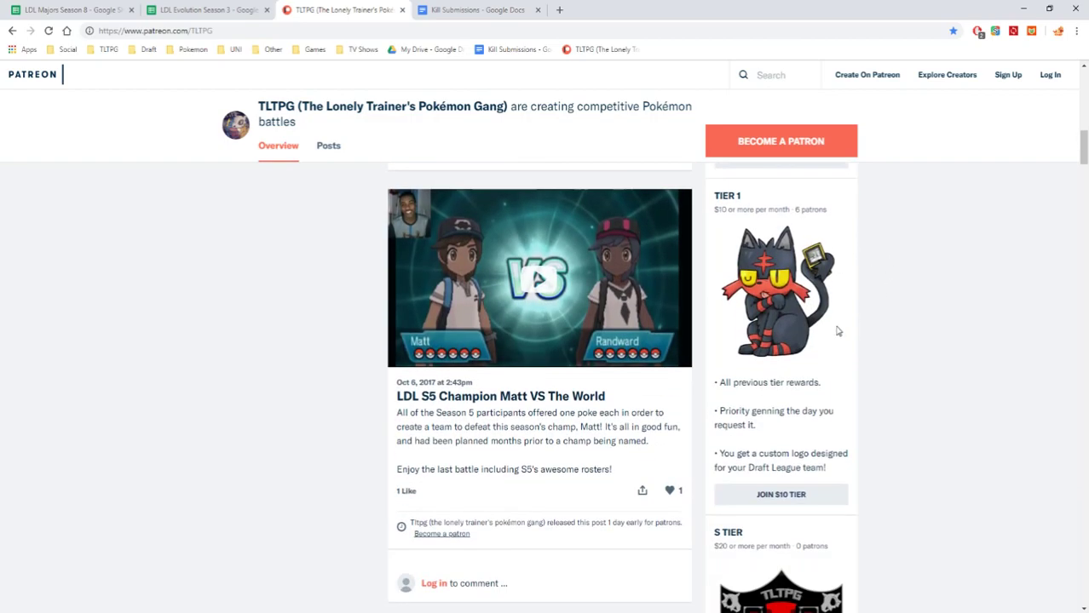
mouse_move(811, 343)
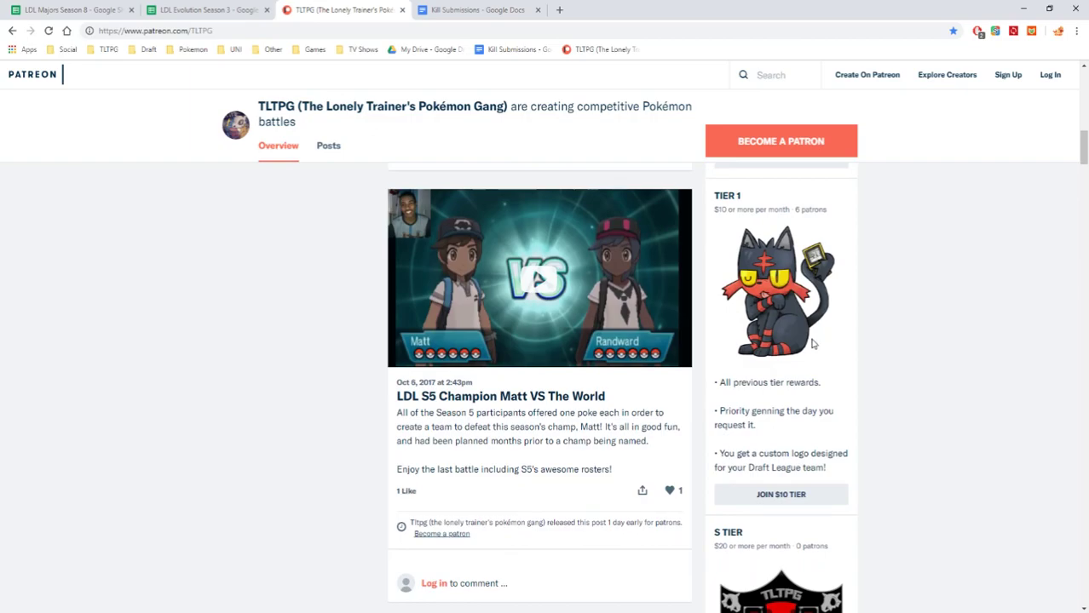
mouse_move(795, 345)
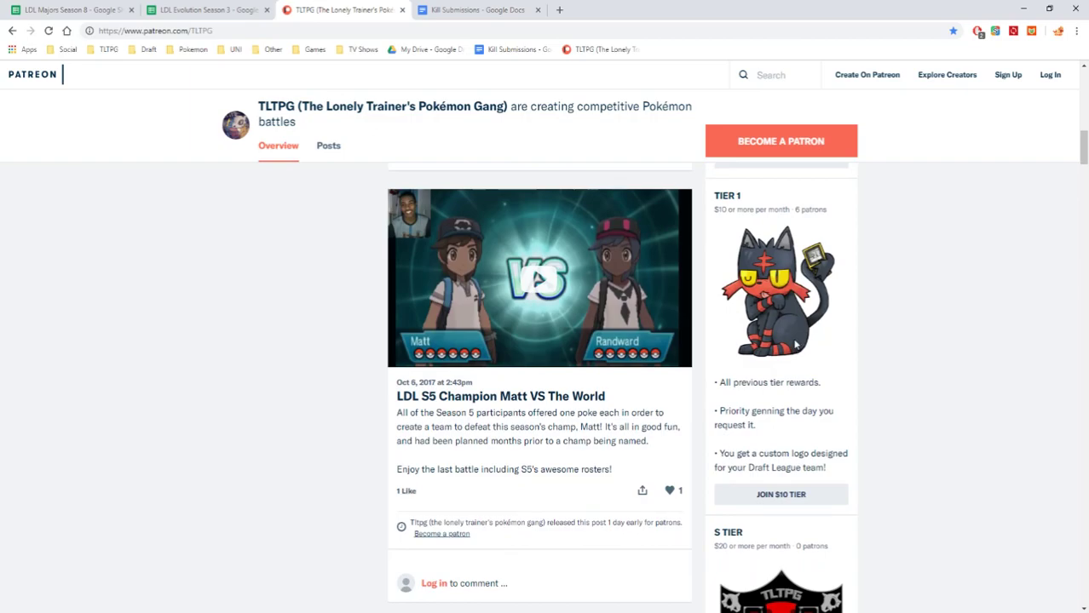
scroll(down, 3)
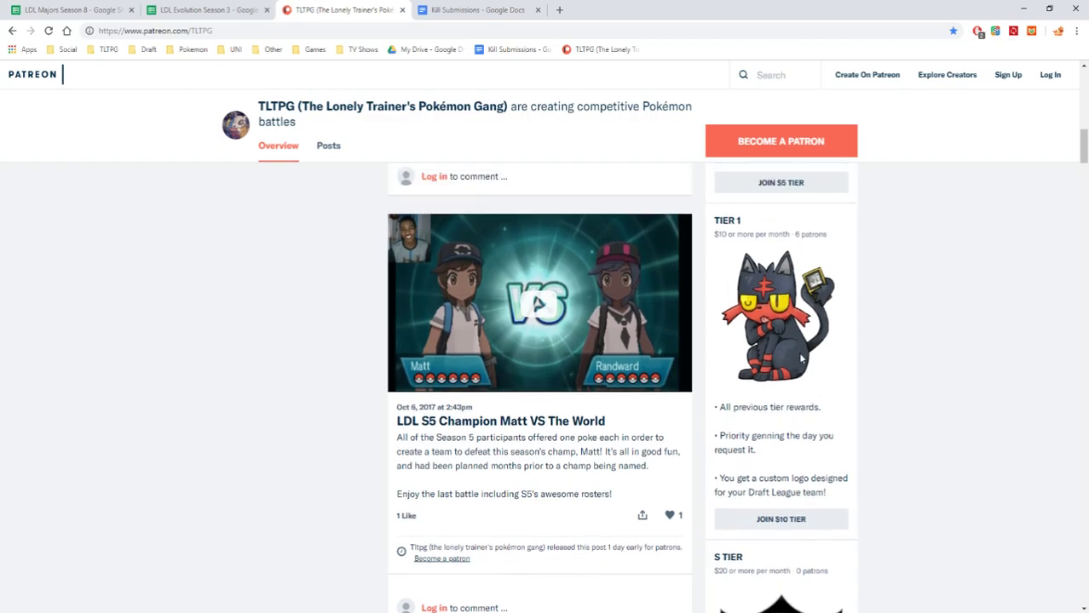
scroll(down, 3)
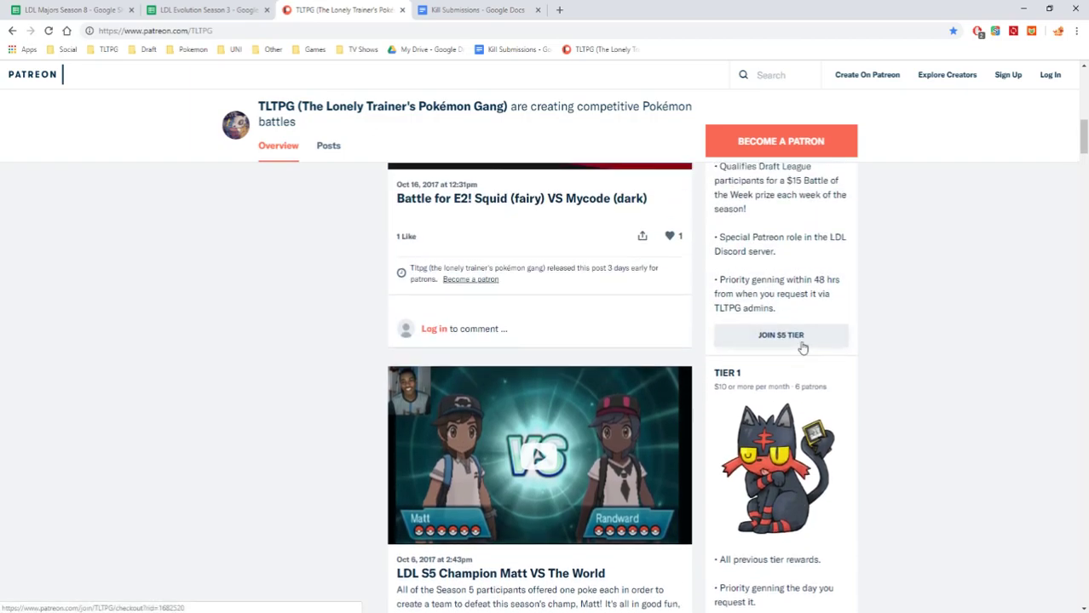
mouse_move(794, 352)
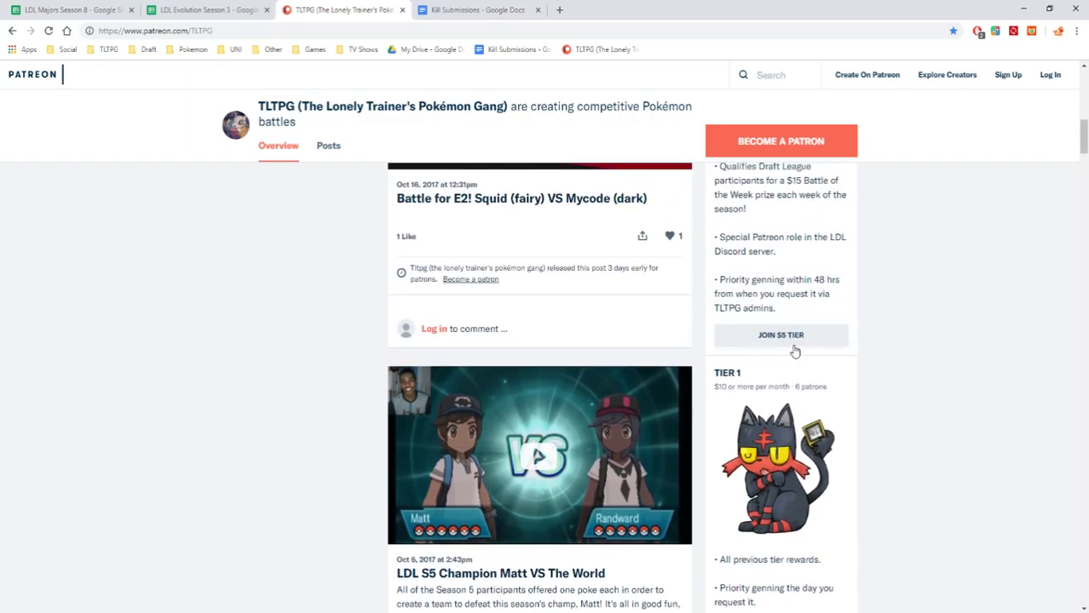
scroll(down, 3)
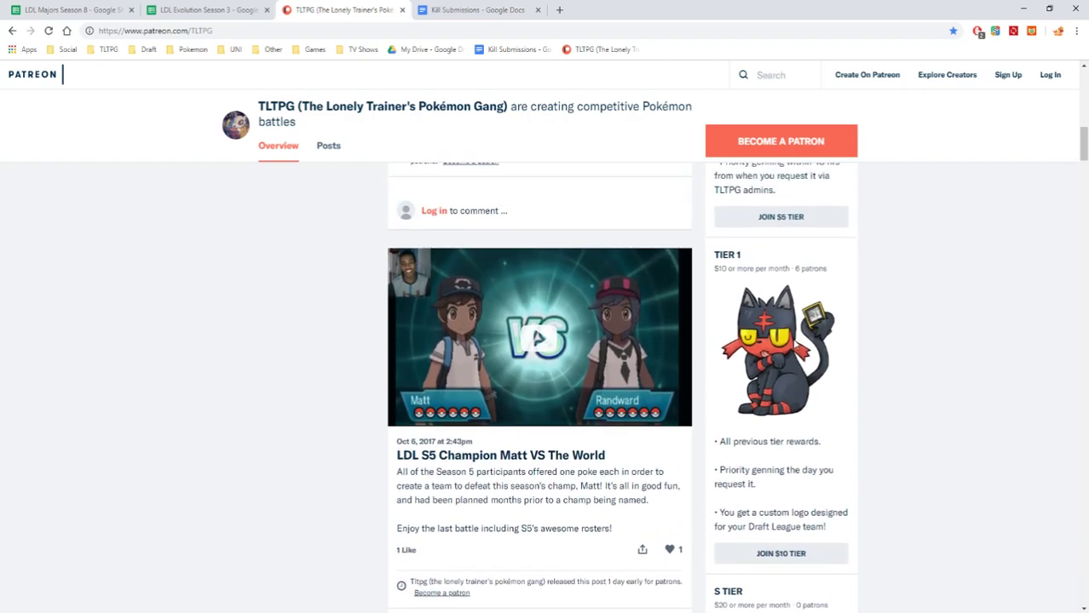
scroll(down, 3)
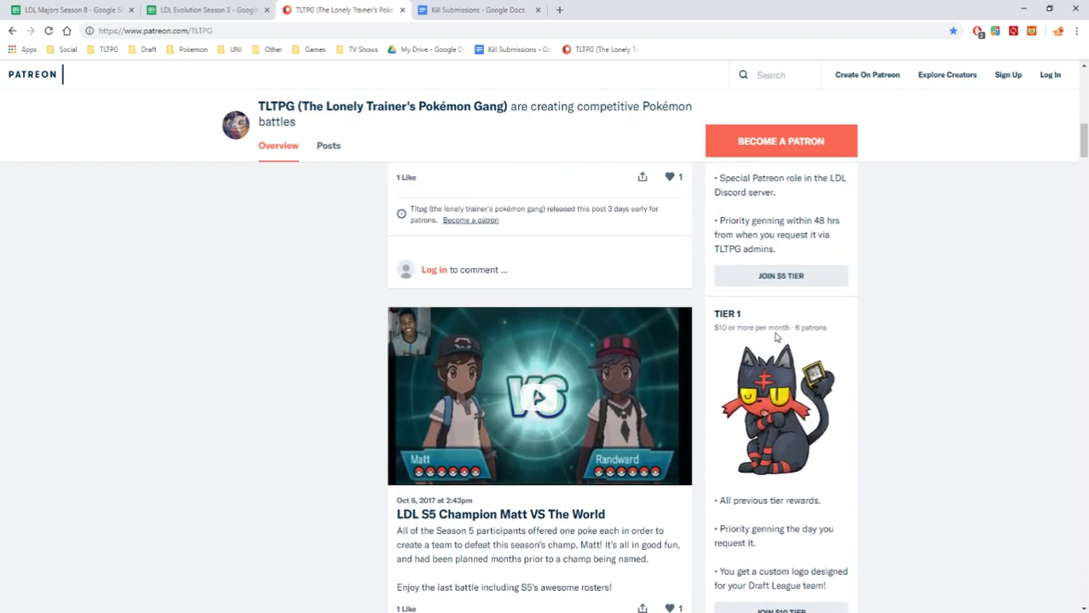
scroll(down, 3)
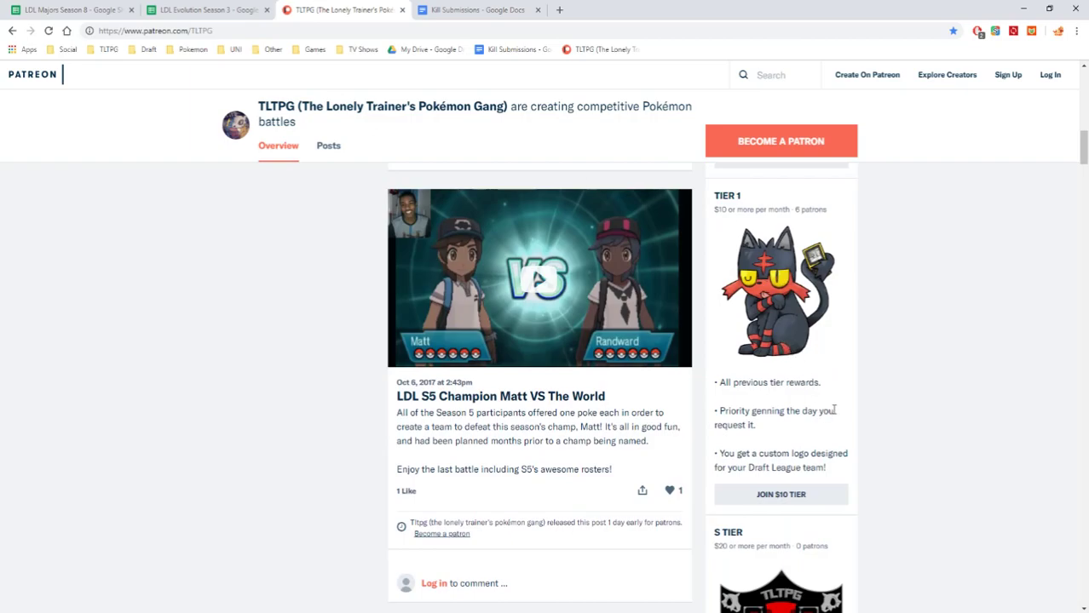
mouse_move(866, 425)
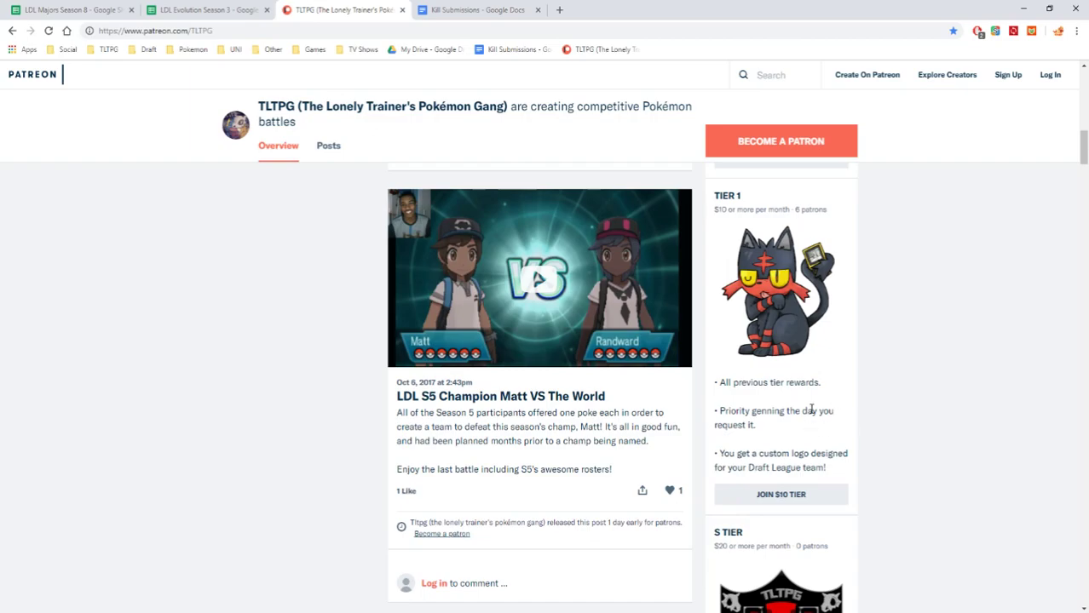
mouse_move(815, 337)
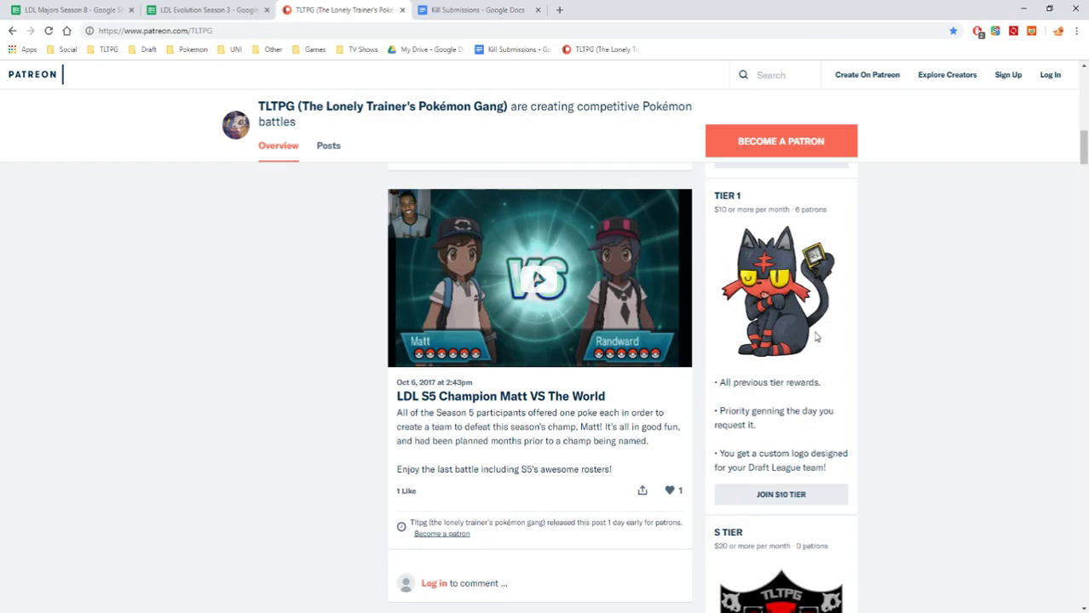
mouse_move(832, 336)
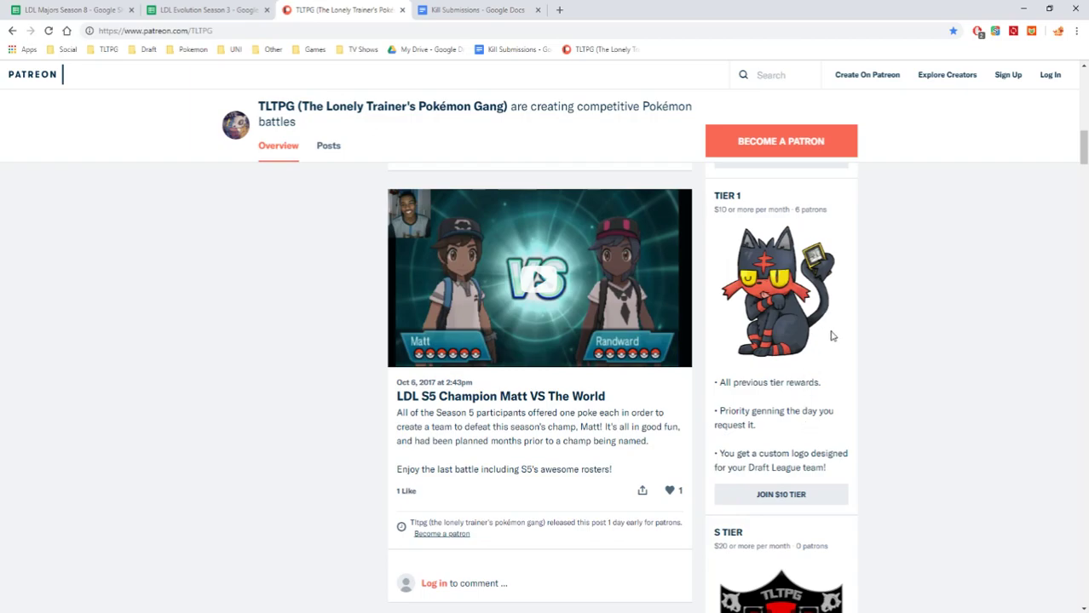
mouse_move(831, 347)
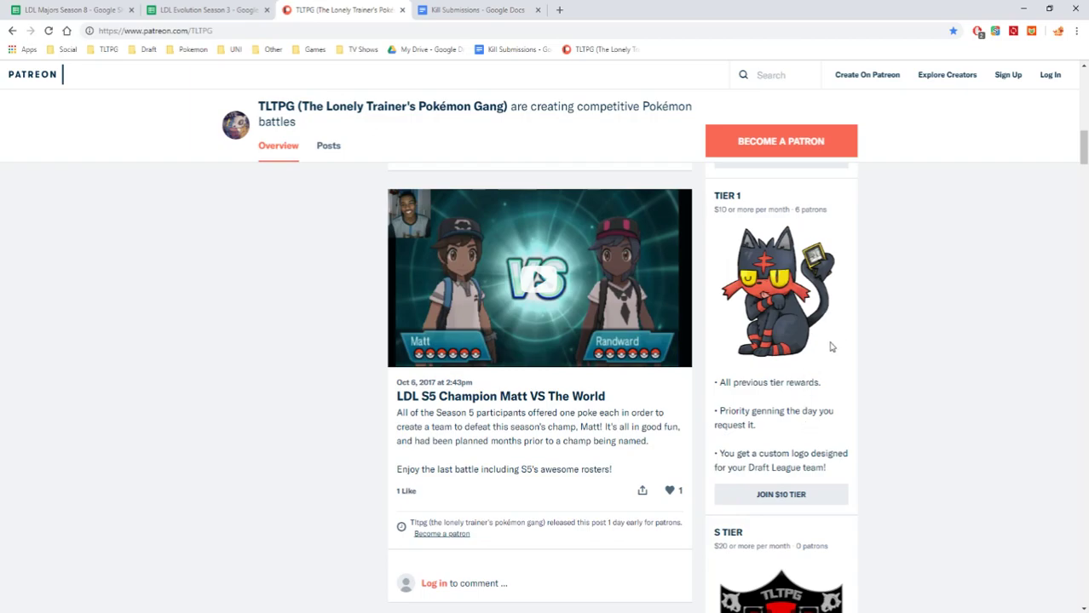
mouse_move(838, 339)
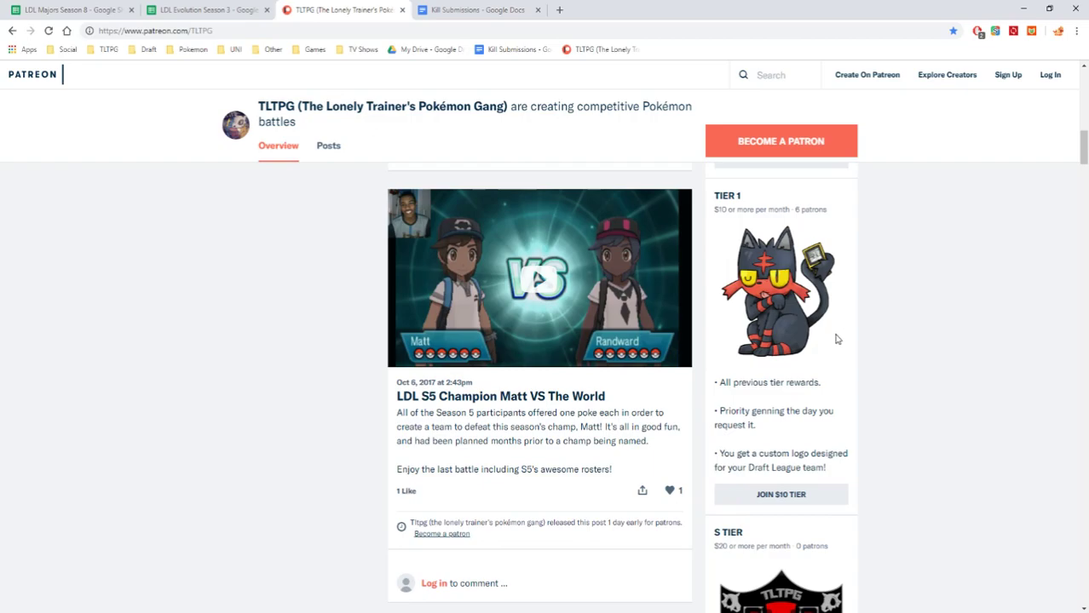
mouse_move(834, 346)
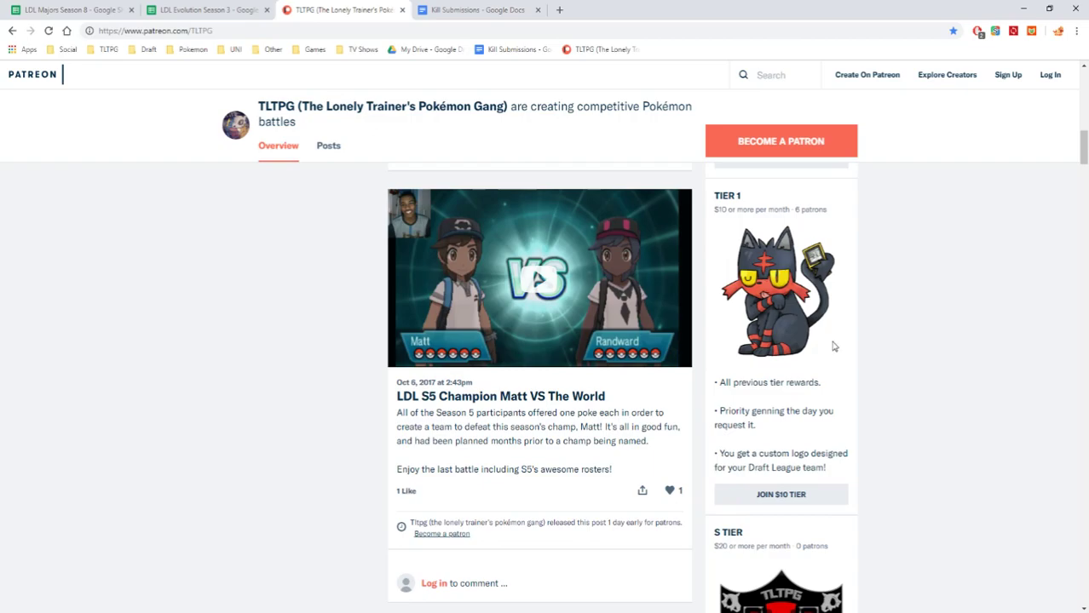
mouse_move(857, 327)
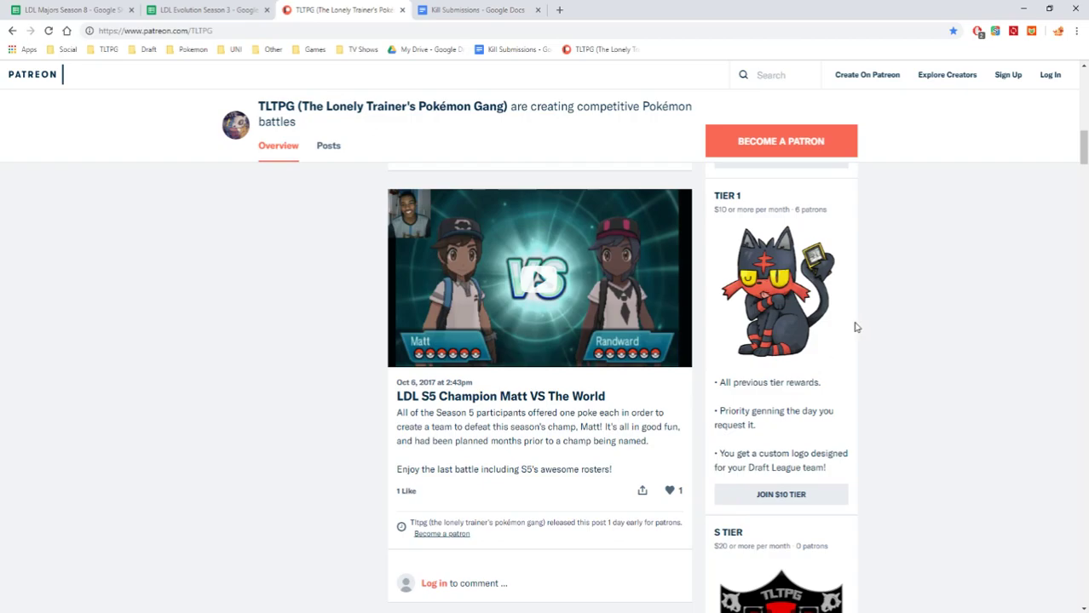
mouse_move(844, 332)
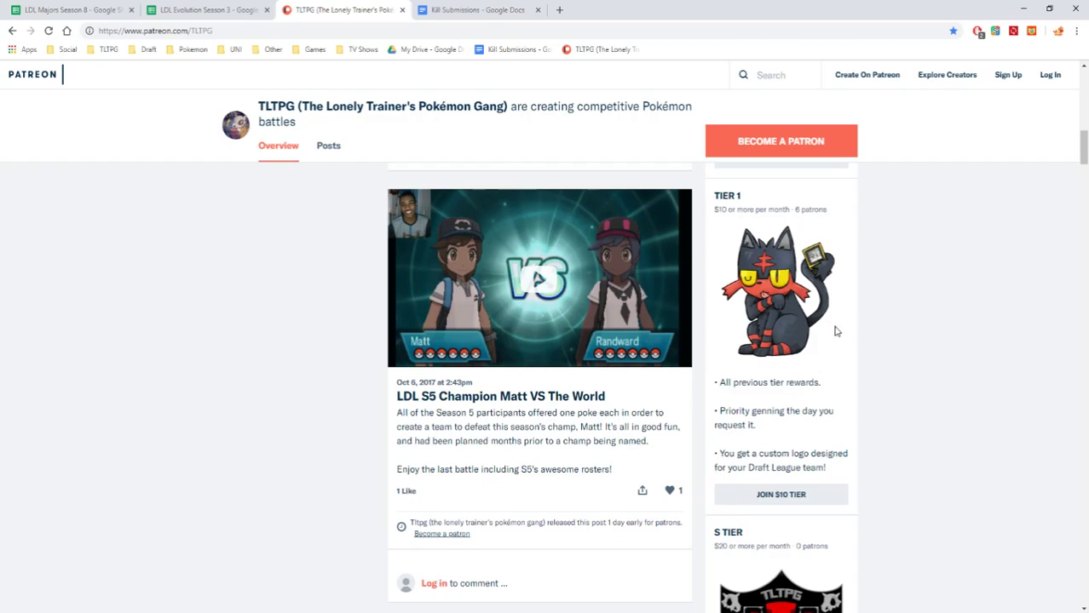
scroll(down, 3)
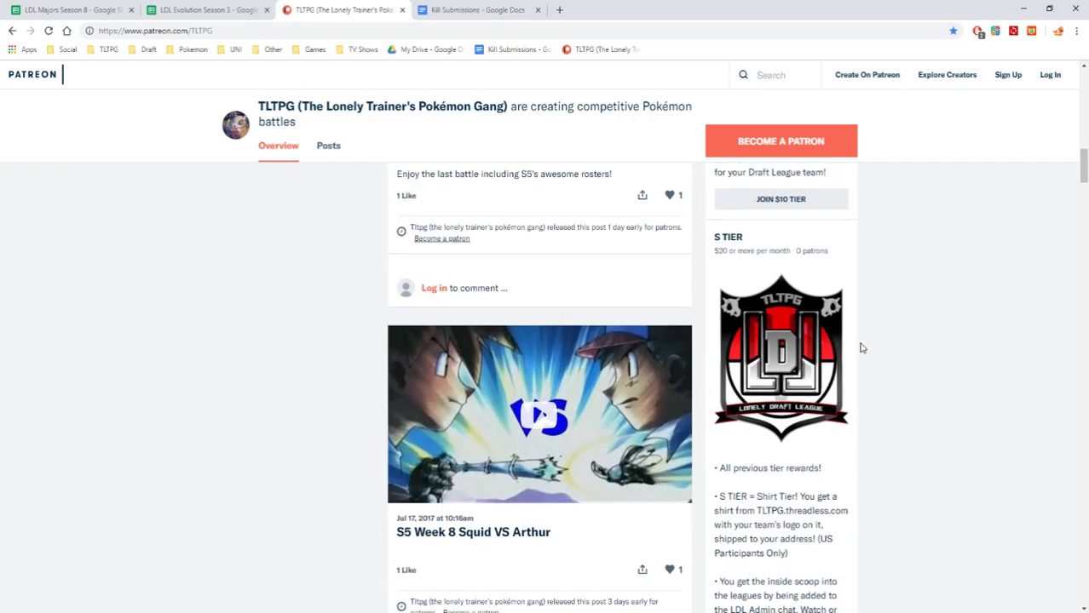
mouse_move(865, 355)
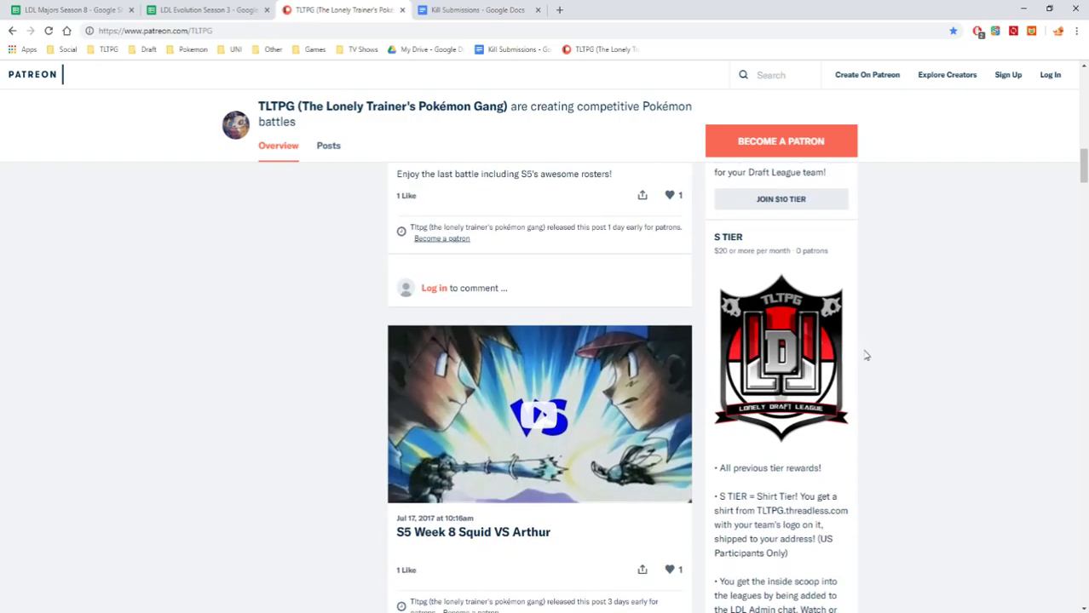
scroll(down, 3)
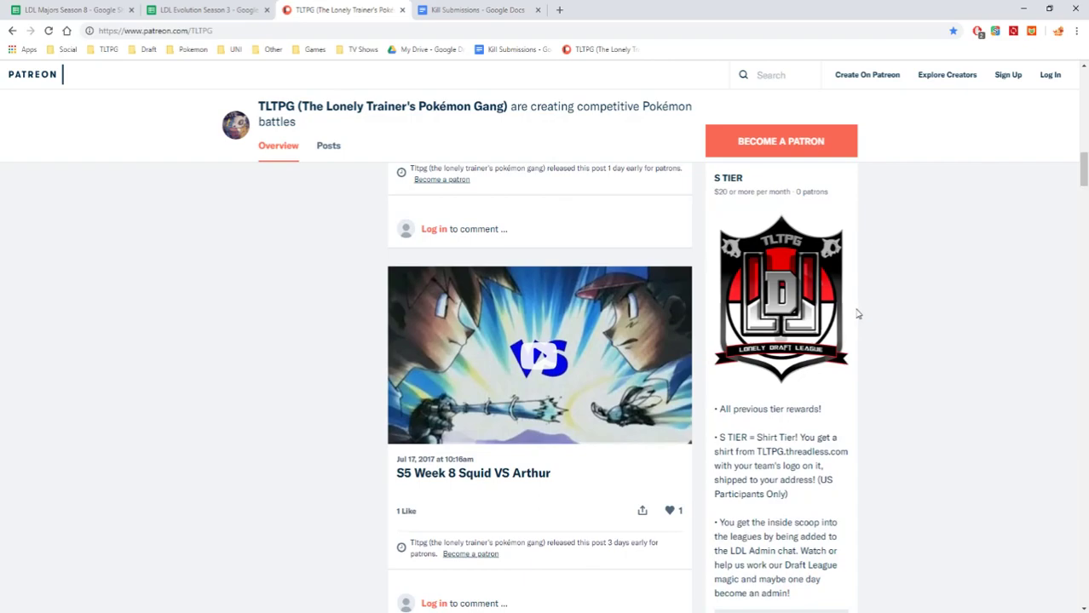
scroll(down, 3)
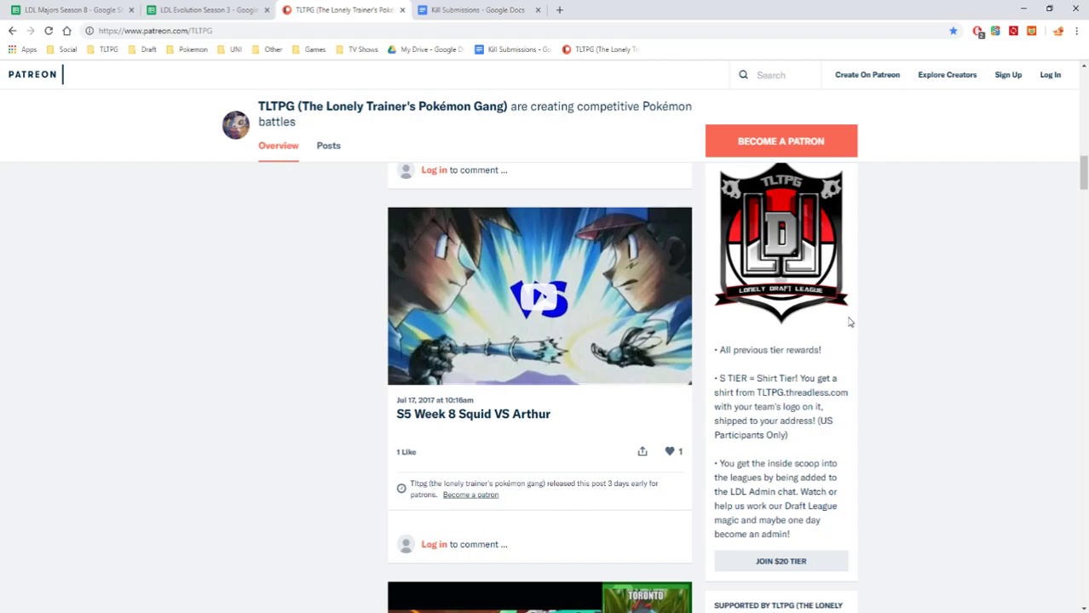
scroll(down, 3)
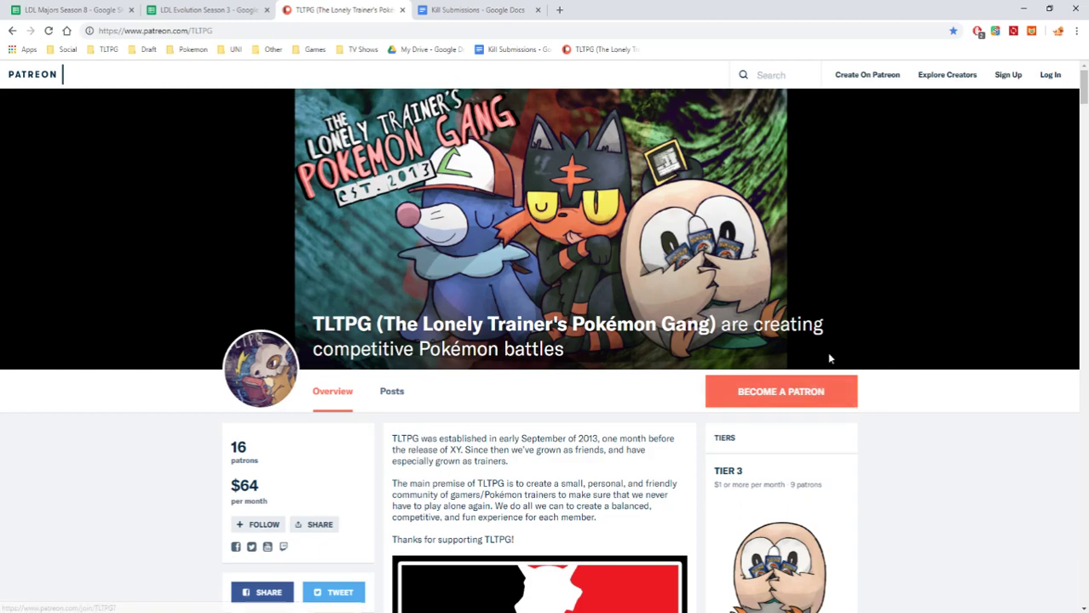
scroll(down, 3)
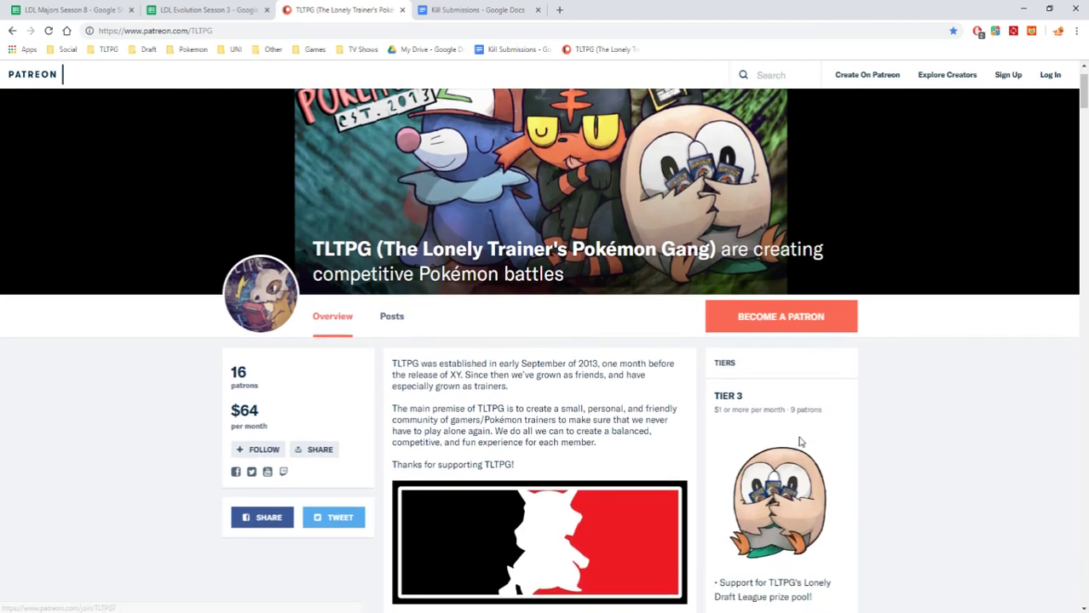
scroll(down, 3)
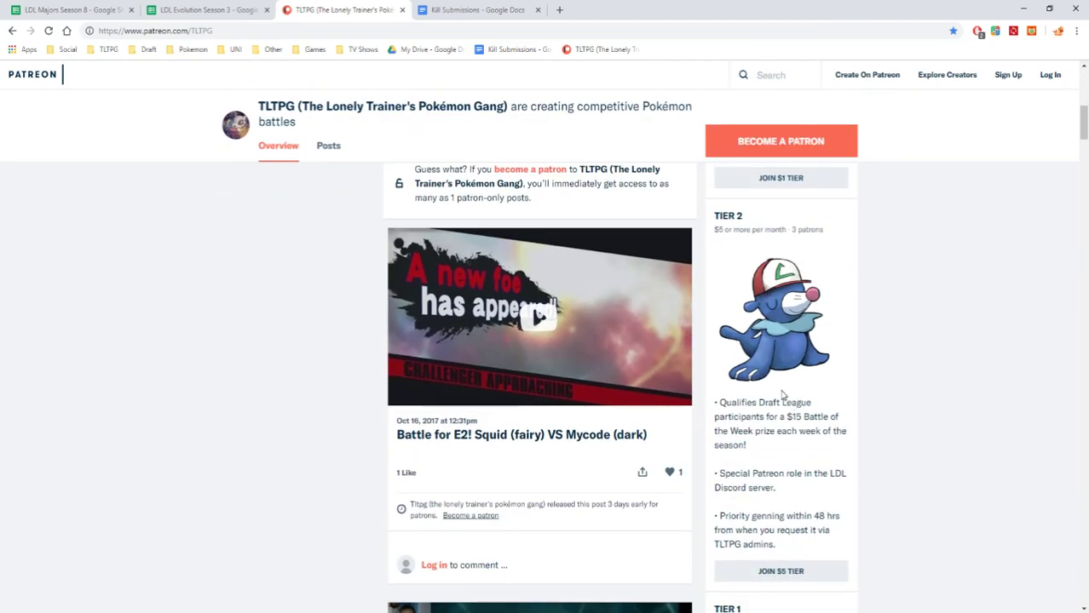
mouse_move(776, 395)
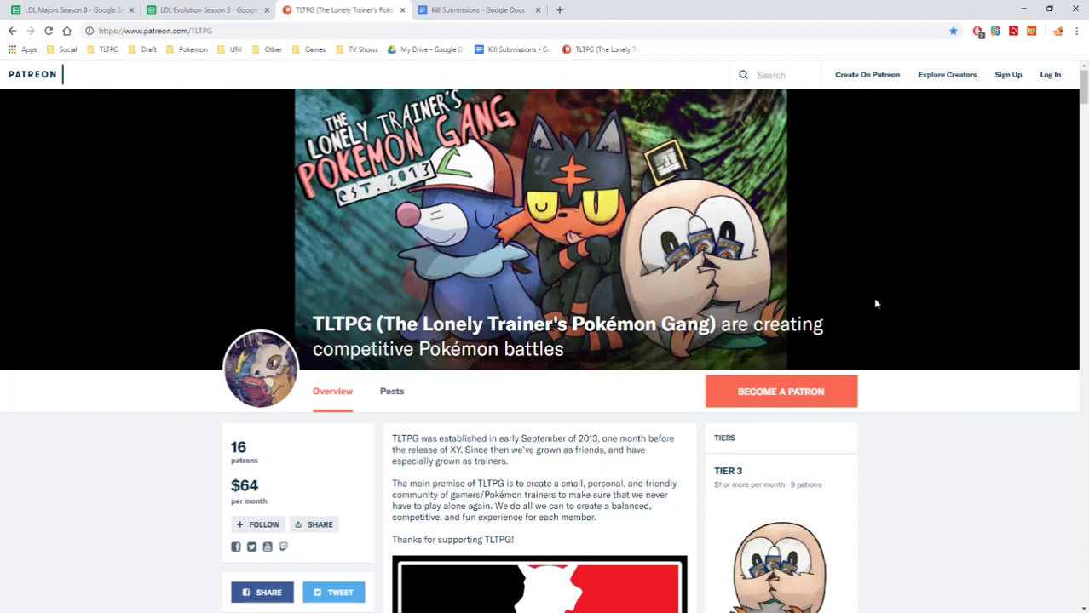
mouse_move(879, 303)
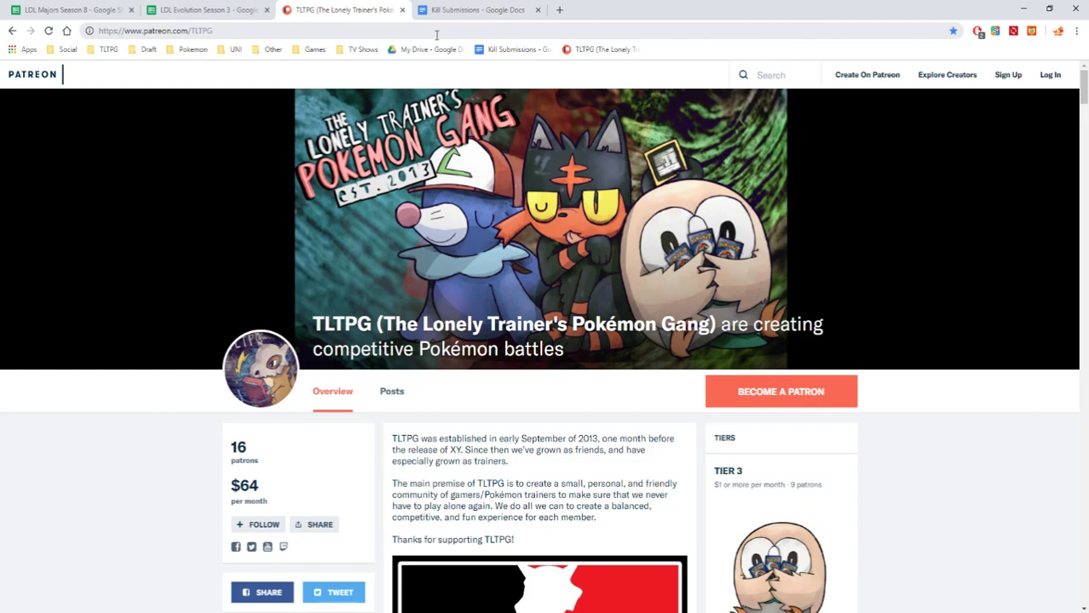
View the Kill Submissions Google Doc template, then return to Discord's genning-requests-ldl channel.
click(477, 10)
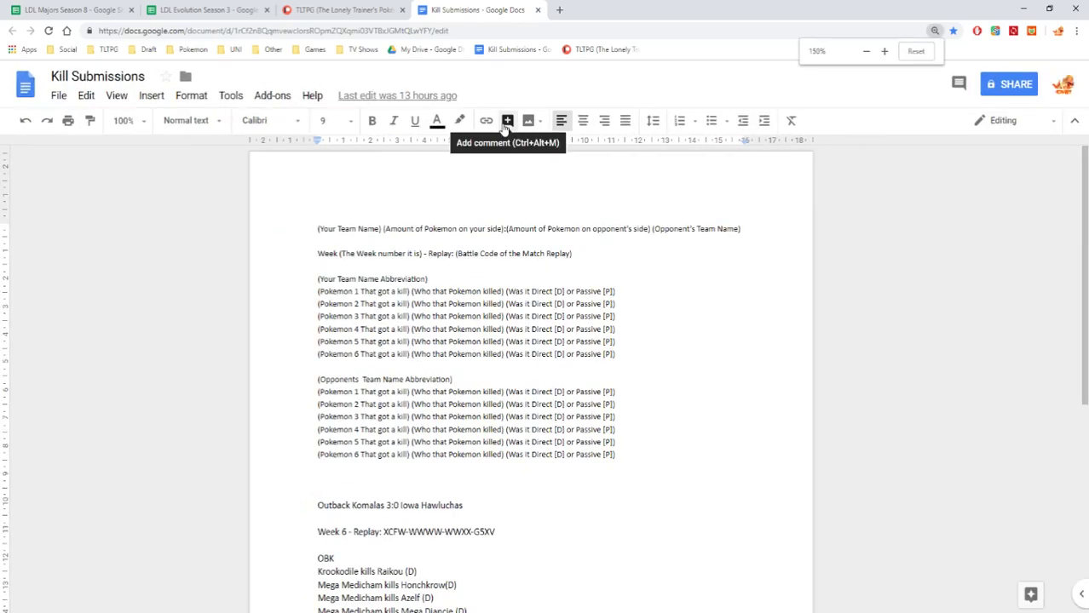
click(916, 50)
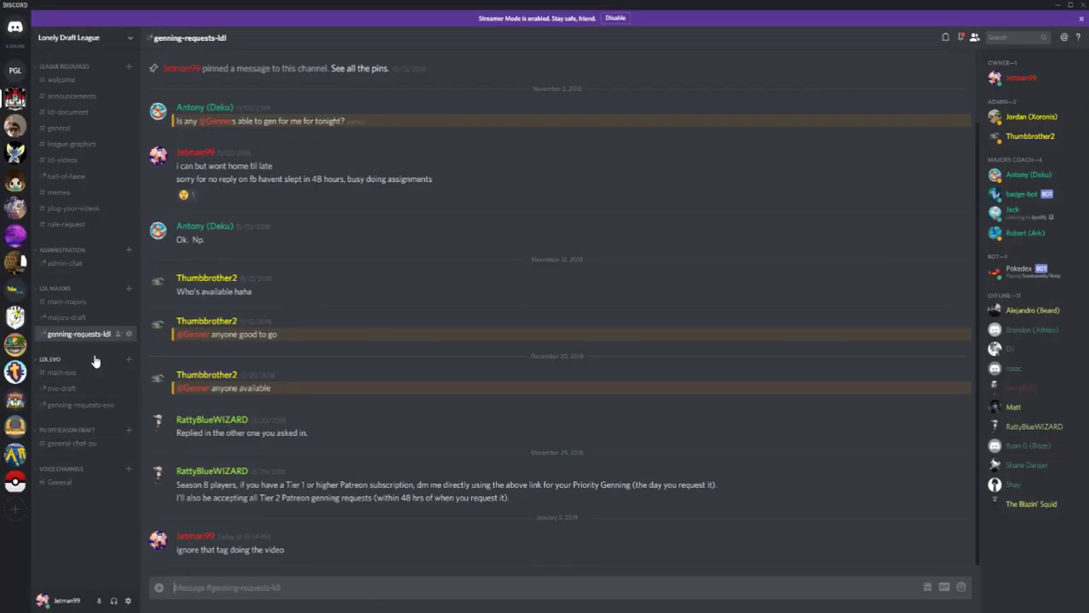
mouse_move(62, 352)
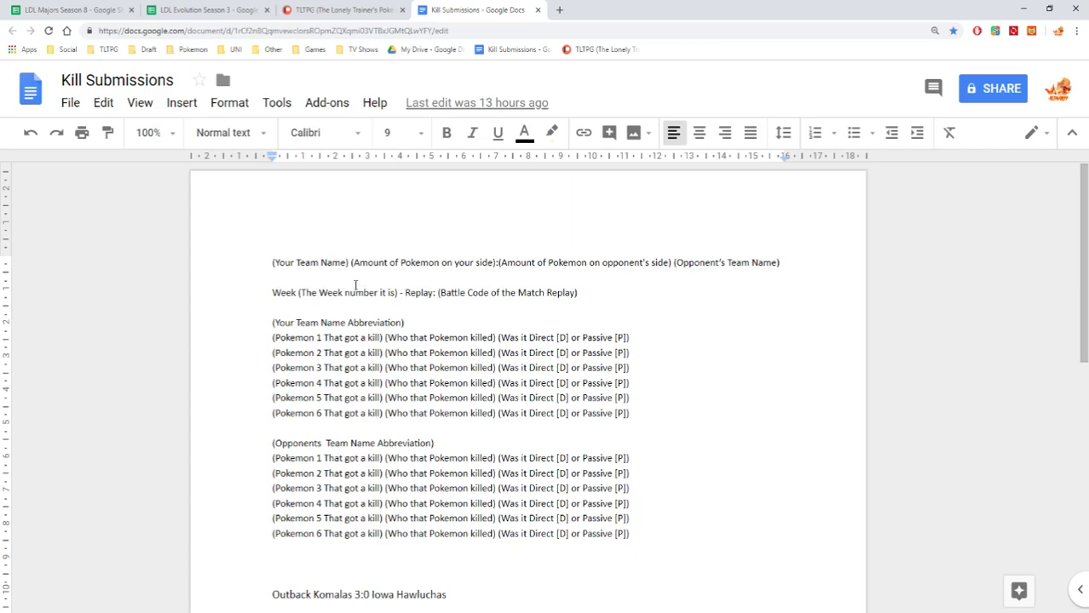
mouse_move(287, 270)
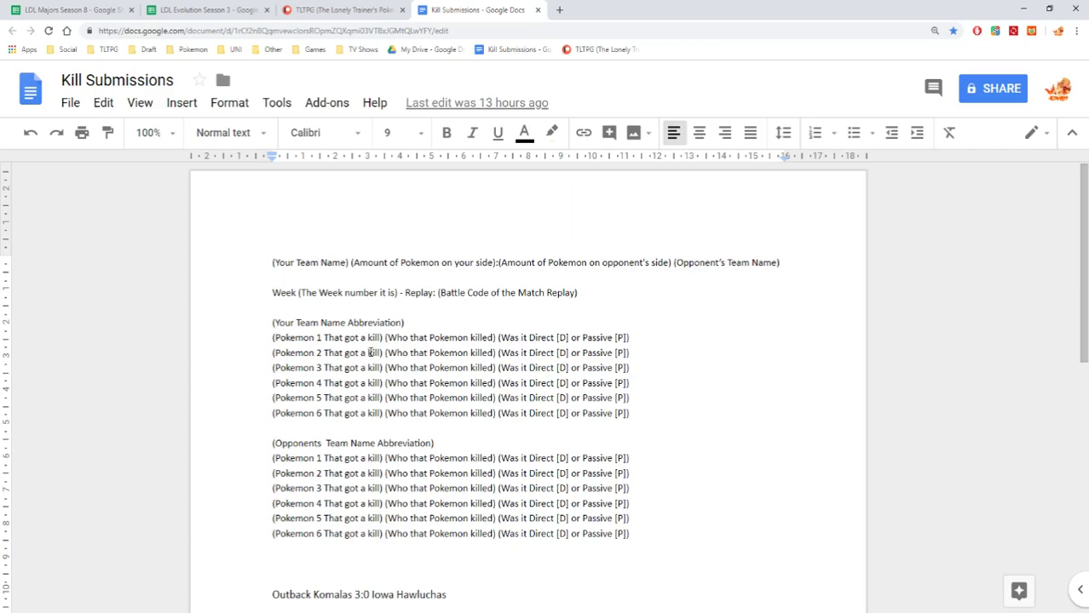
scroll(down, 3)
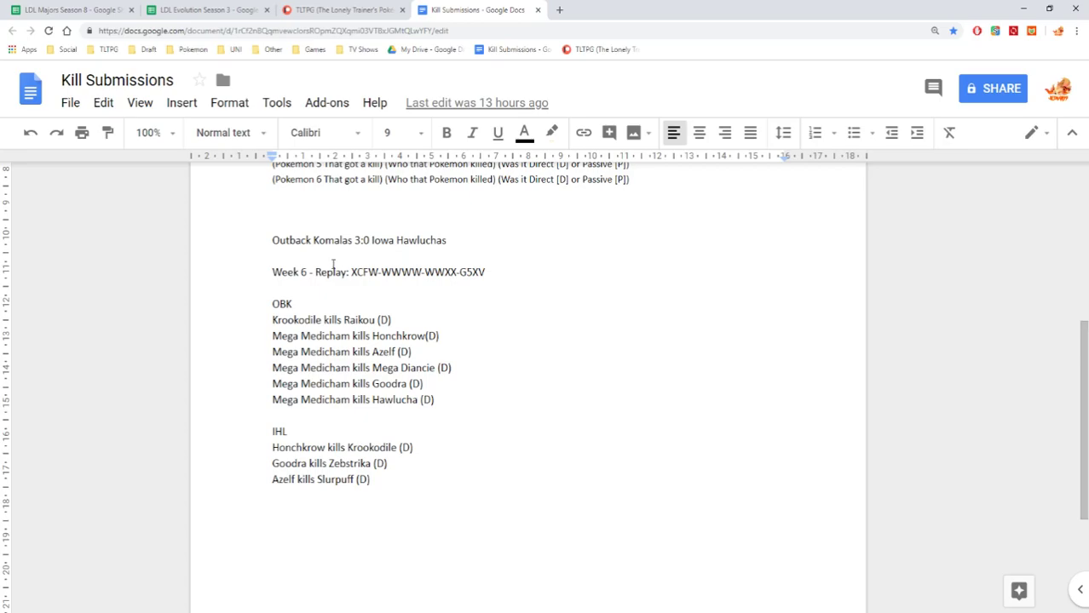
mouse_move(301, 277)
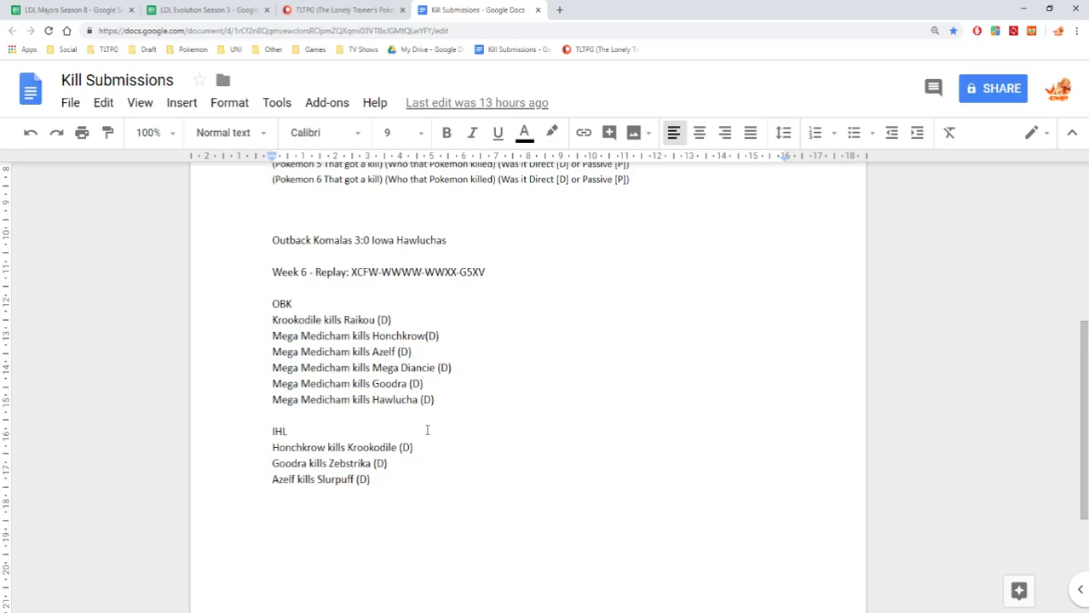
mouse_move(408, 429)
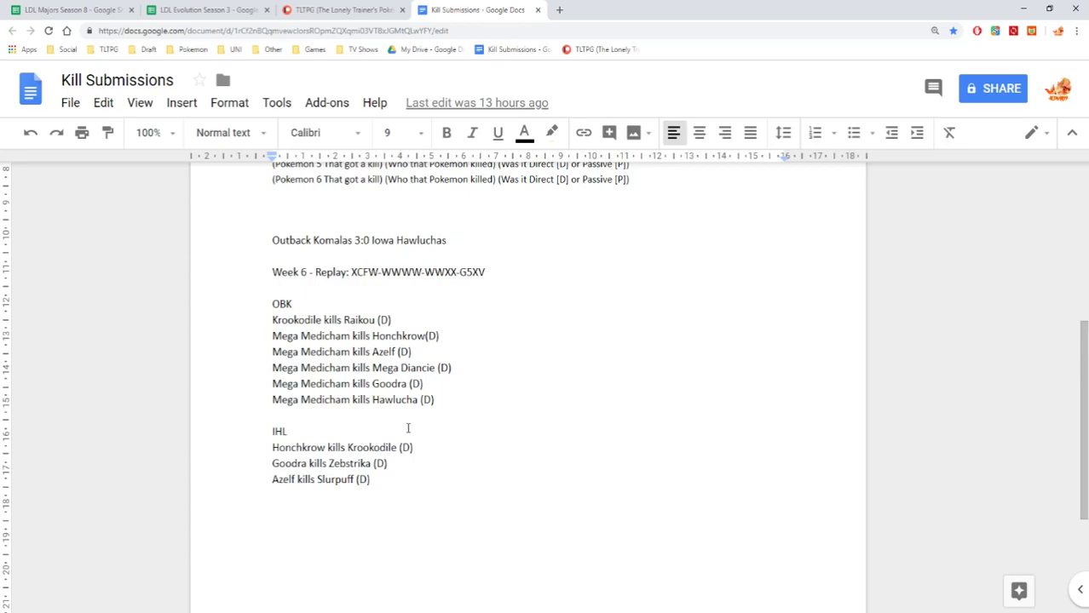